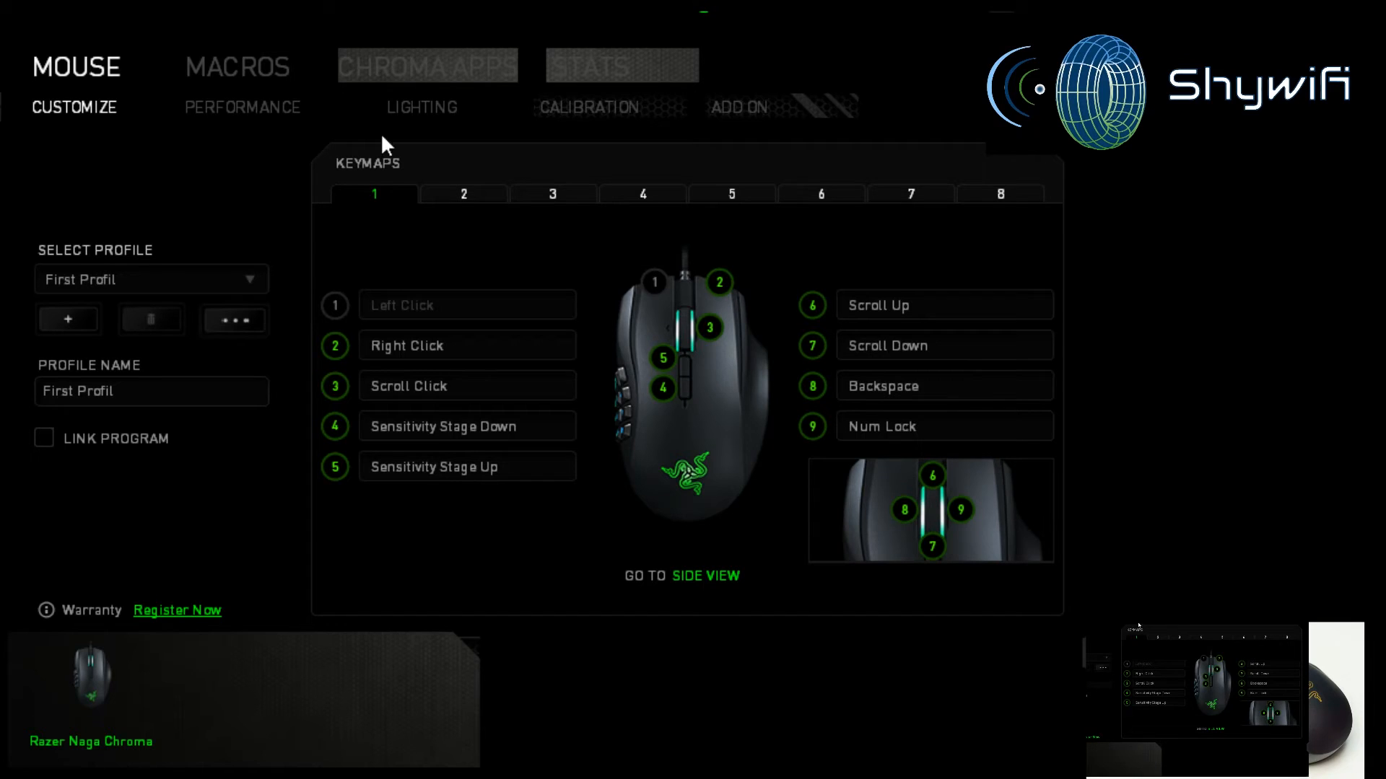
mouse_move(750, 296)
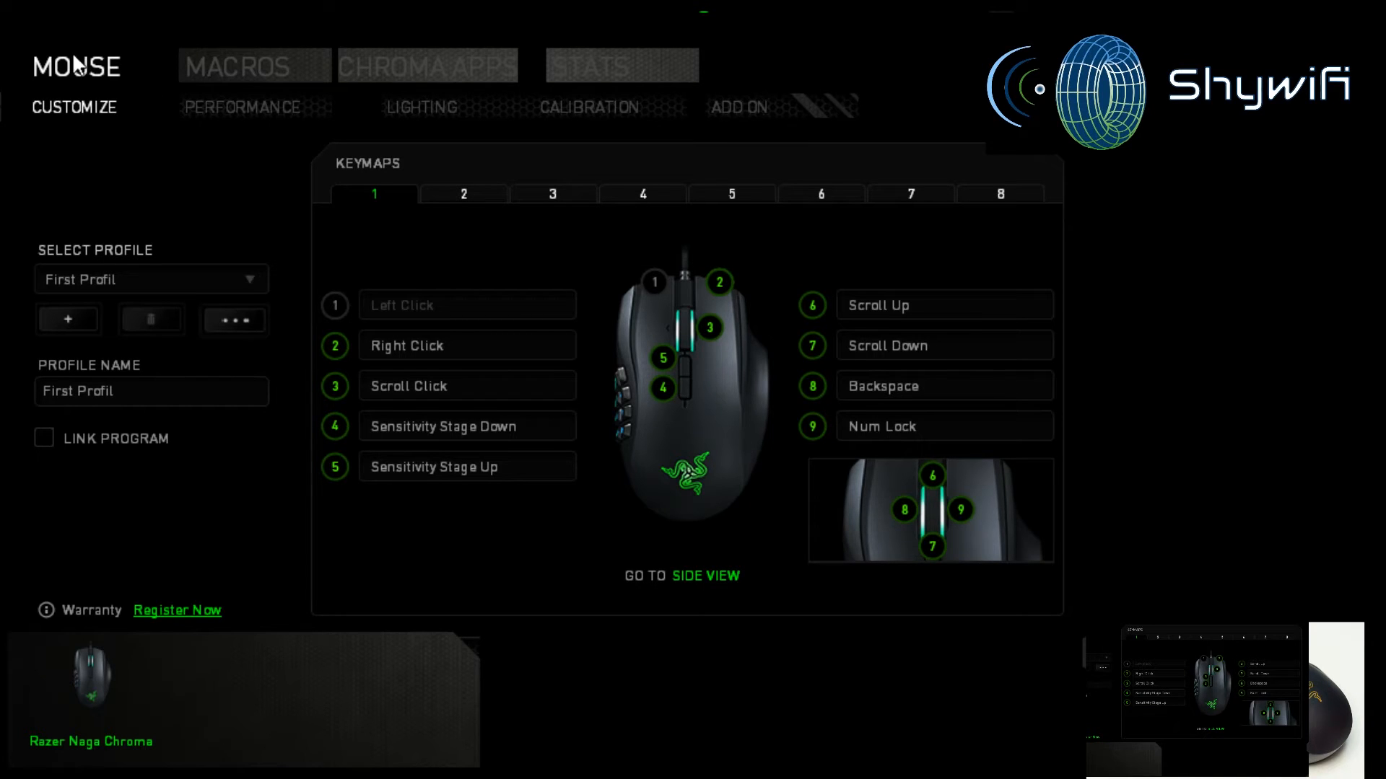
mouse_move(178, 90)
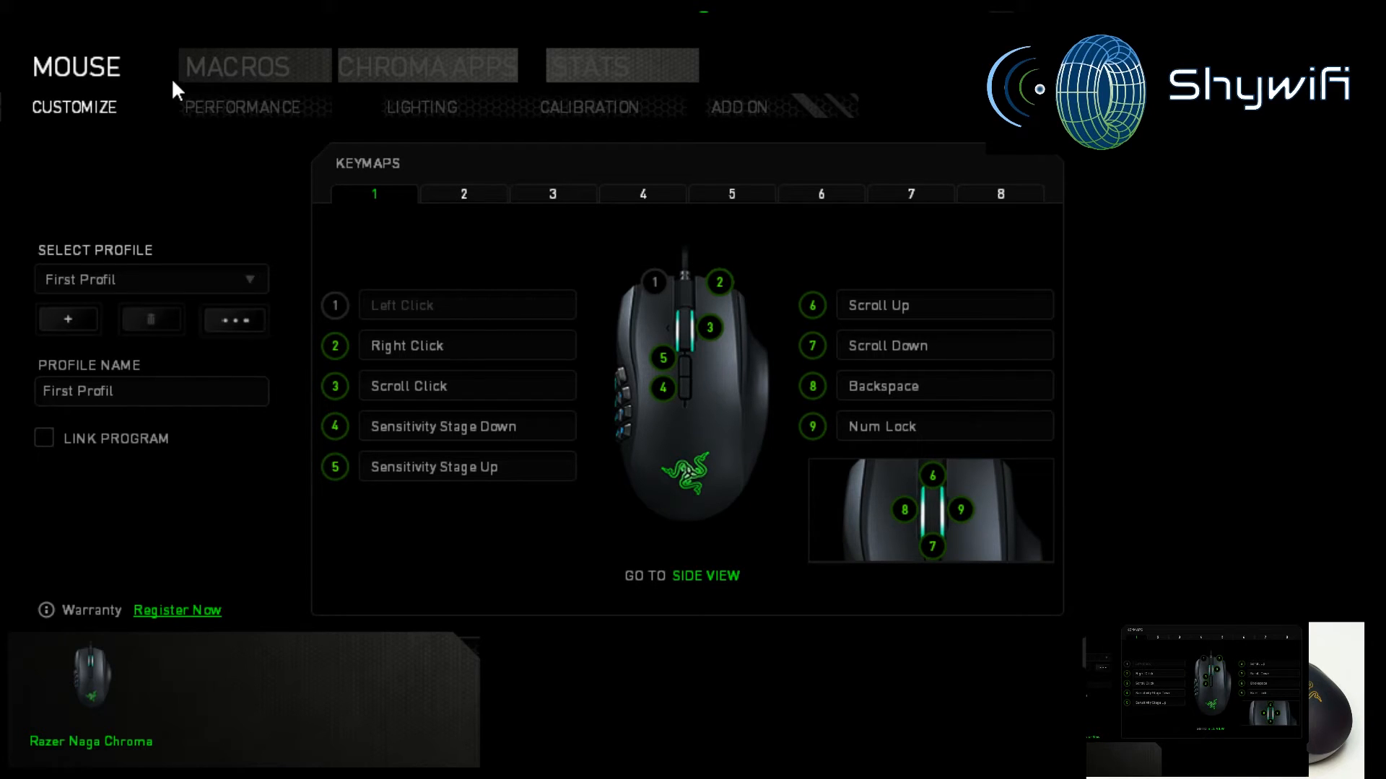
Step: Add a new empty macro, Macro 1, from the Macros page
click(236, 66)
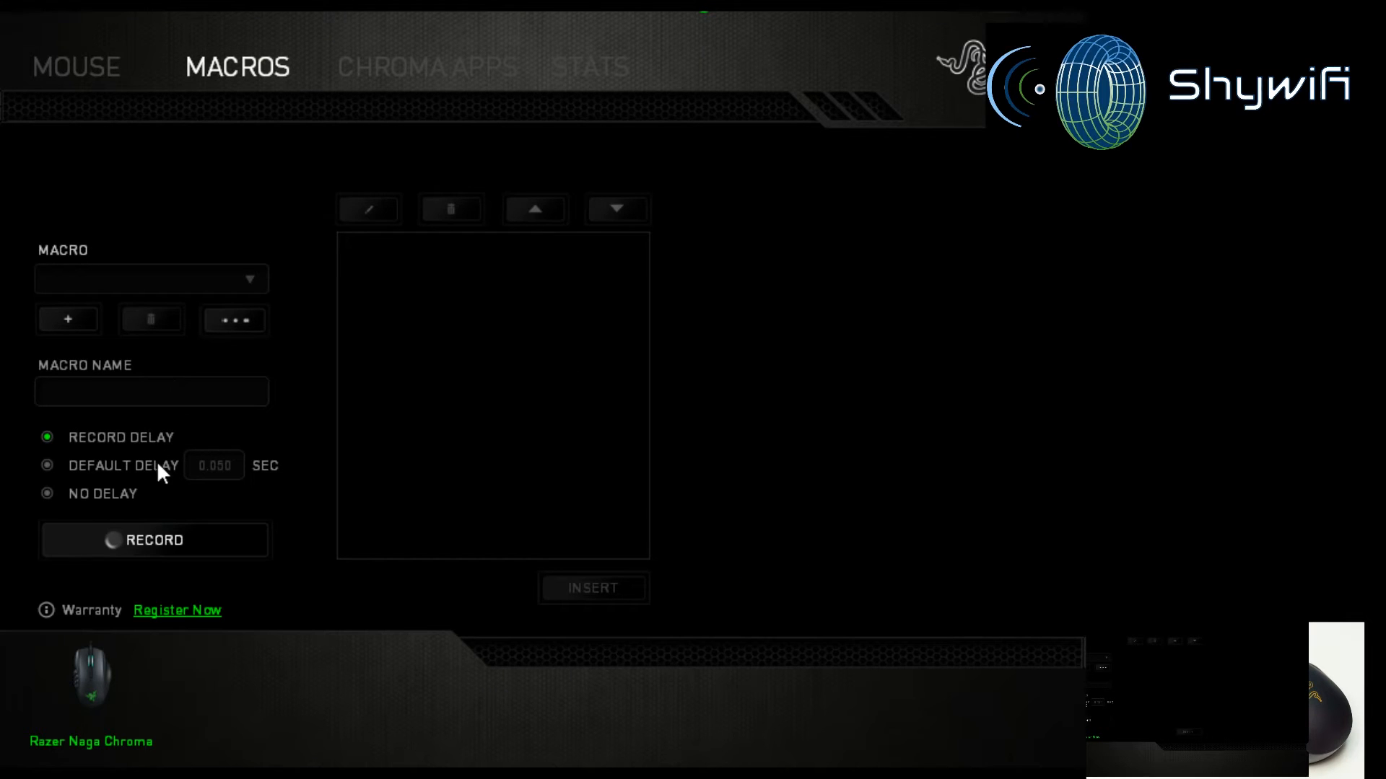
mouse_move(151, 305)
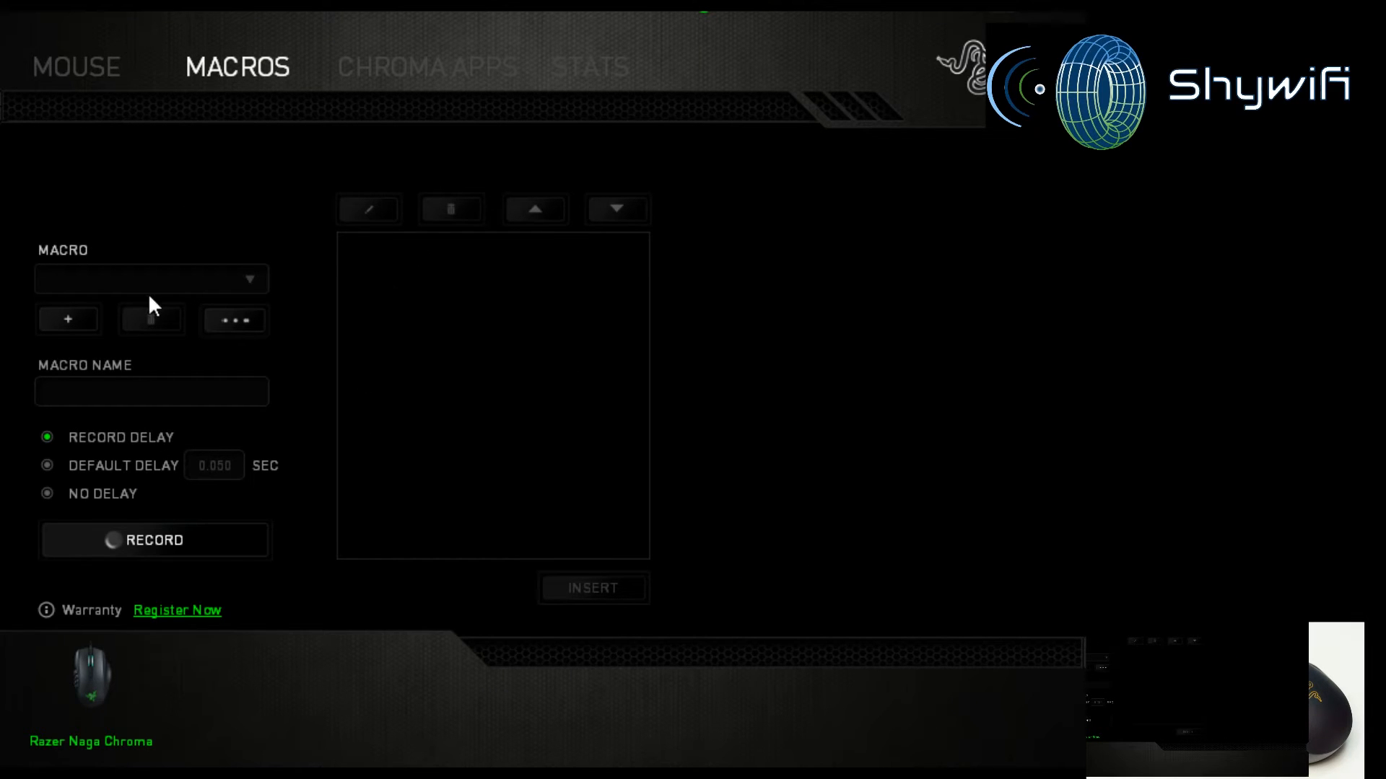
mouse_move(420, 360)
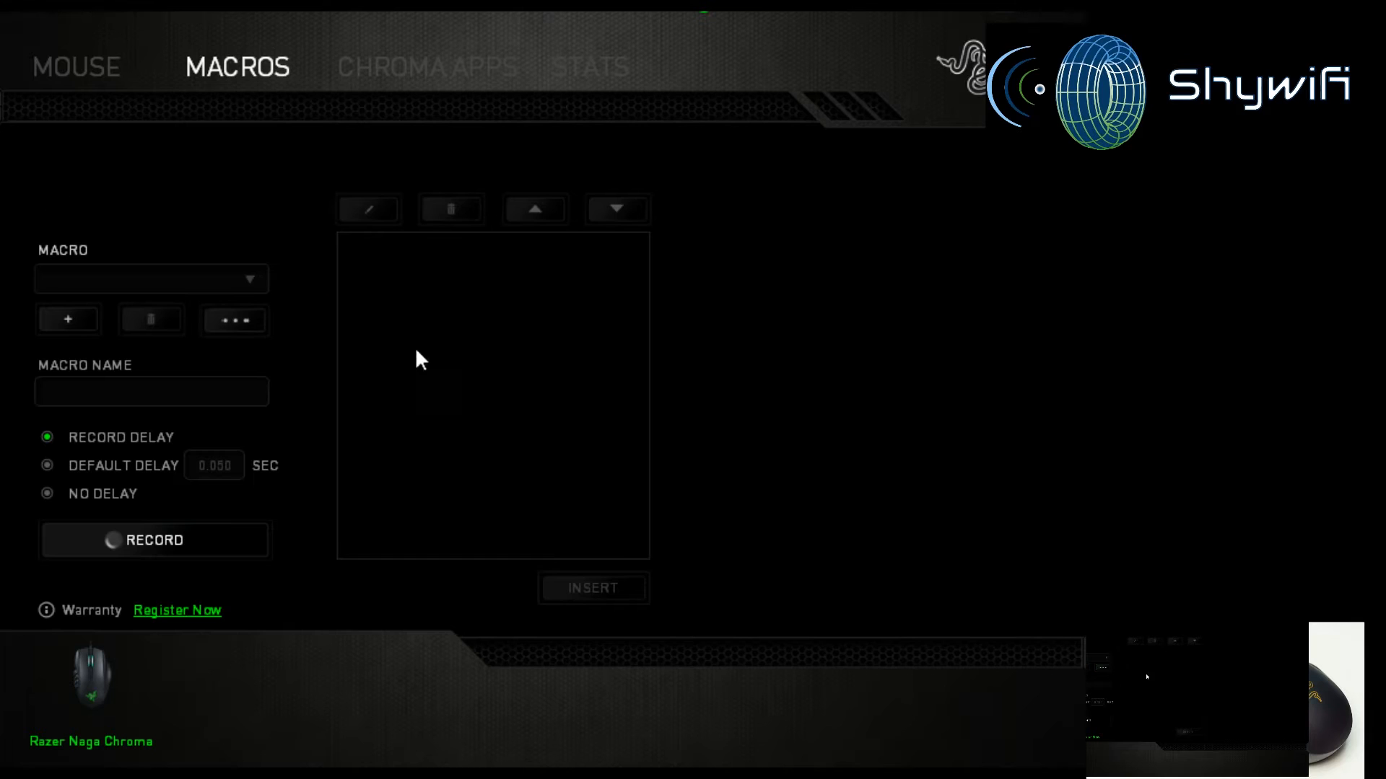
mouse_move(394, 94)
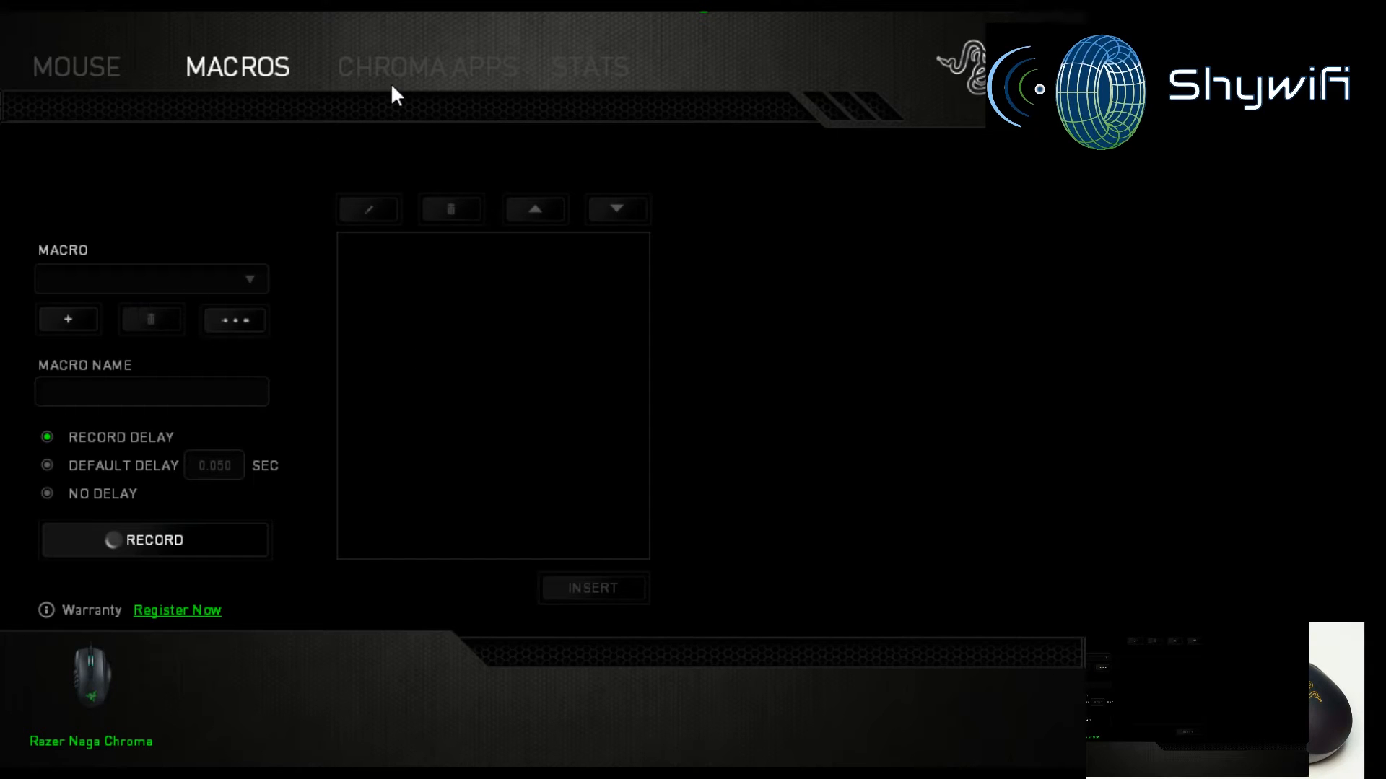
mouse_move(433, 63)
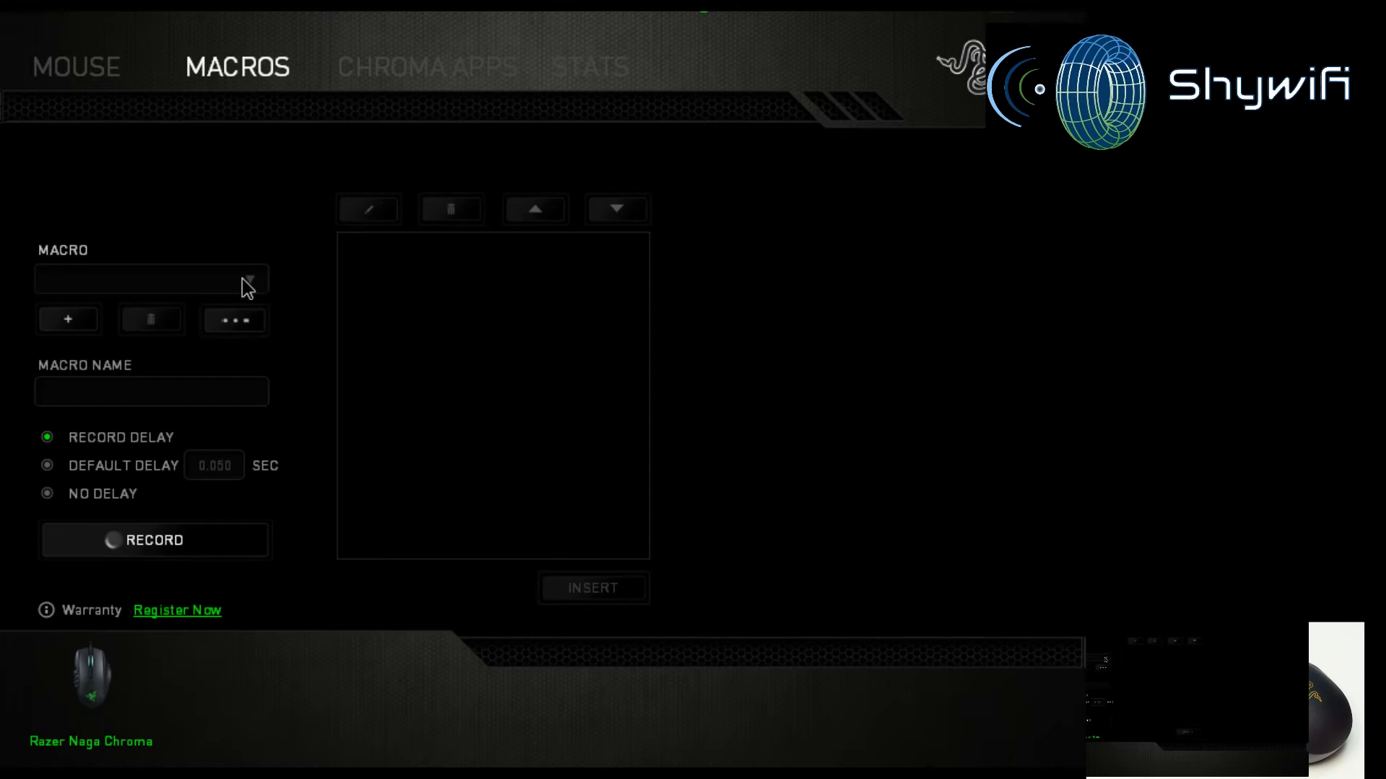
click(68, 320)
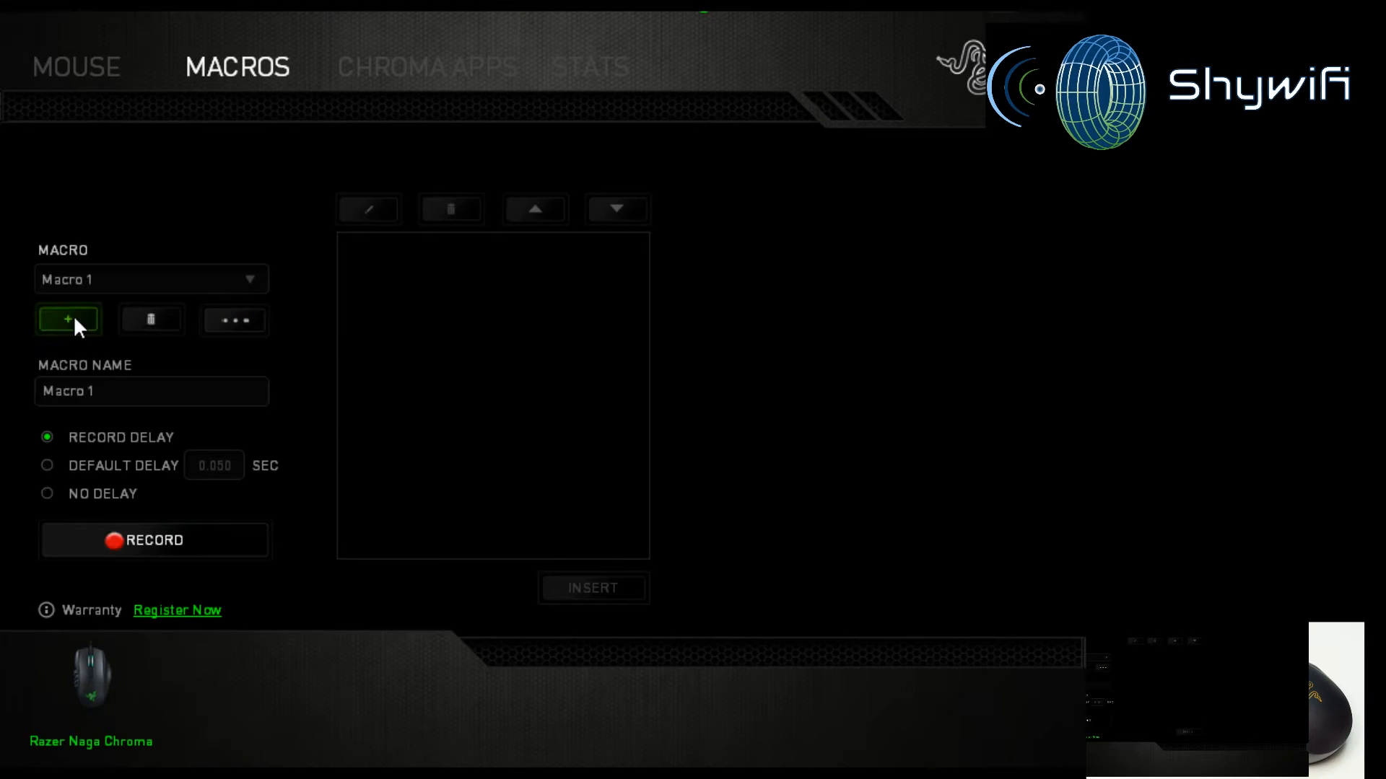
mouse_move(122, 308)
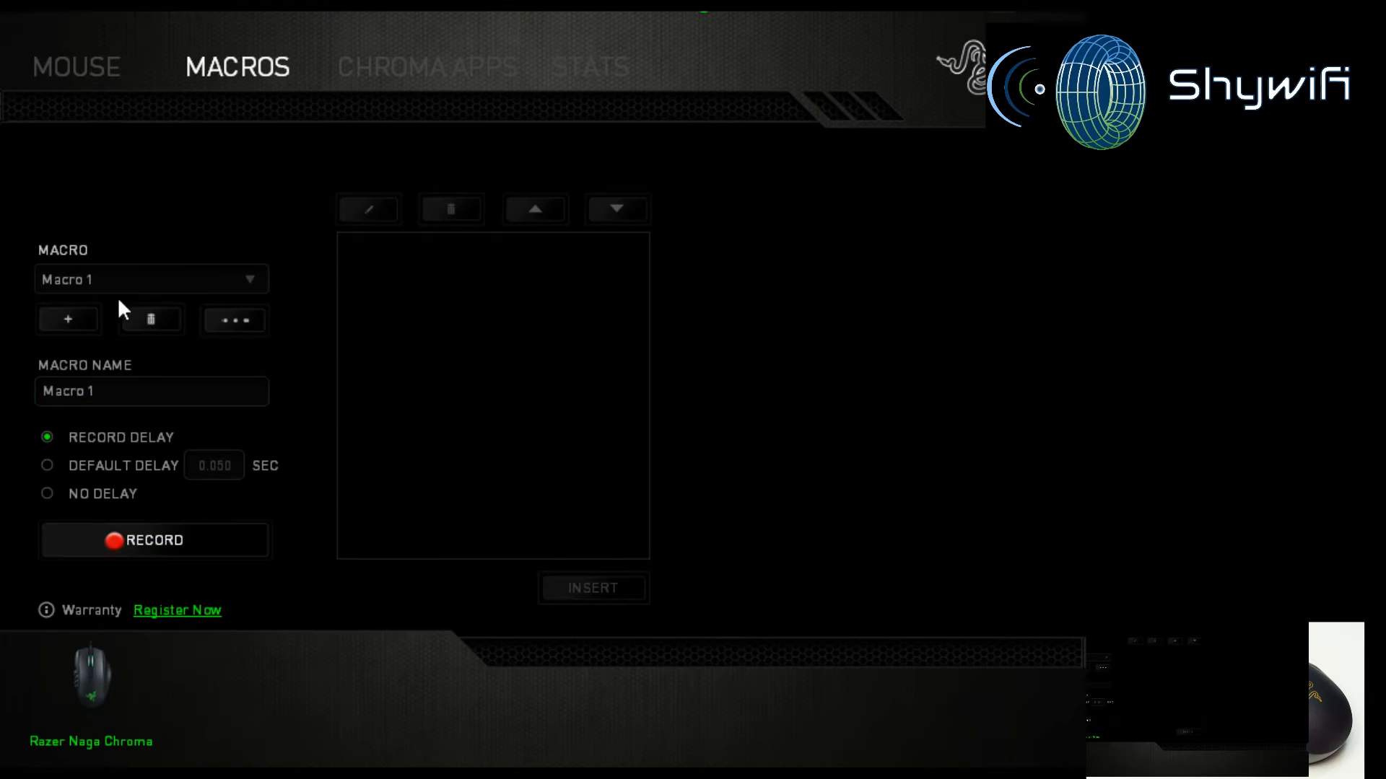
mouse_move(194, 511)
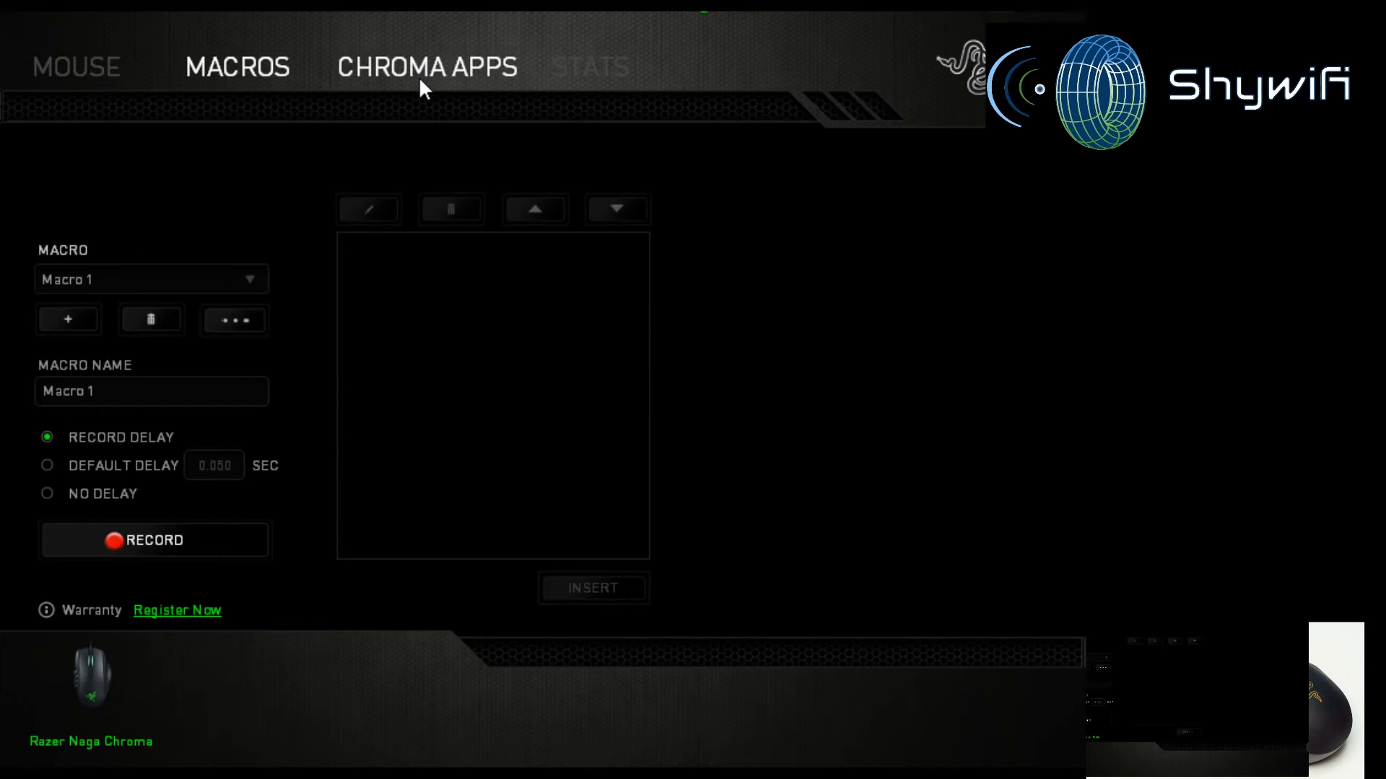
Step: View the Chroma Apps settings, showing third-party lighting integration switched on
click(426, 67)
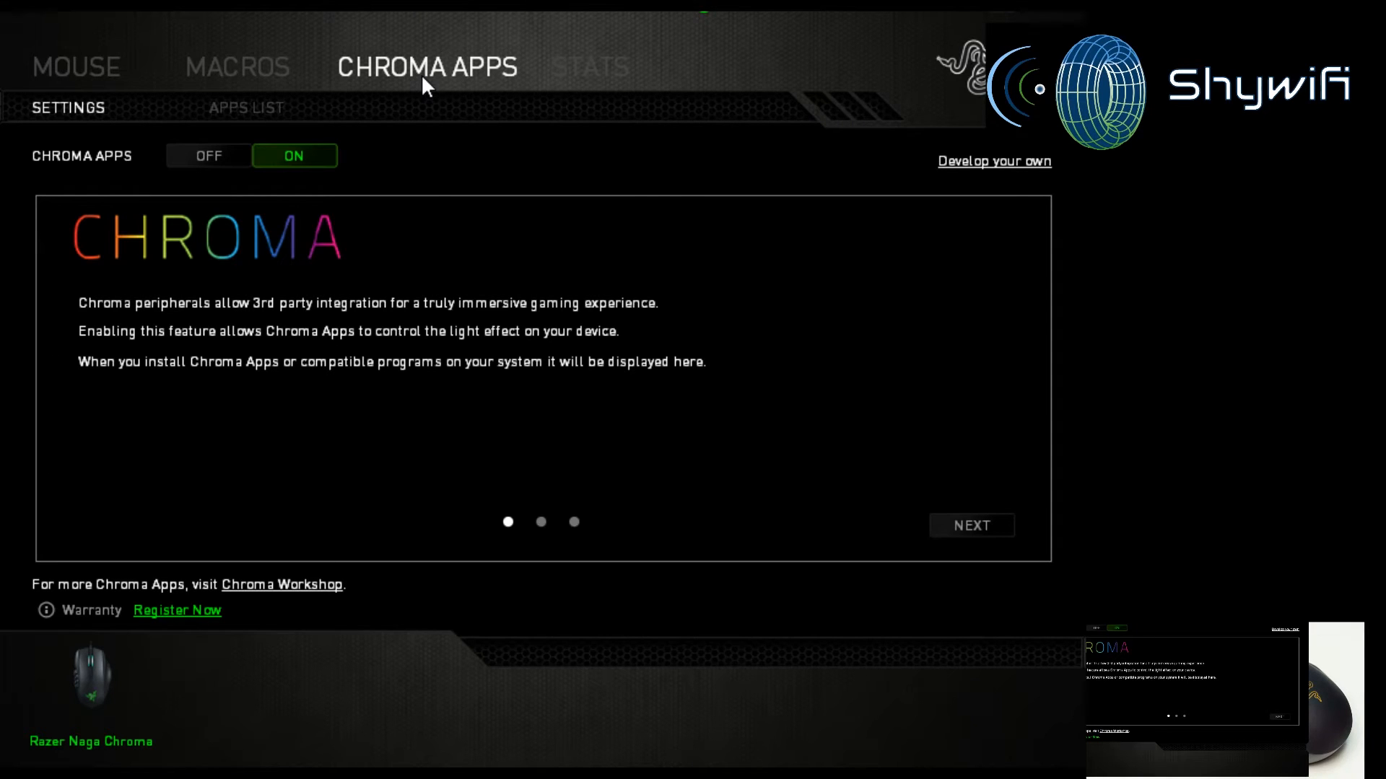
mouse_move(465, 249)
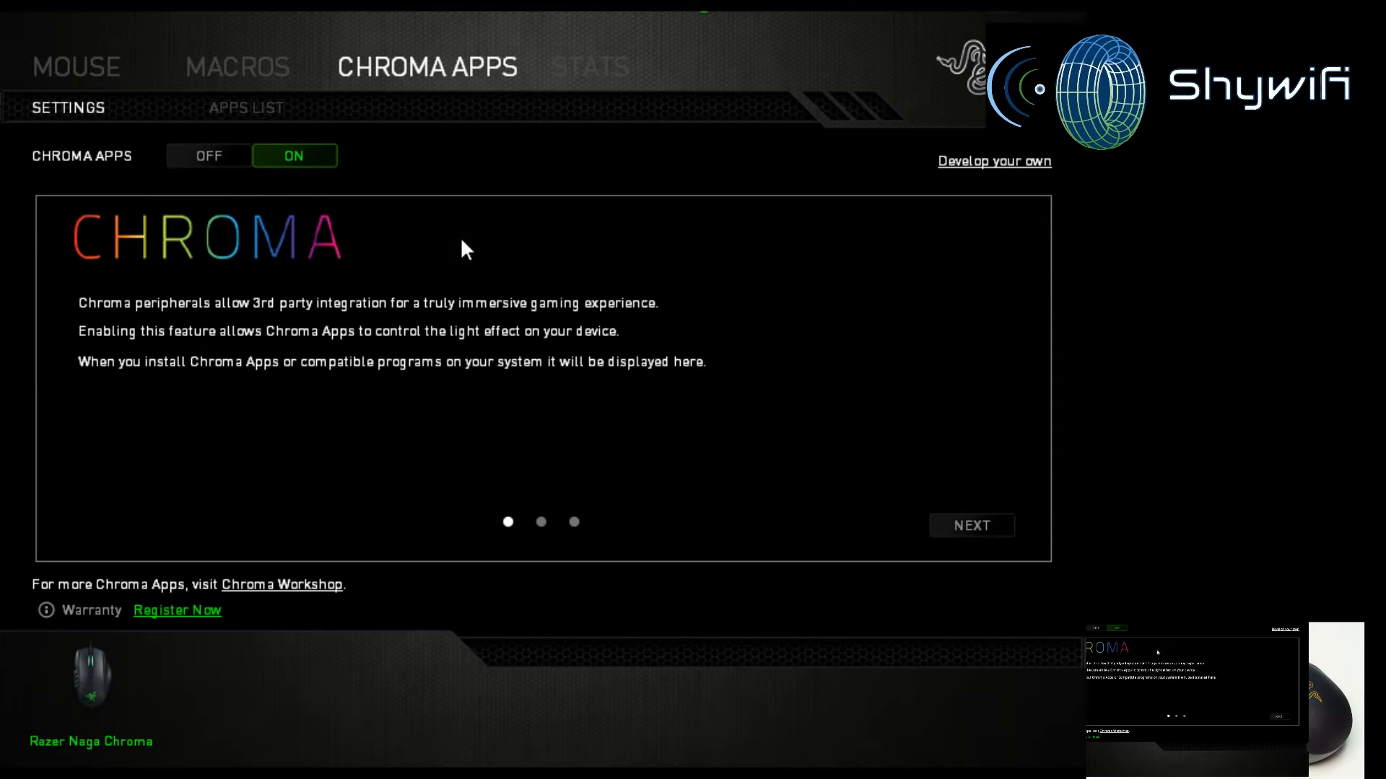
mouse_move(484, 613)
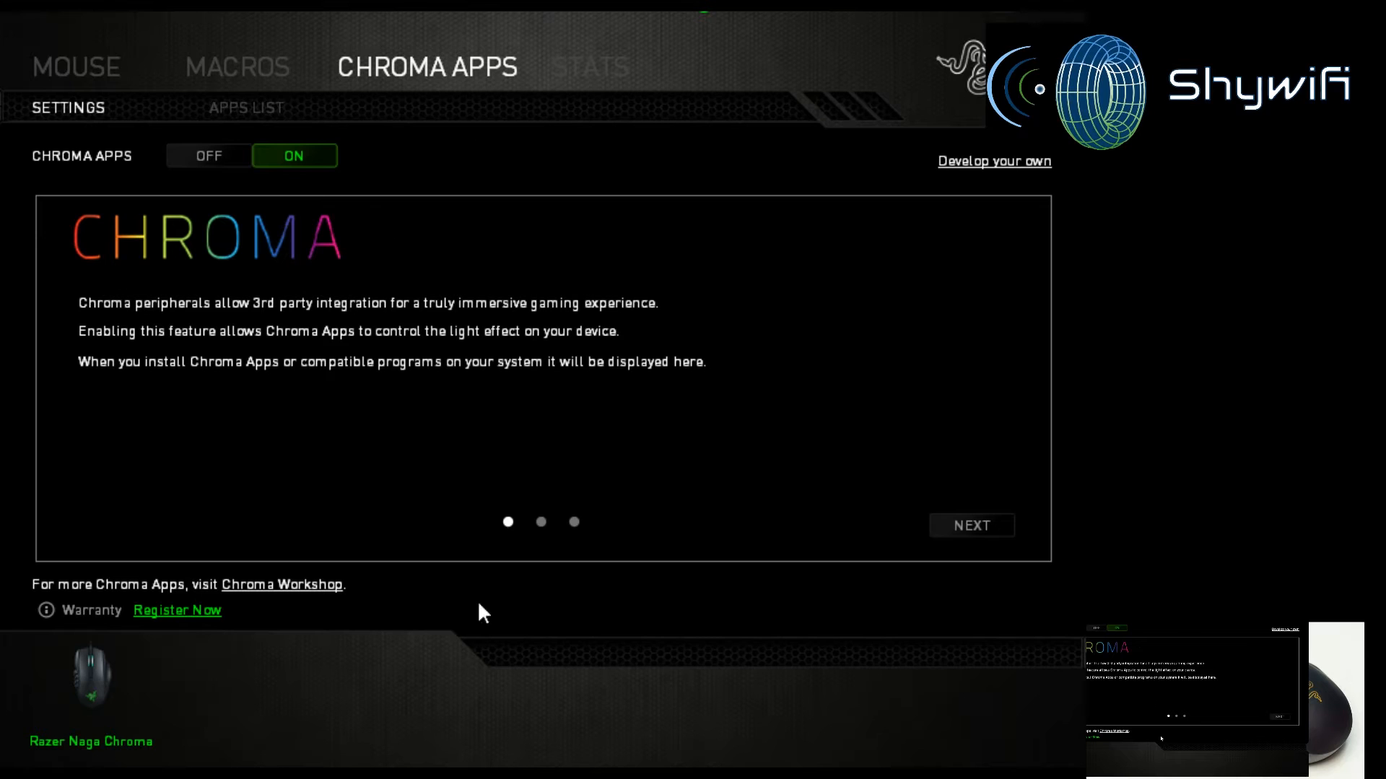
mouse_move(624, 159)
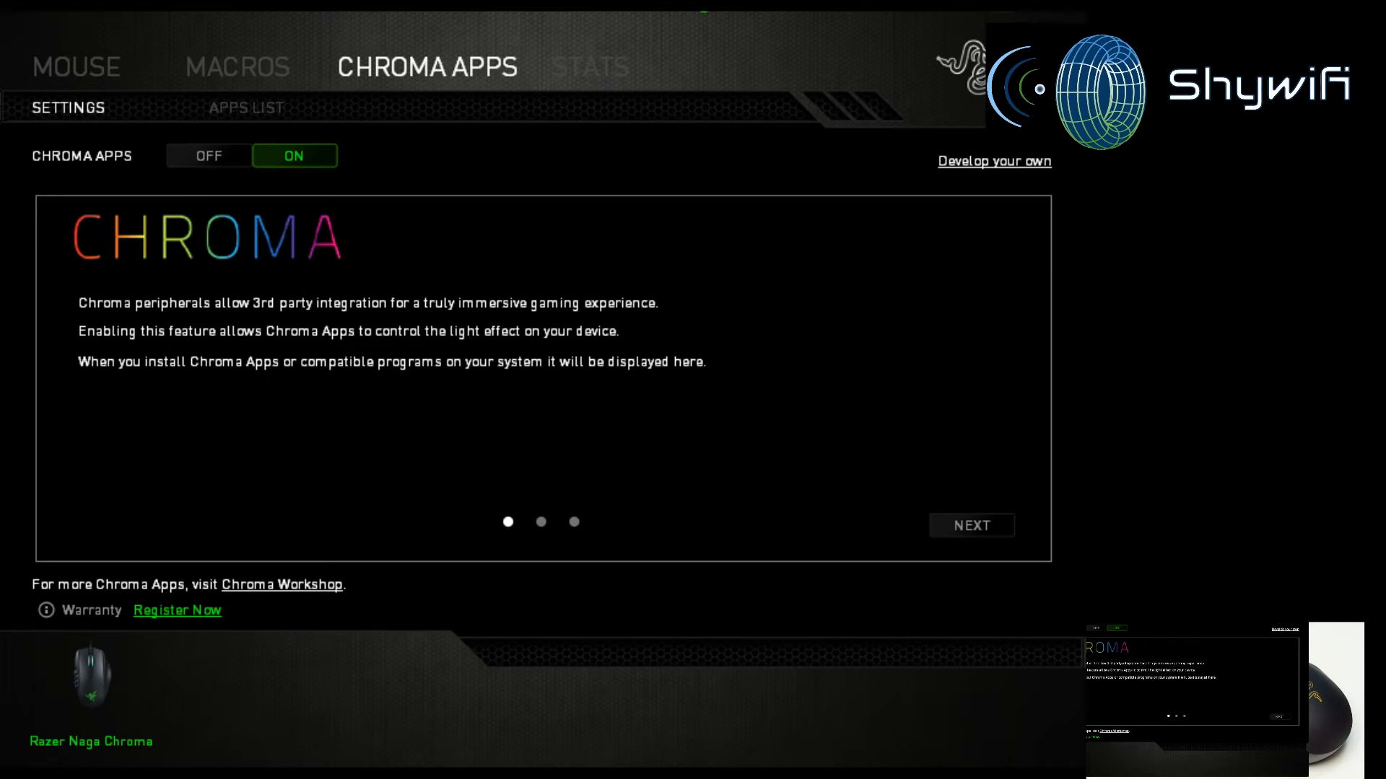
mouse_move(601, 75)
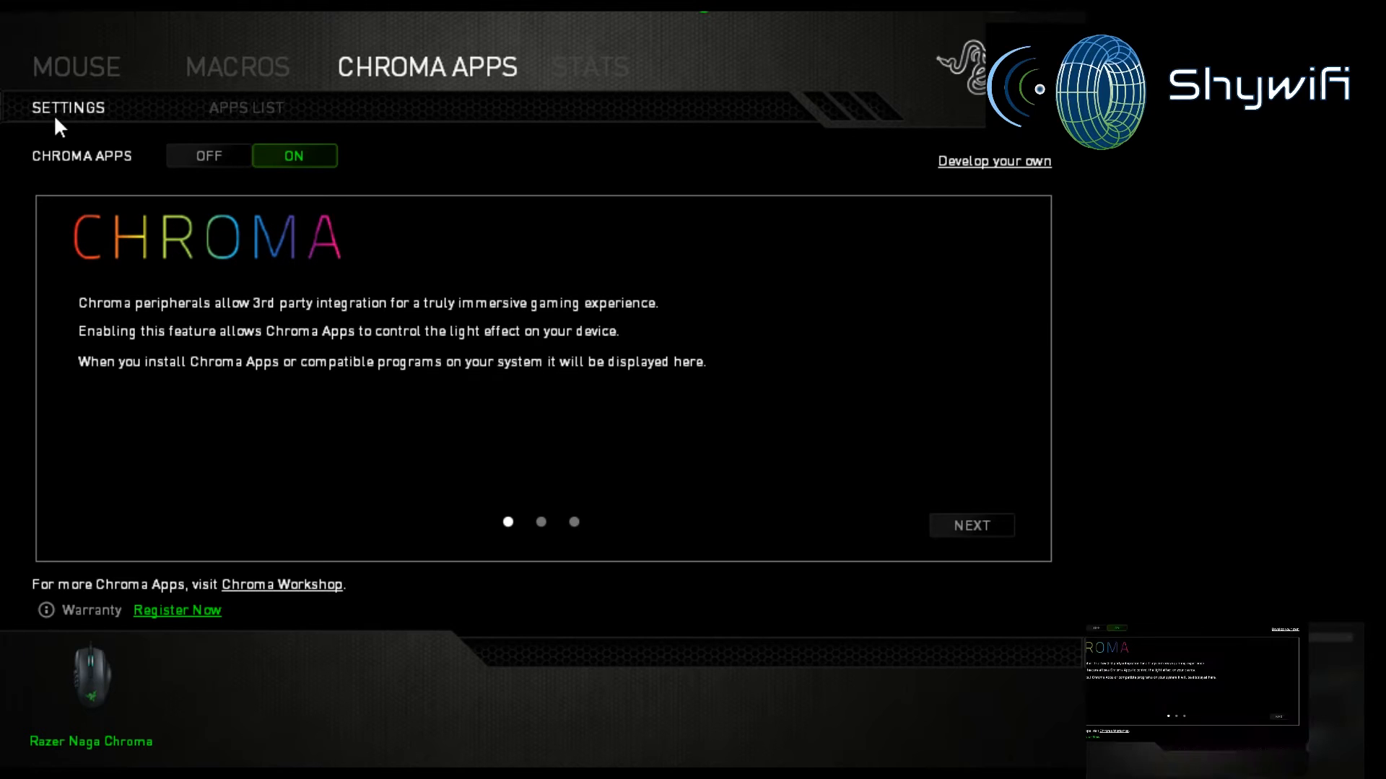
Step: Go back to the First Profil keymap and inspect several button assignments in top view
click(76, 67)
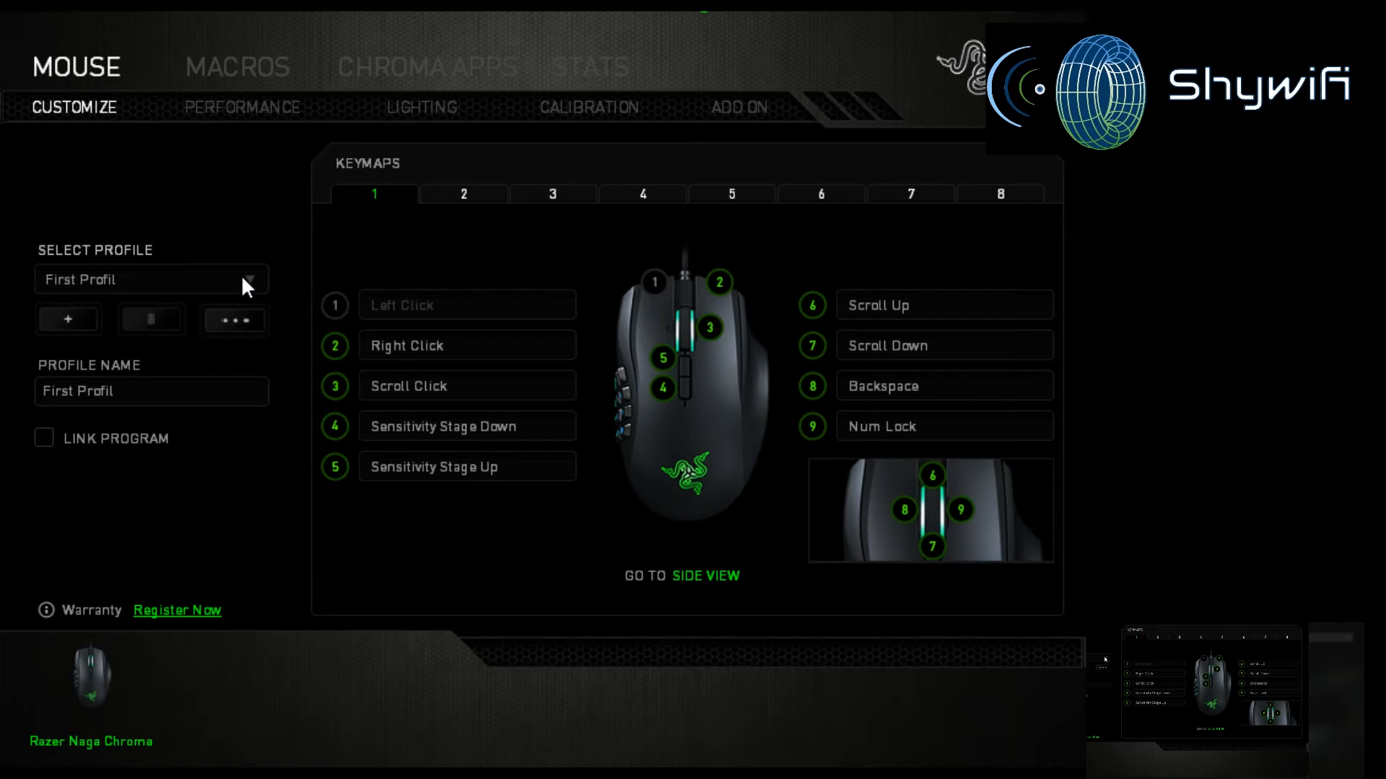
mouse_move(204, 324)
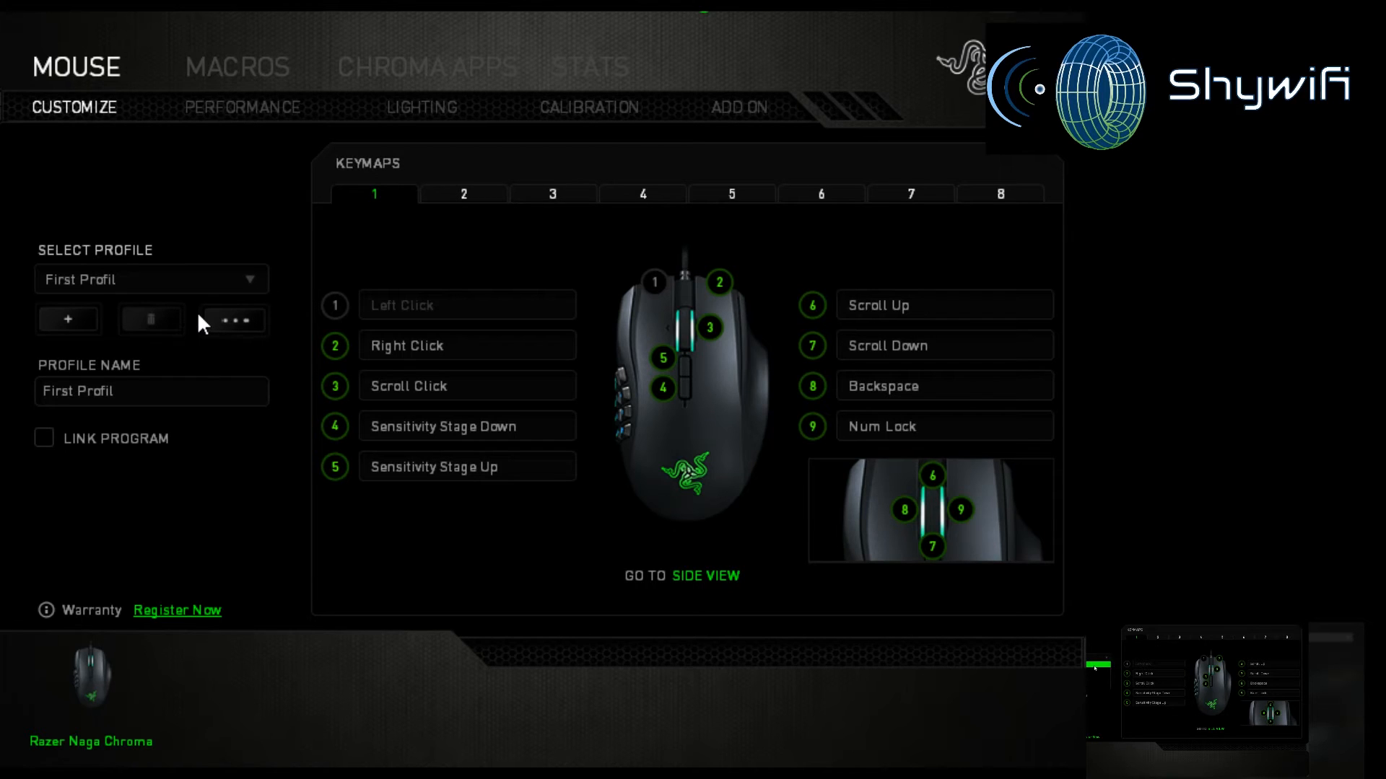
mouse_move(371, 205)
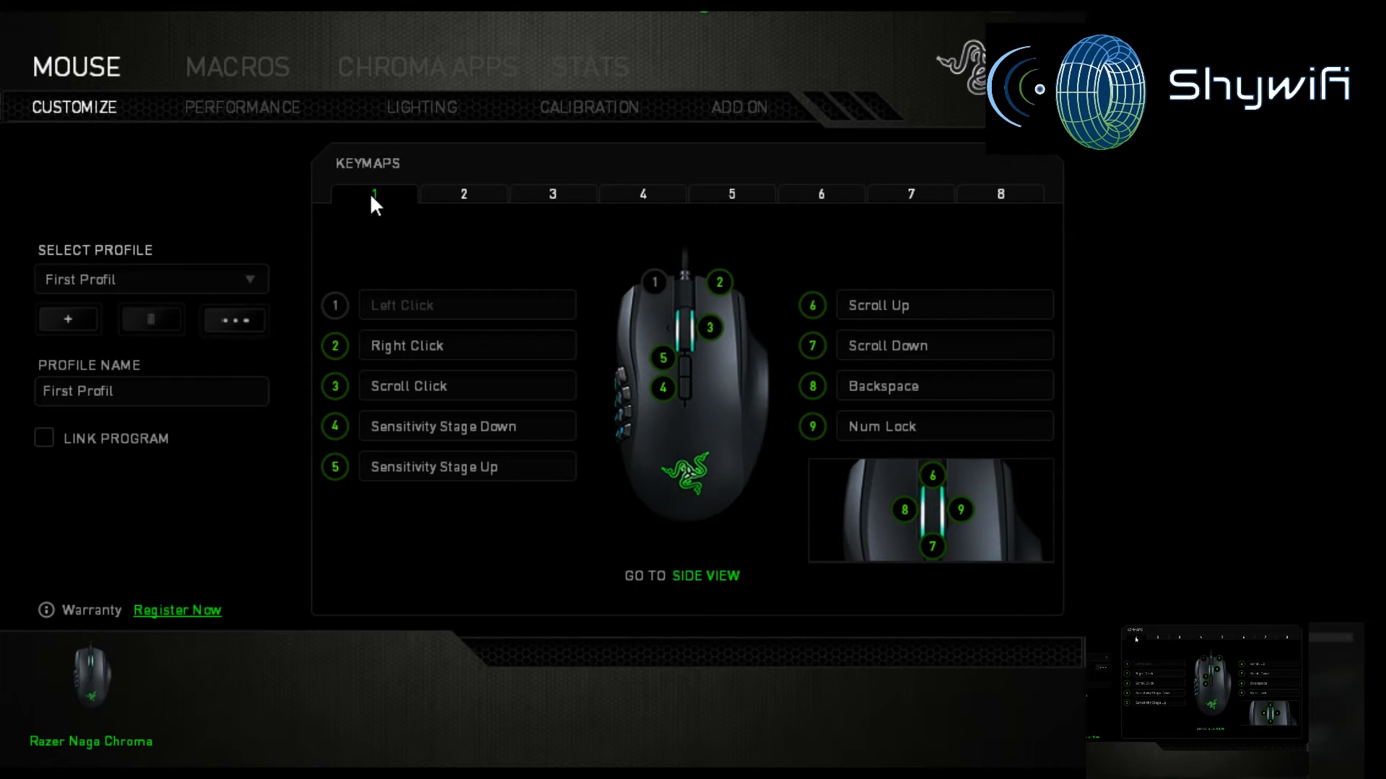
mouse_move(451, 185)
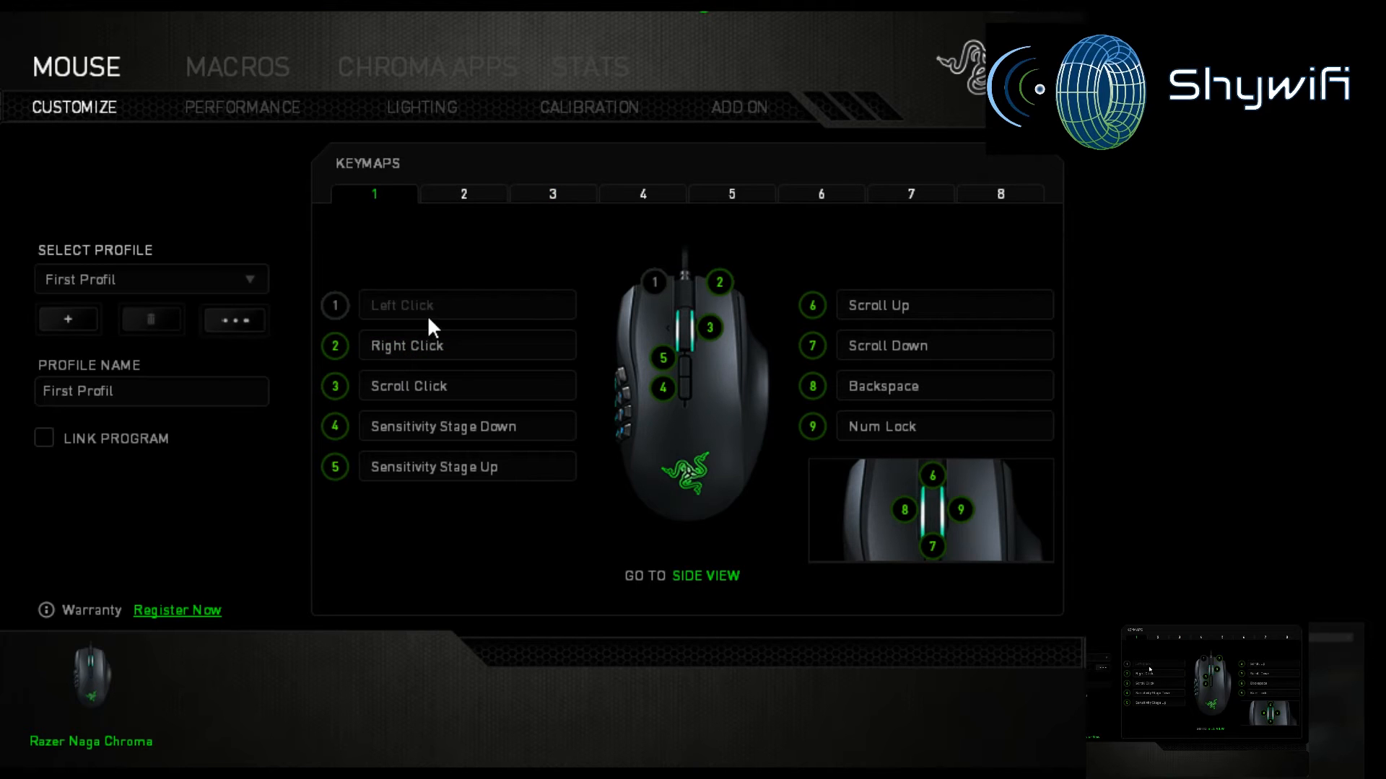
click(467, 345)
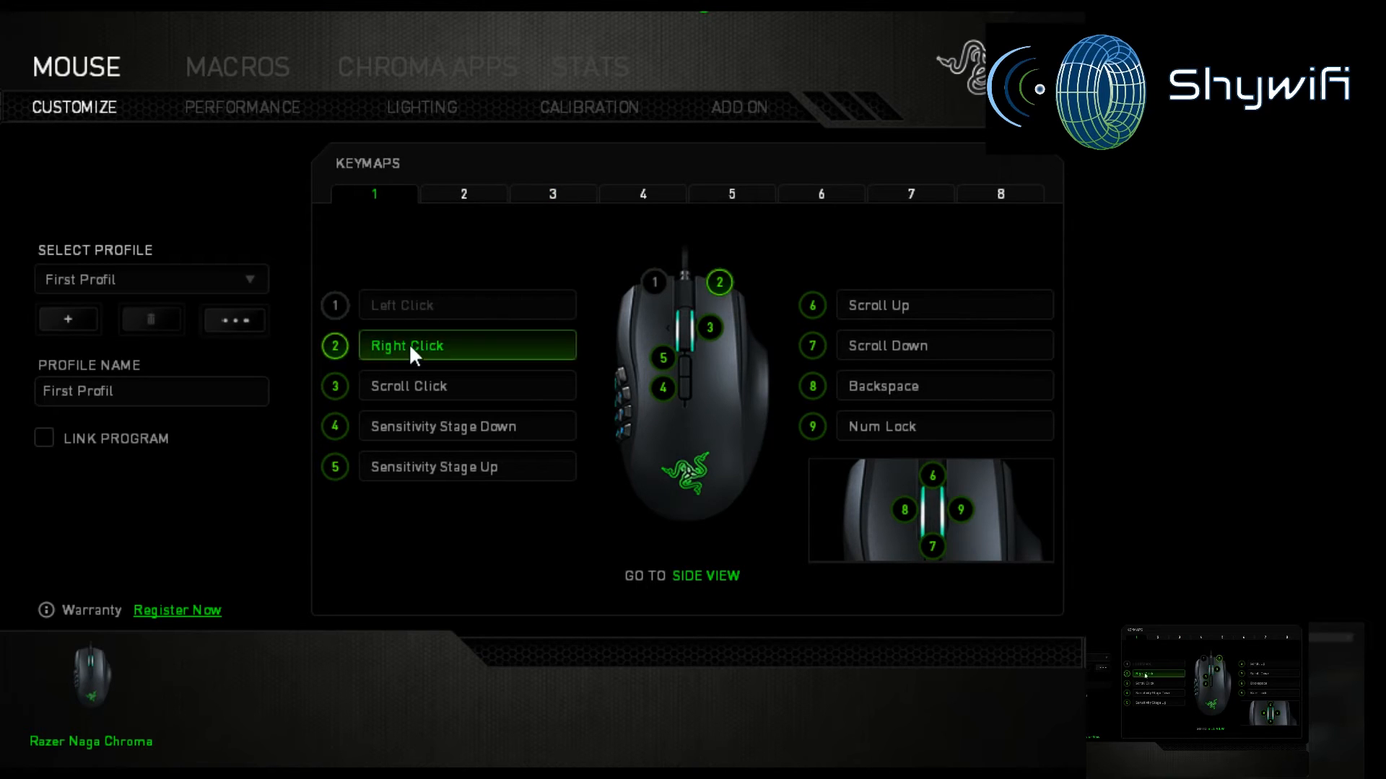
click(466, 426)
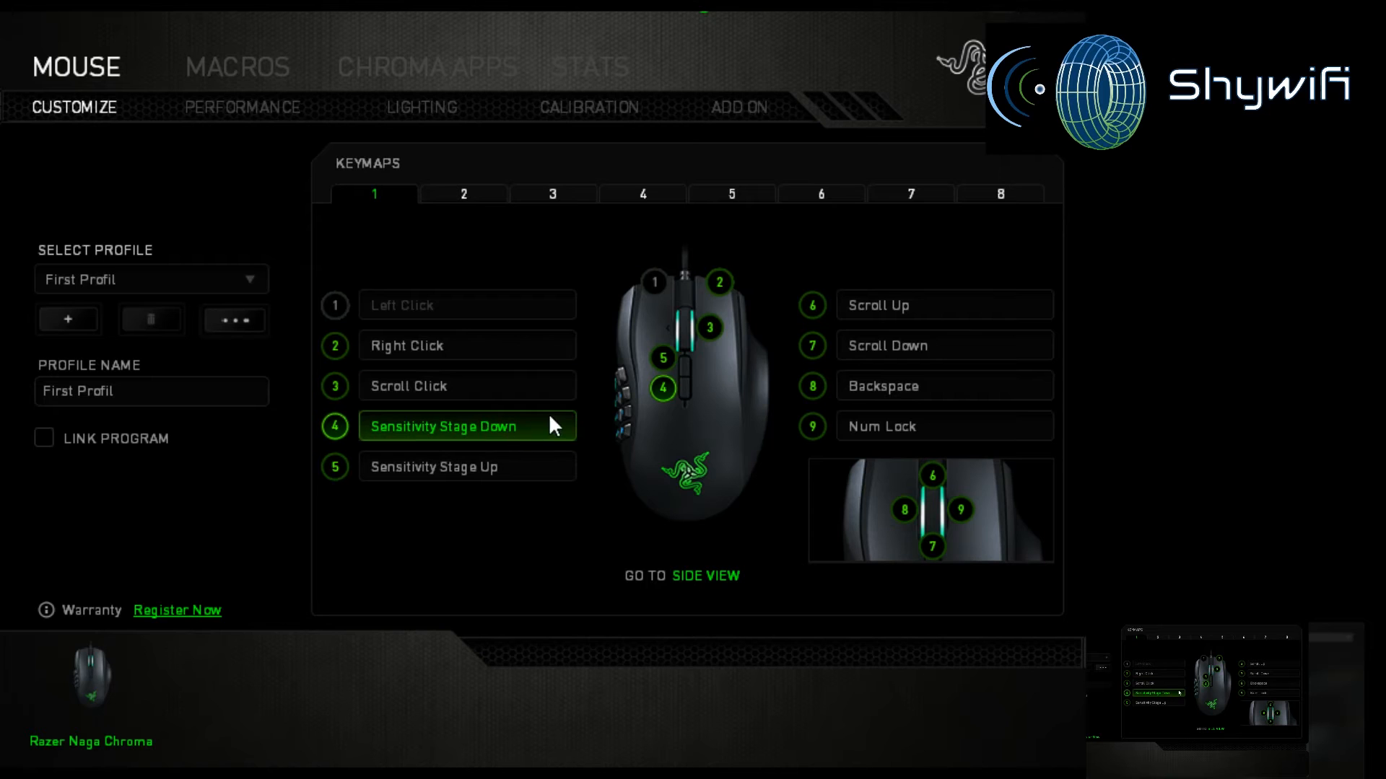
click(467, 467)
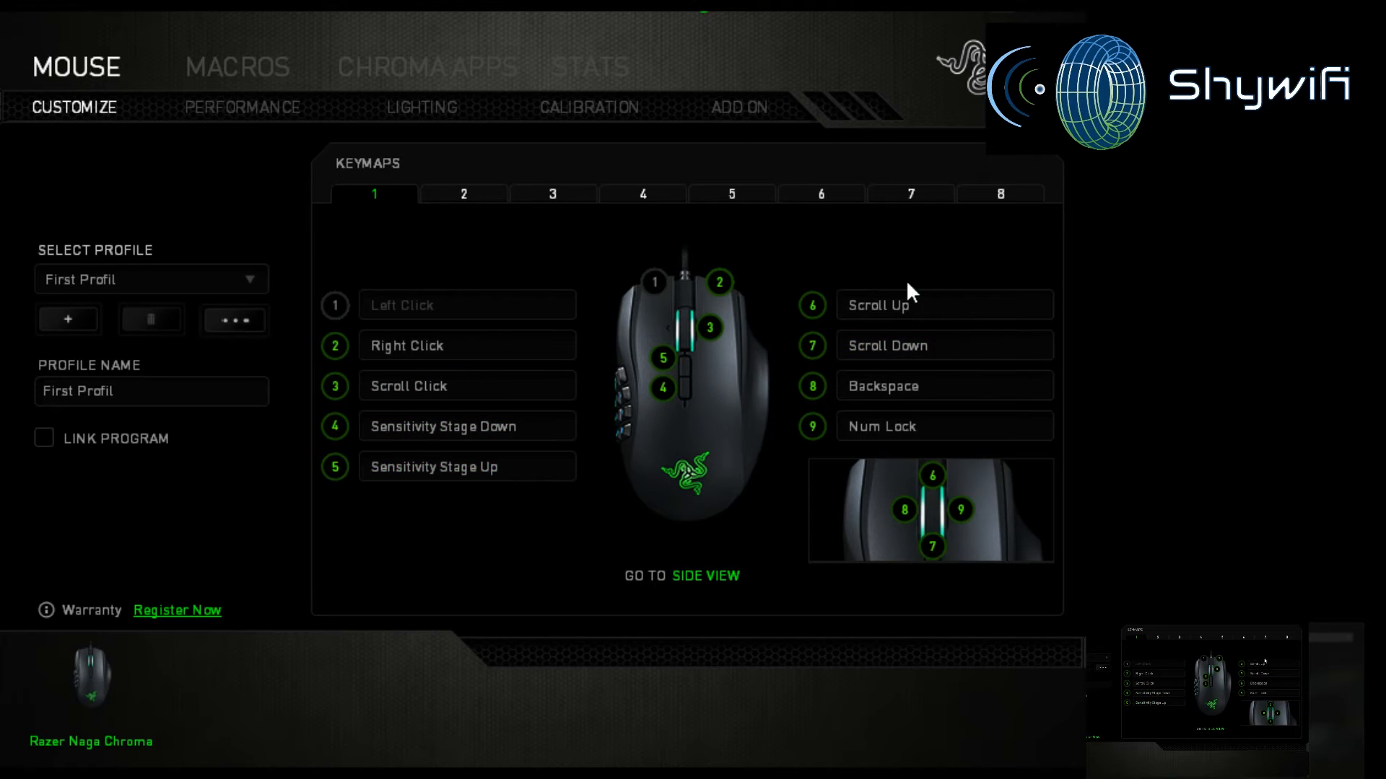
click(944, 385)
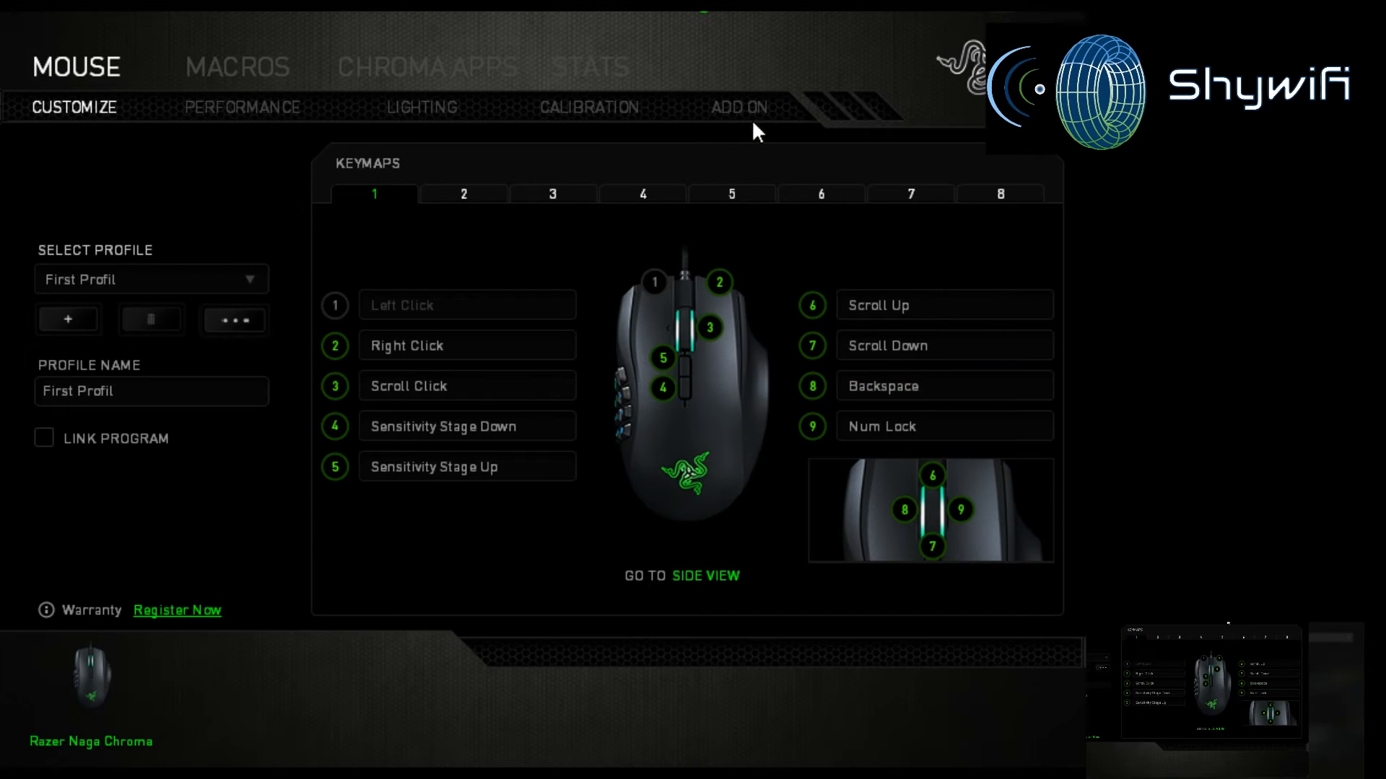
mouse_move(689, 488)
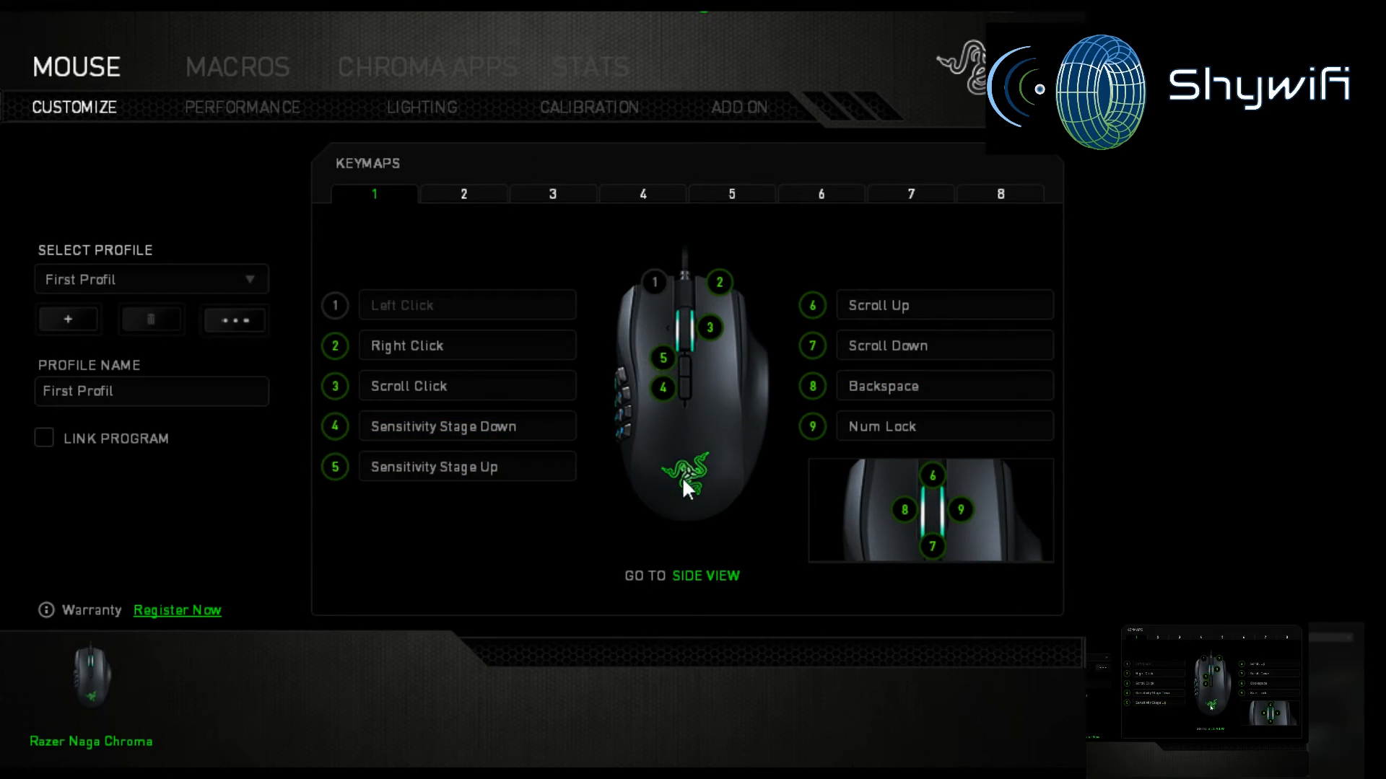
mouse_move(892, 455)
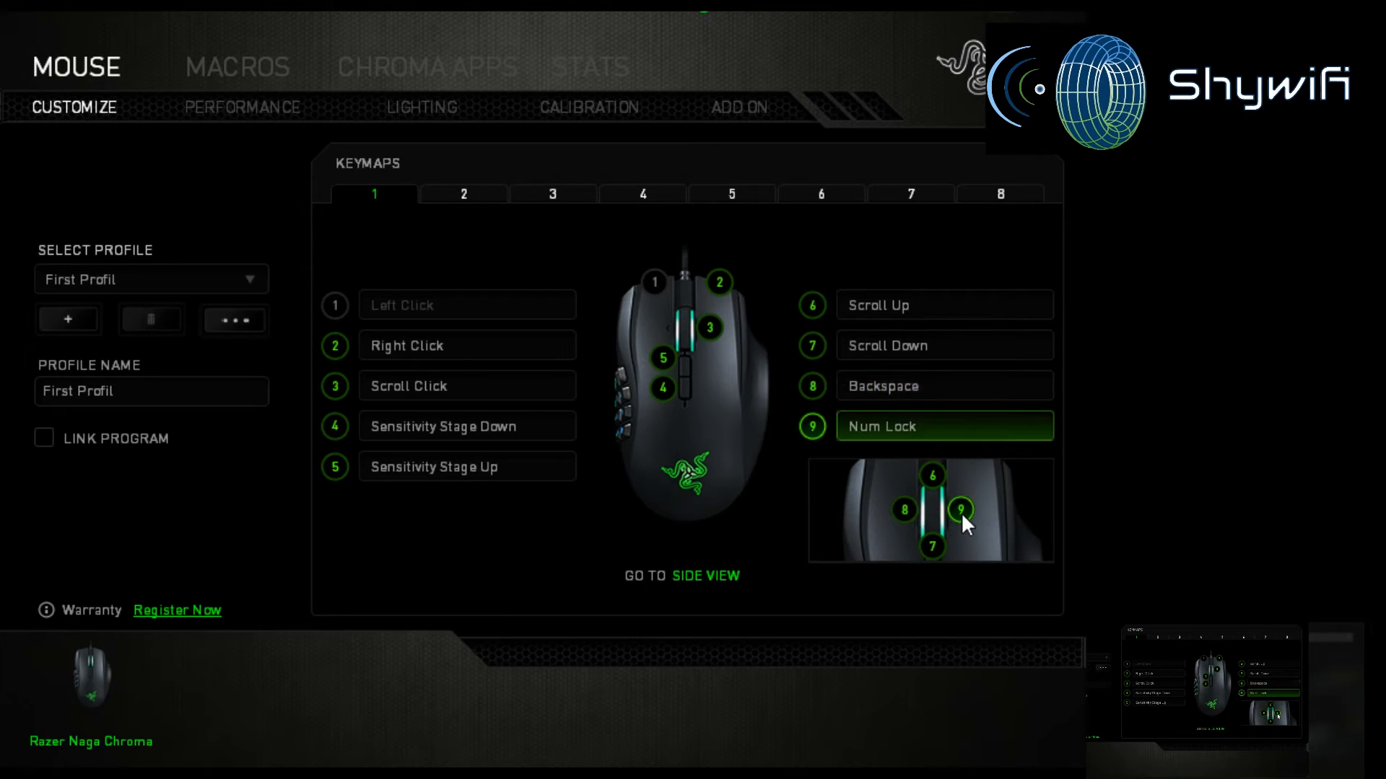
click(932, 547)
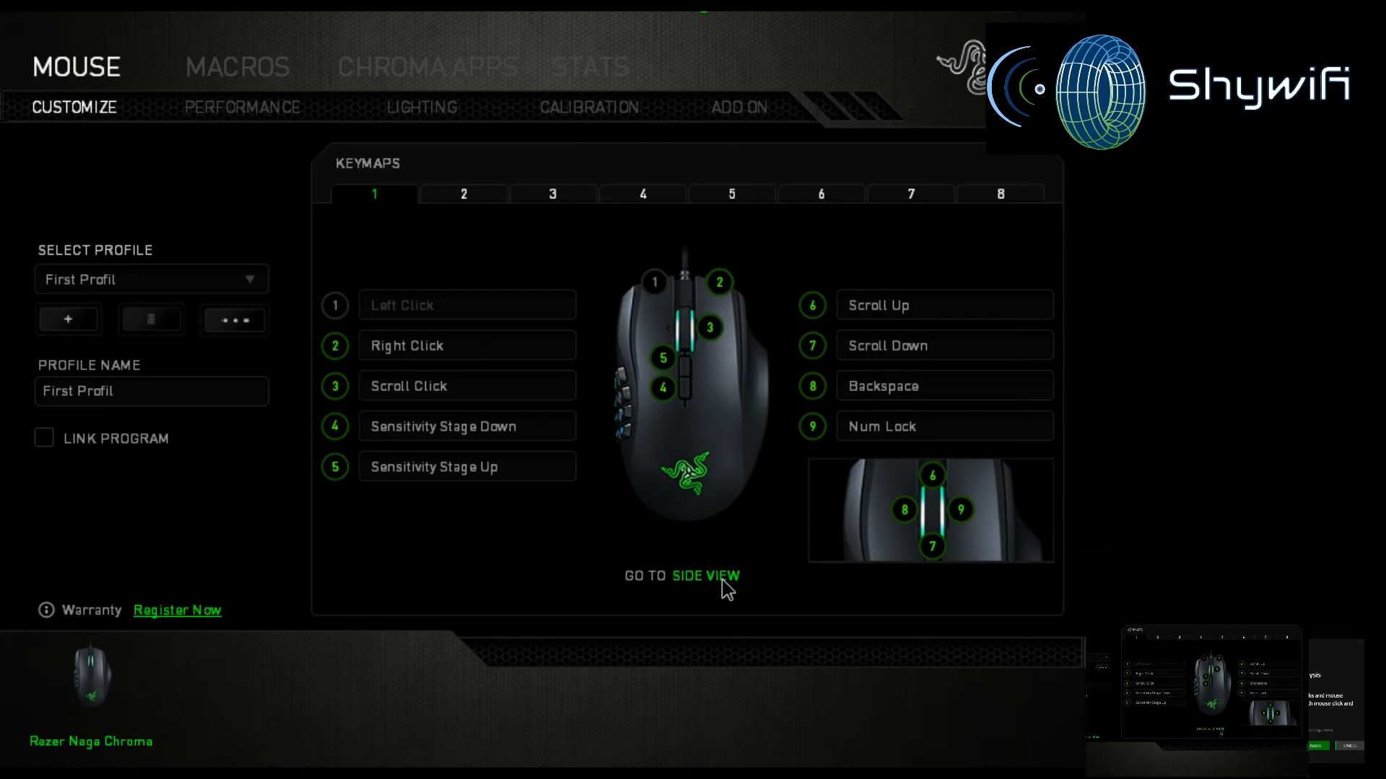
click(705, 575)
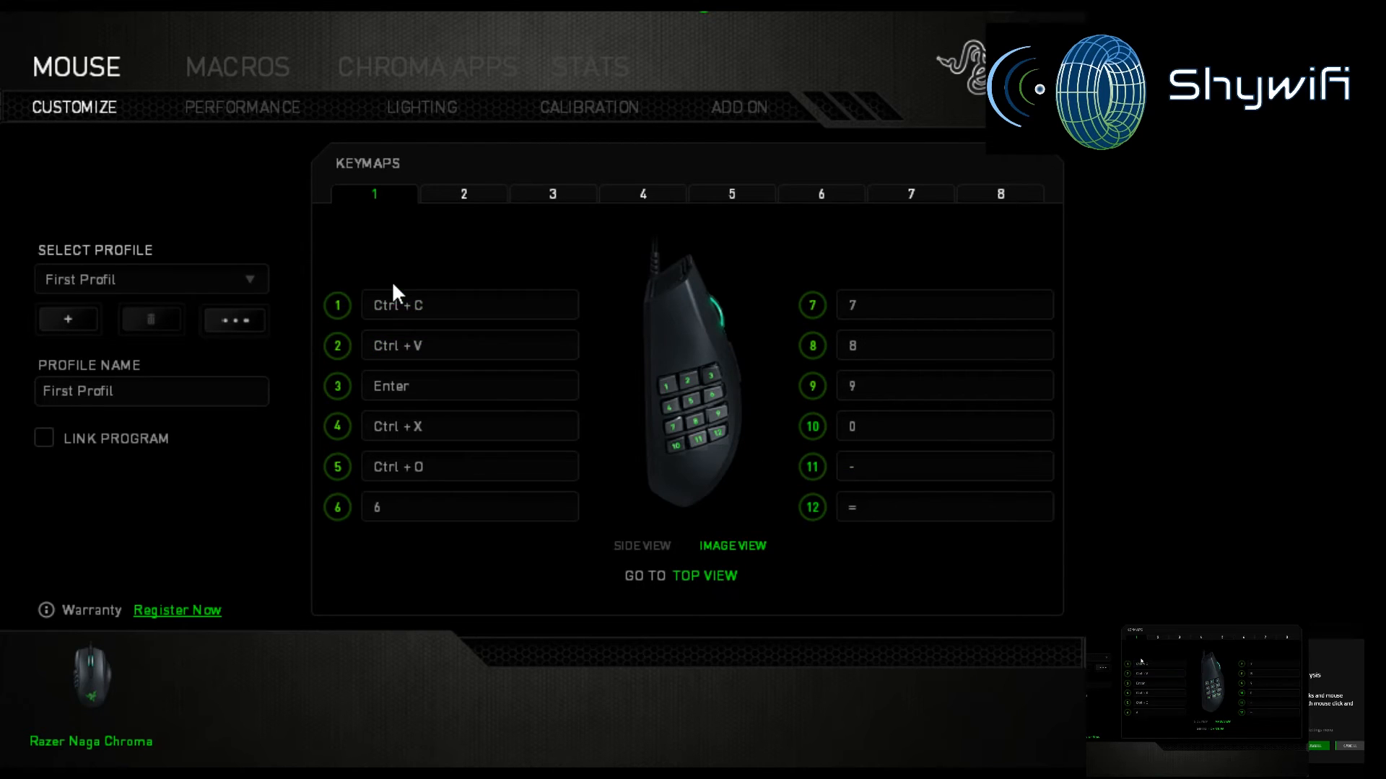
click(150, 391)
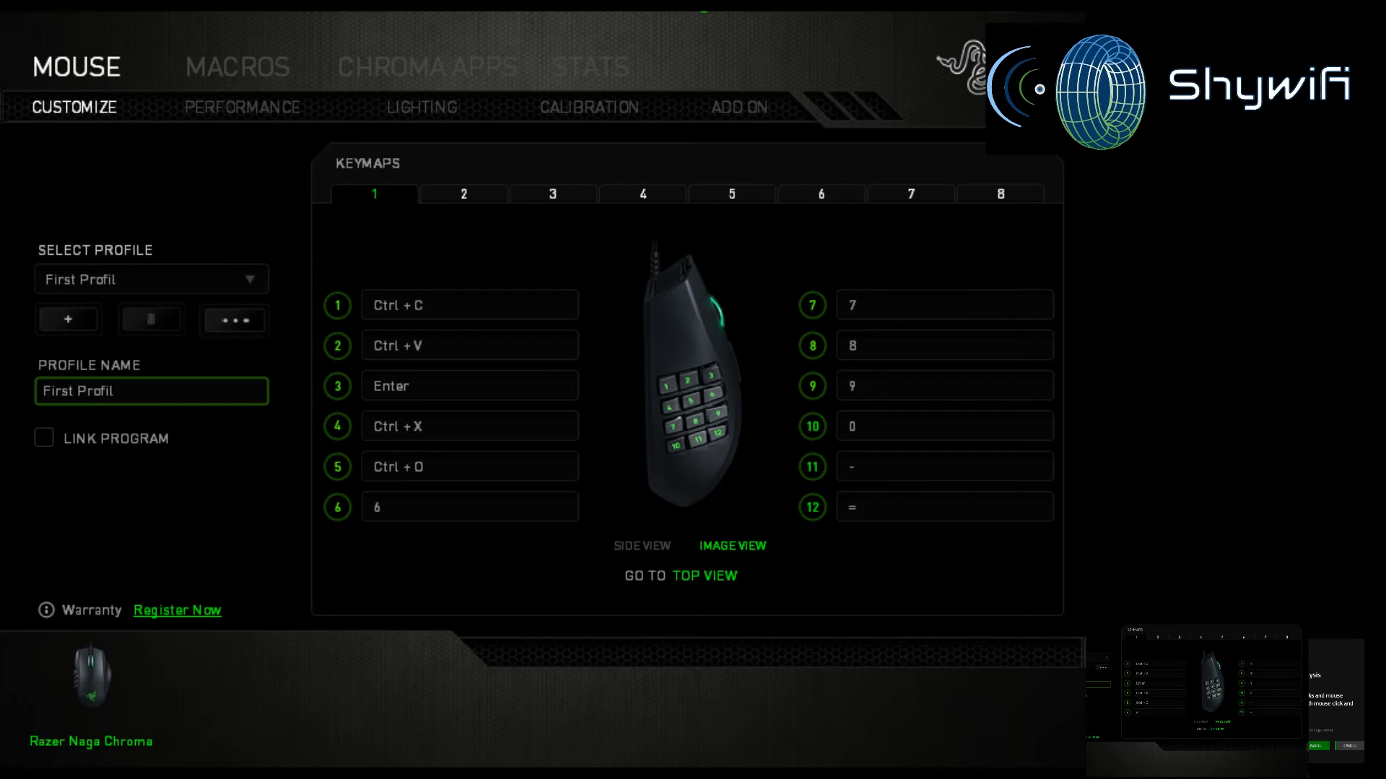
click(469, 304)
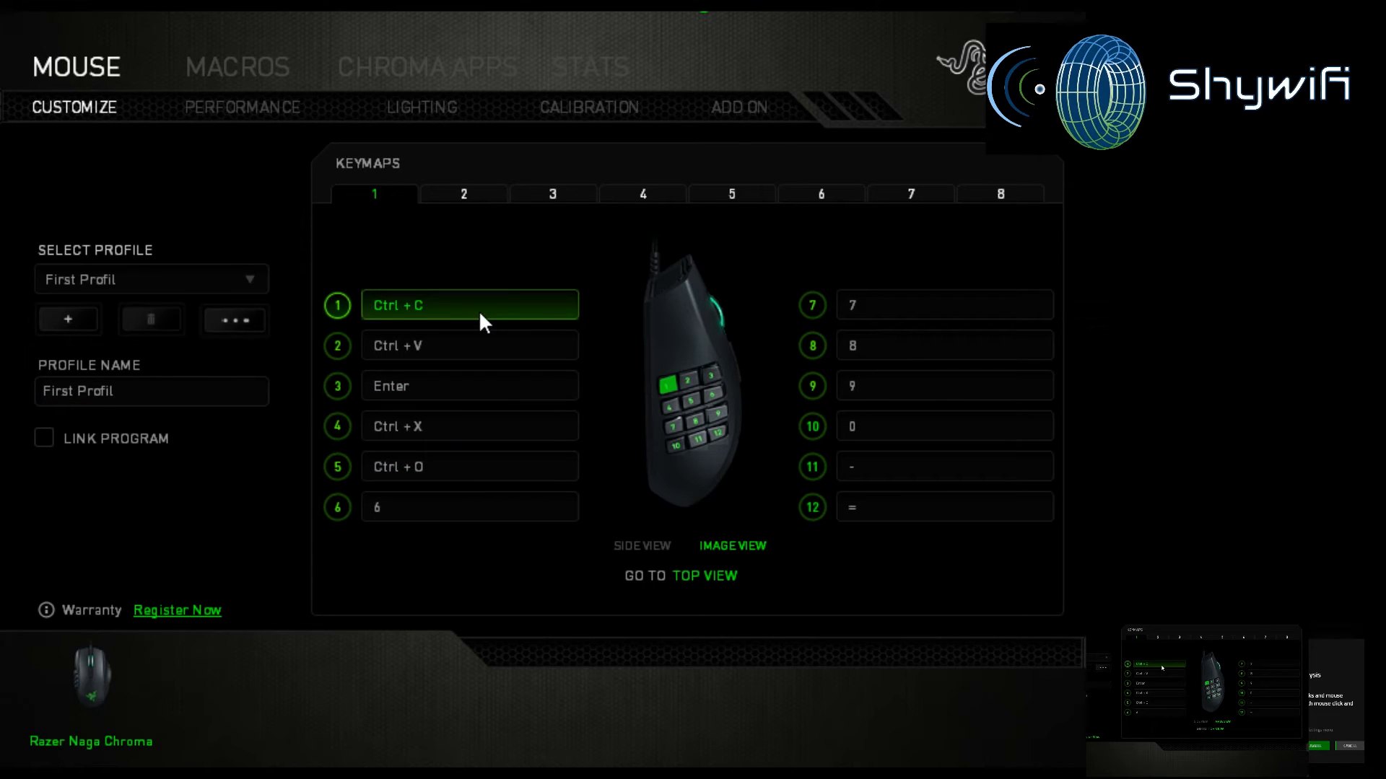
click(469, 385)
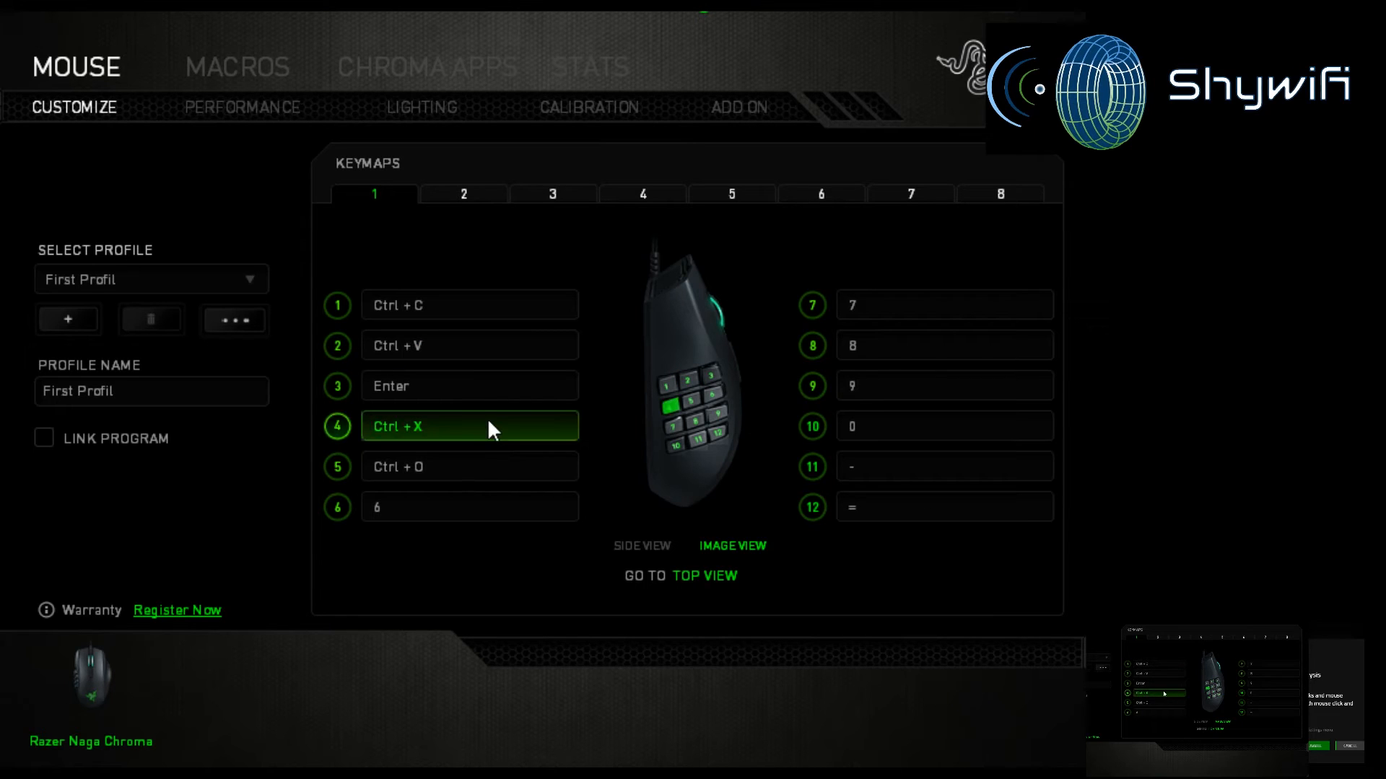
click(469, 467)
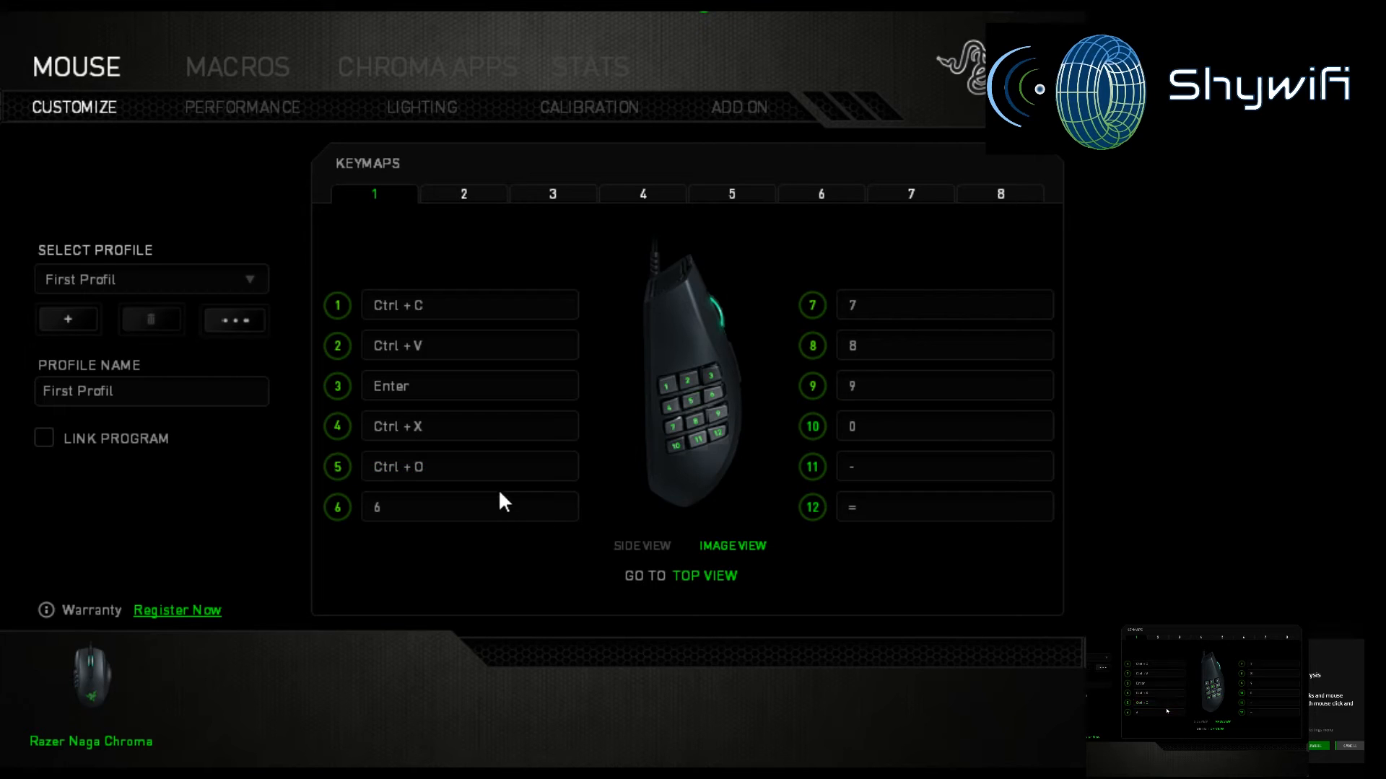
click(469, 467)
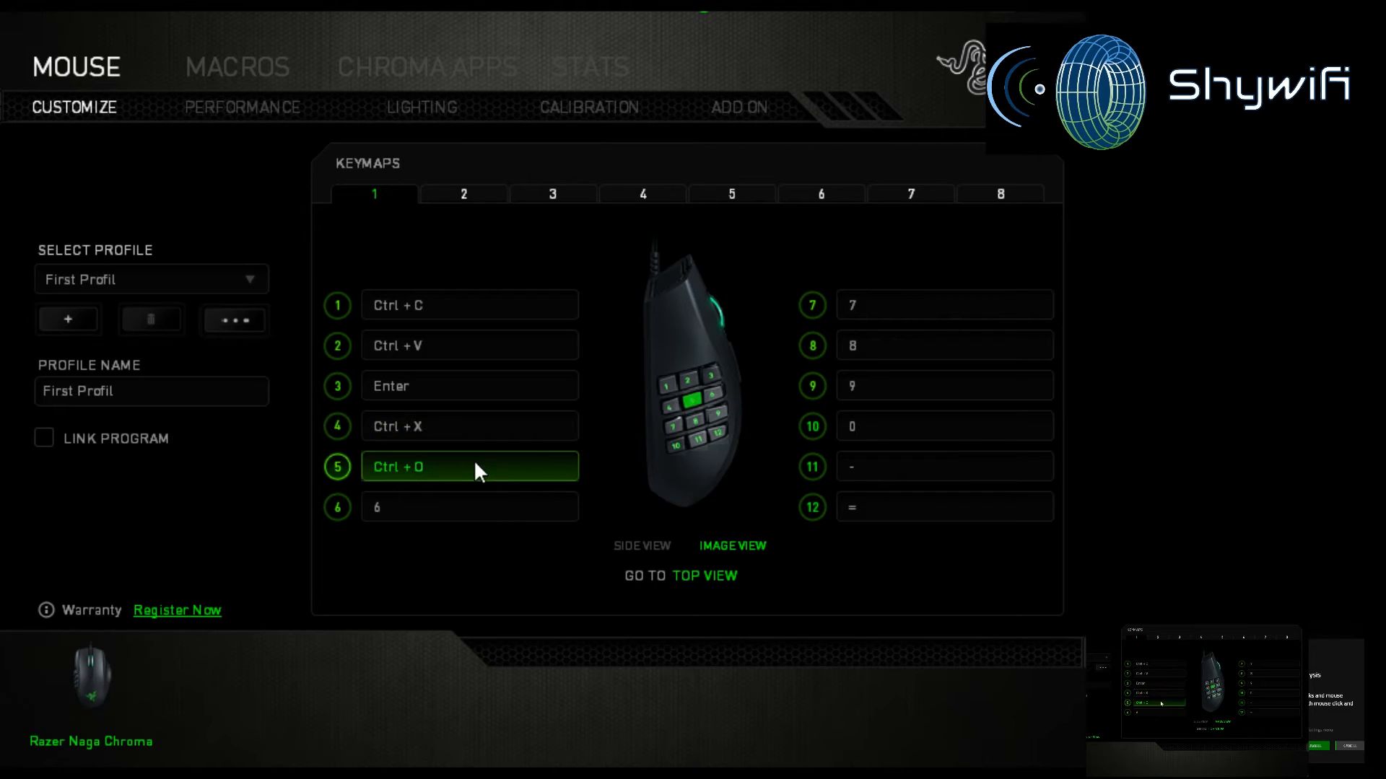
mouse_move(484, 487)
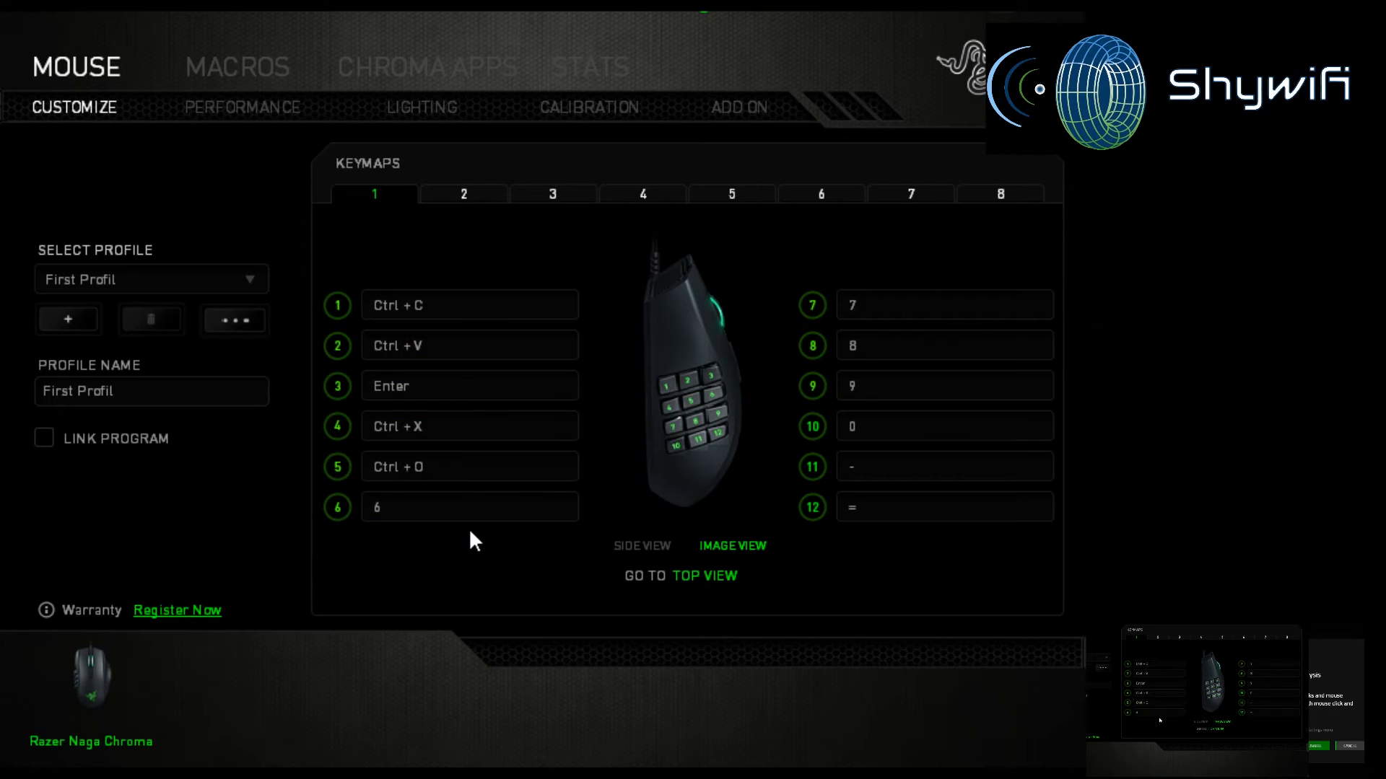
Step: Assign side button 6 a Keyboard Function shortcut of Ctrl + T and save it
click(469, 507)
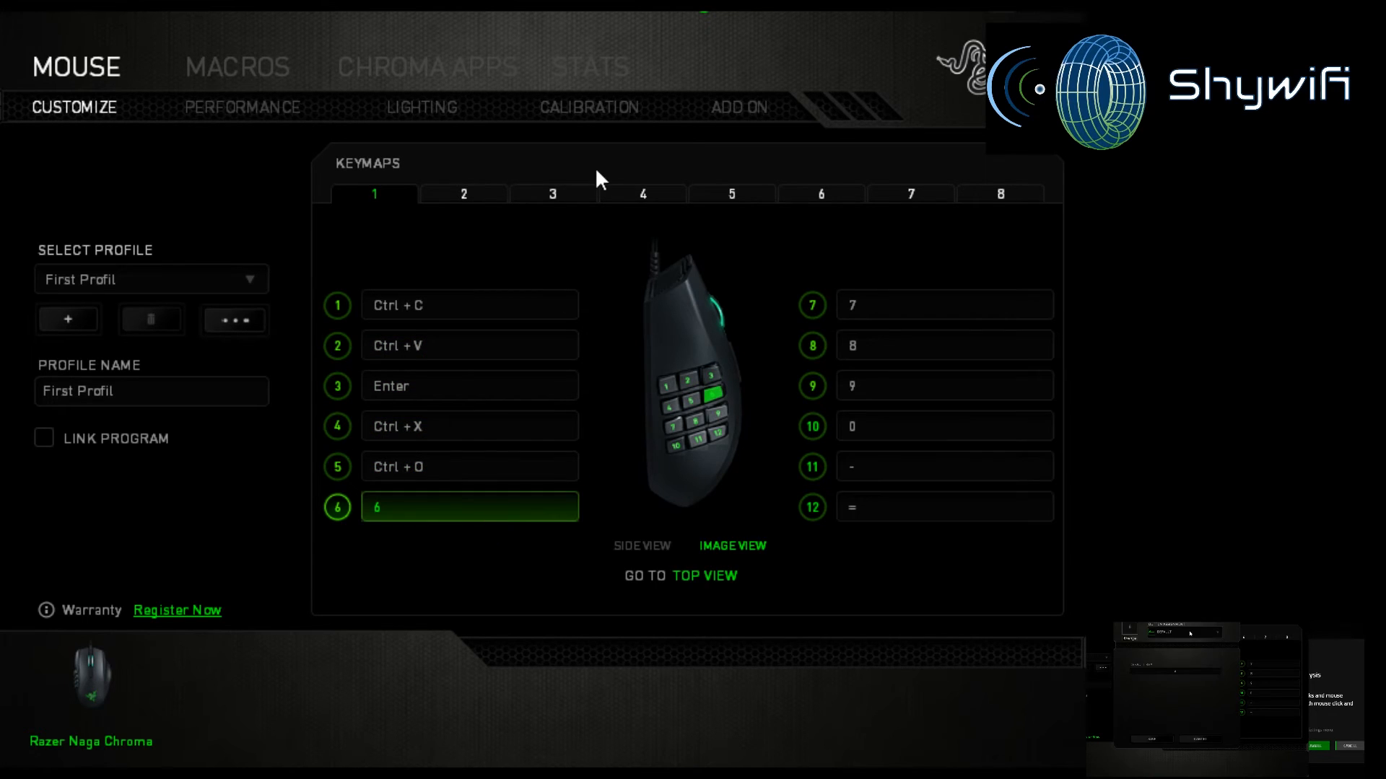
mouse_move(459, 213)
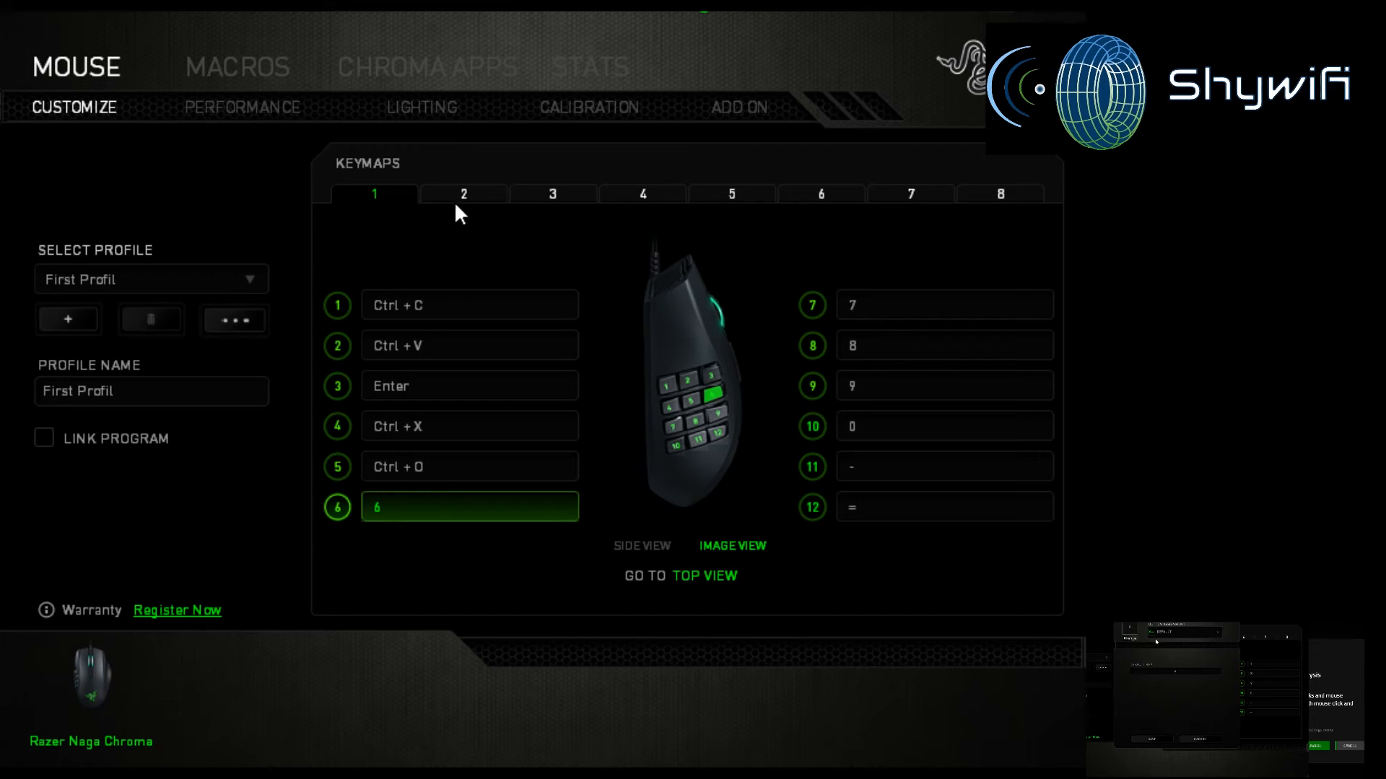
mouse_move(596, 190)
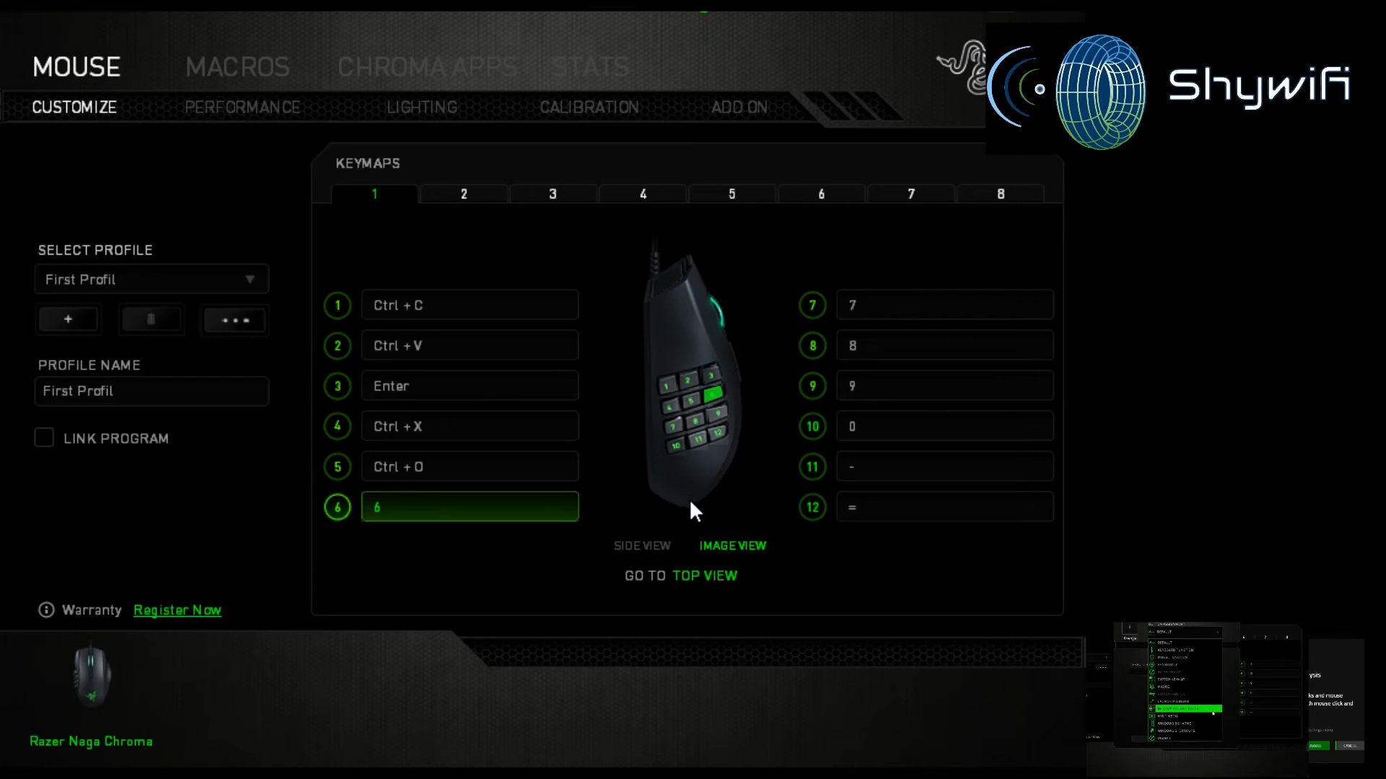
mouse_move(698, 551)
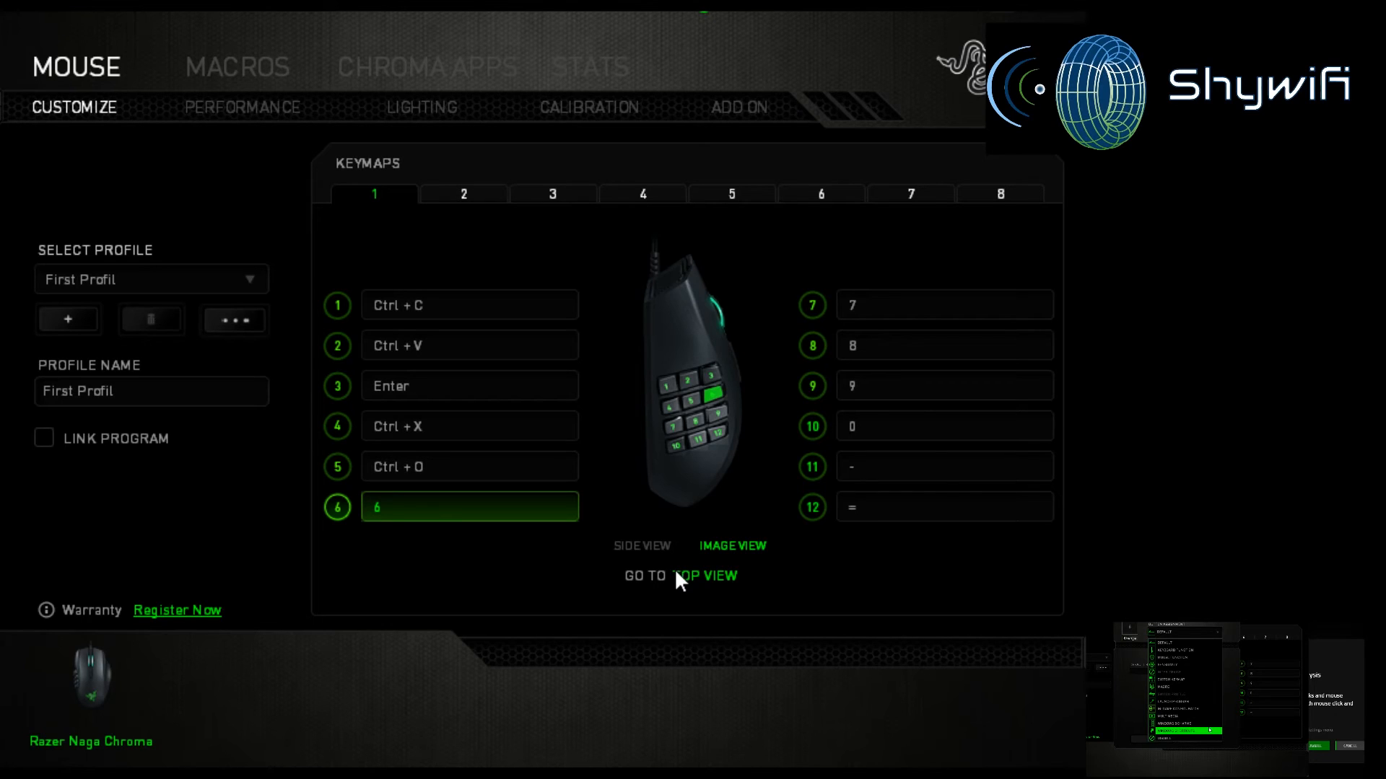
mouse_move(661, 590)
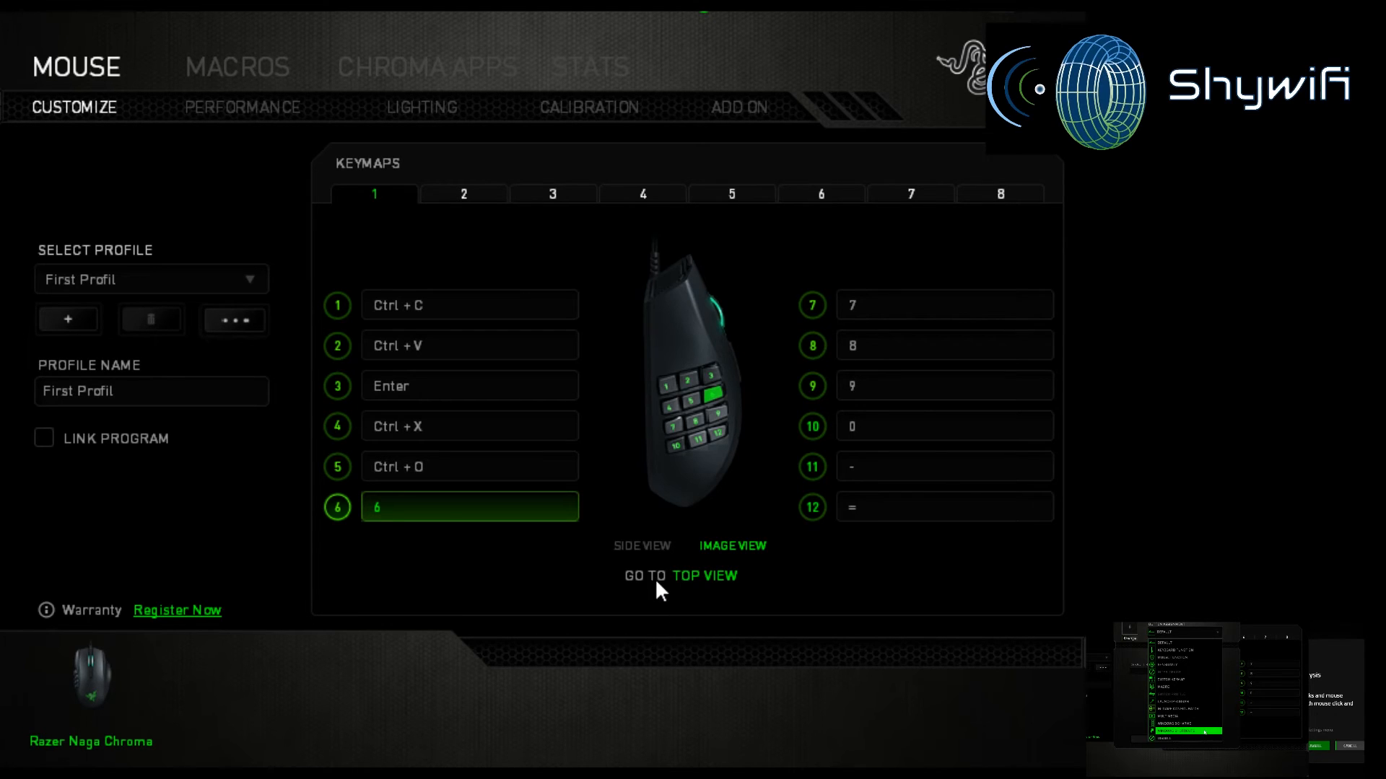
mouse_move(607, 265)
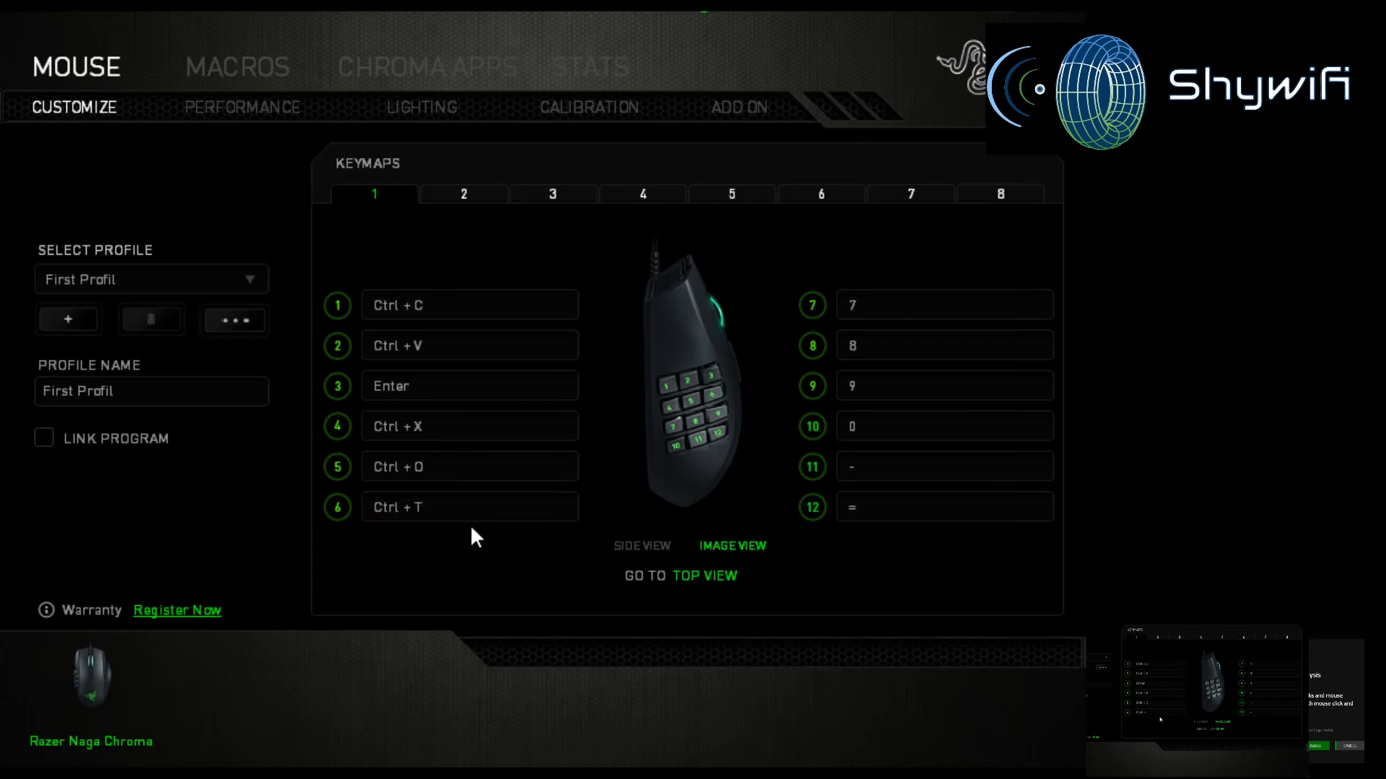
click(469, 465)
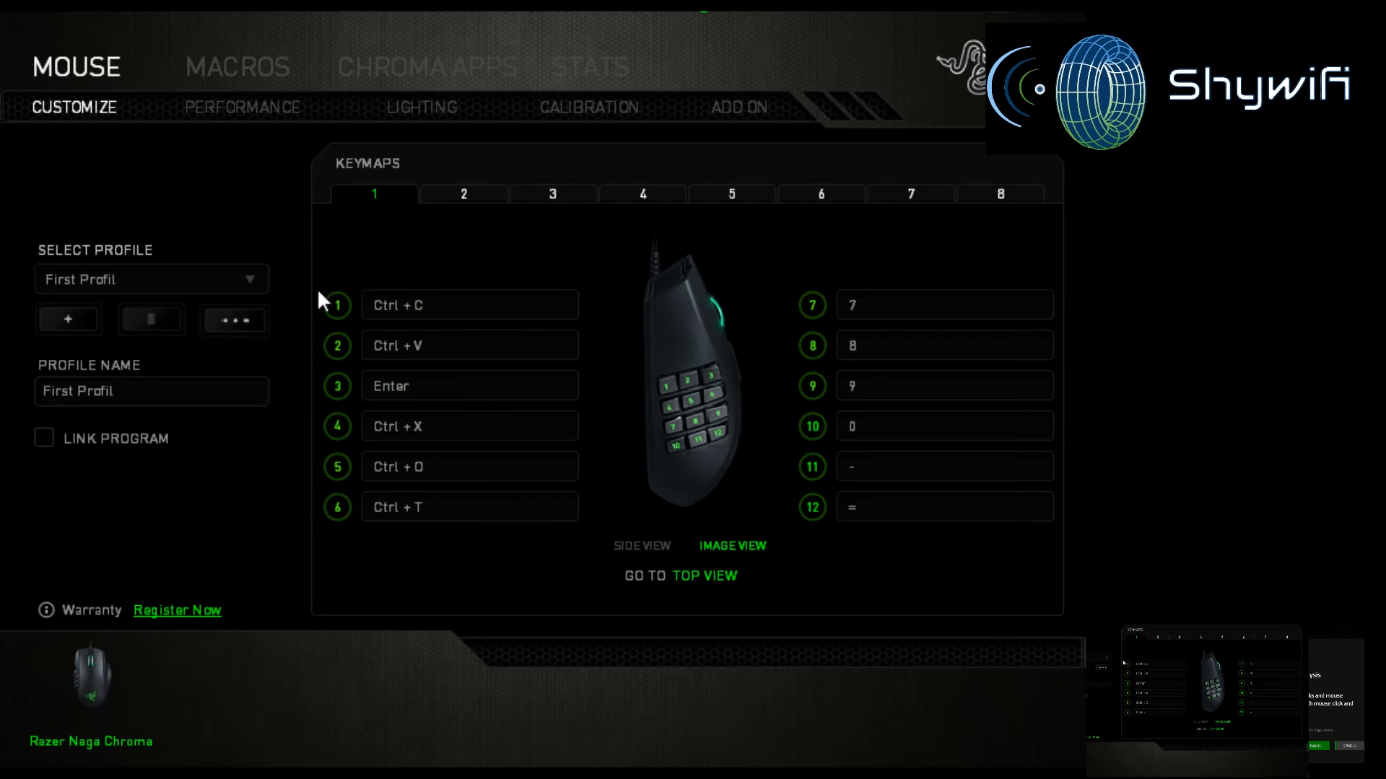
mouse_move(470, 166)
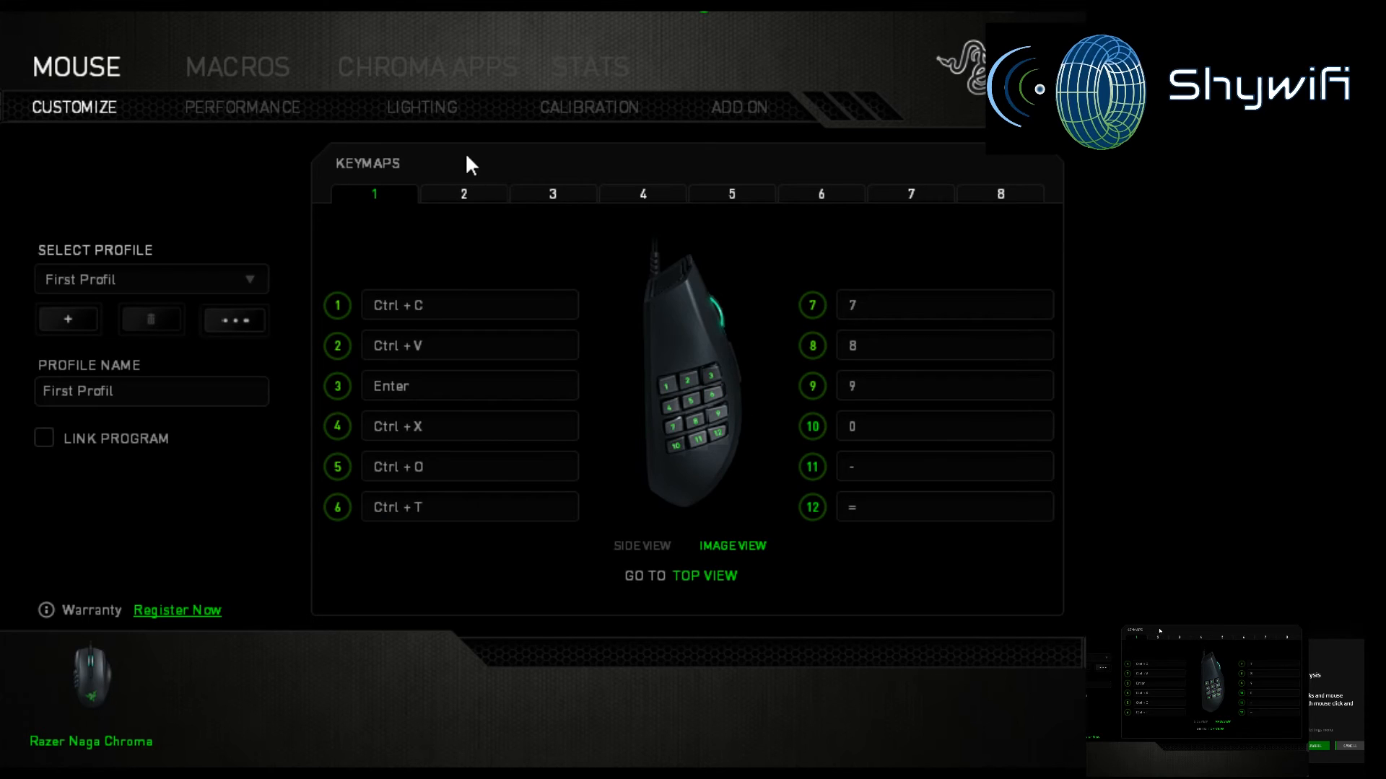
mouse_move(660, 493)
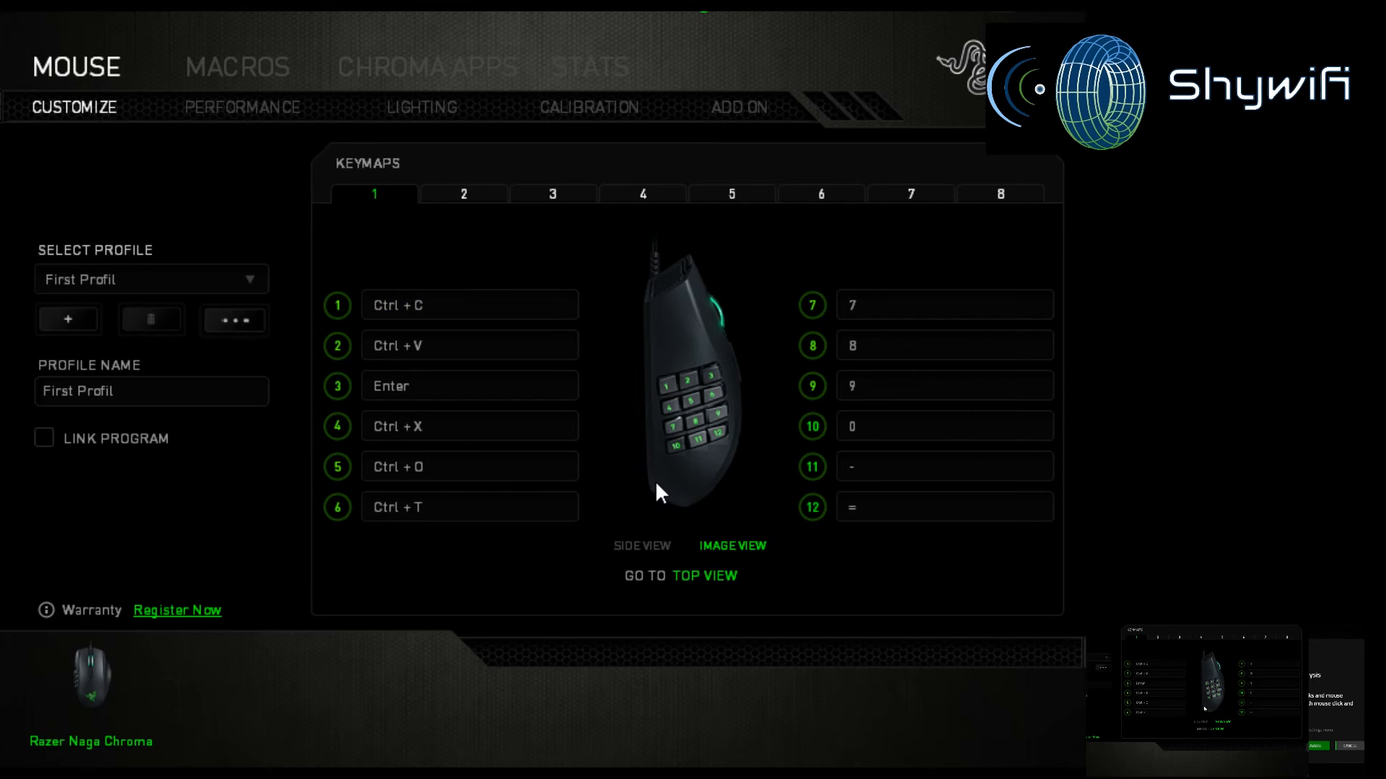
mouse_move(143, 252)
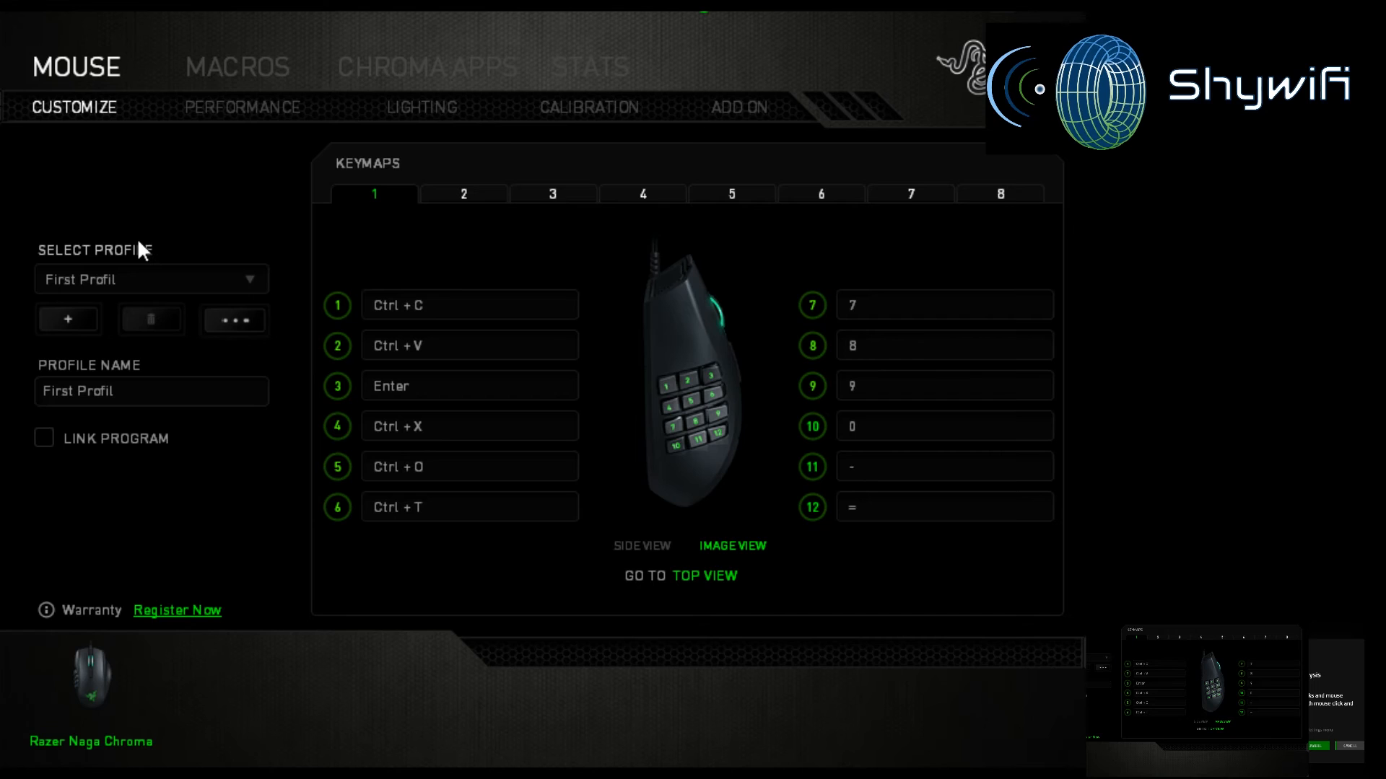
click(469, 385)
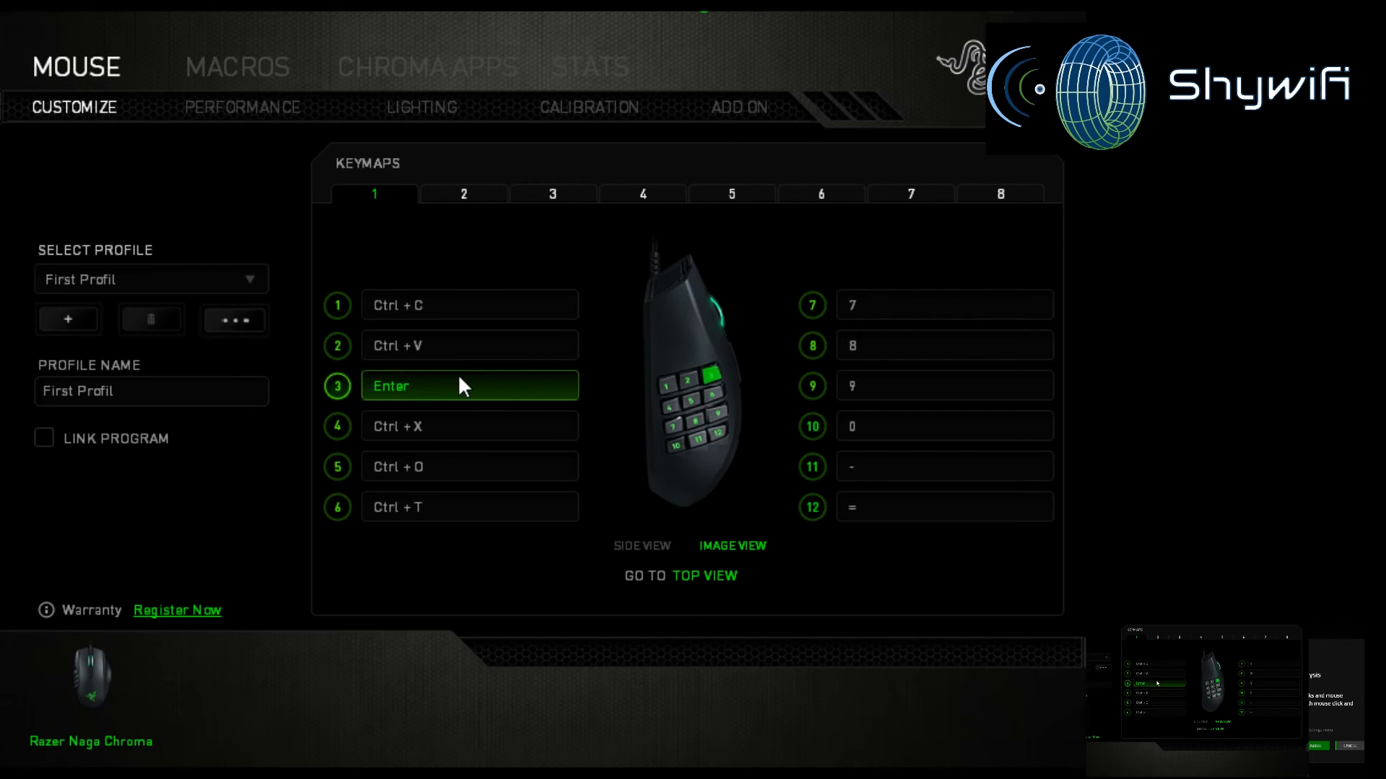
mouse_move(416, 580)
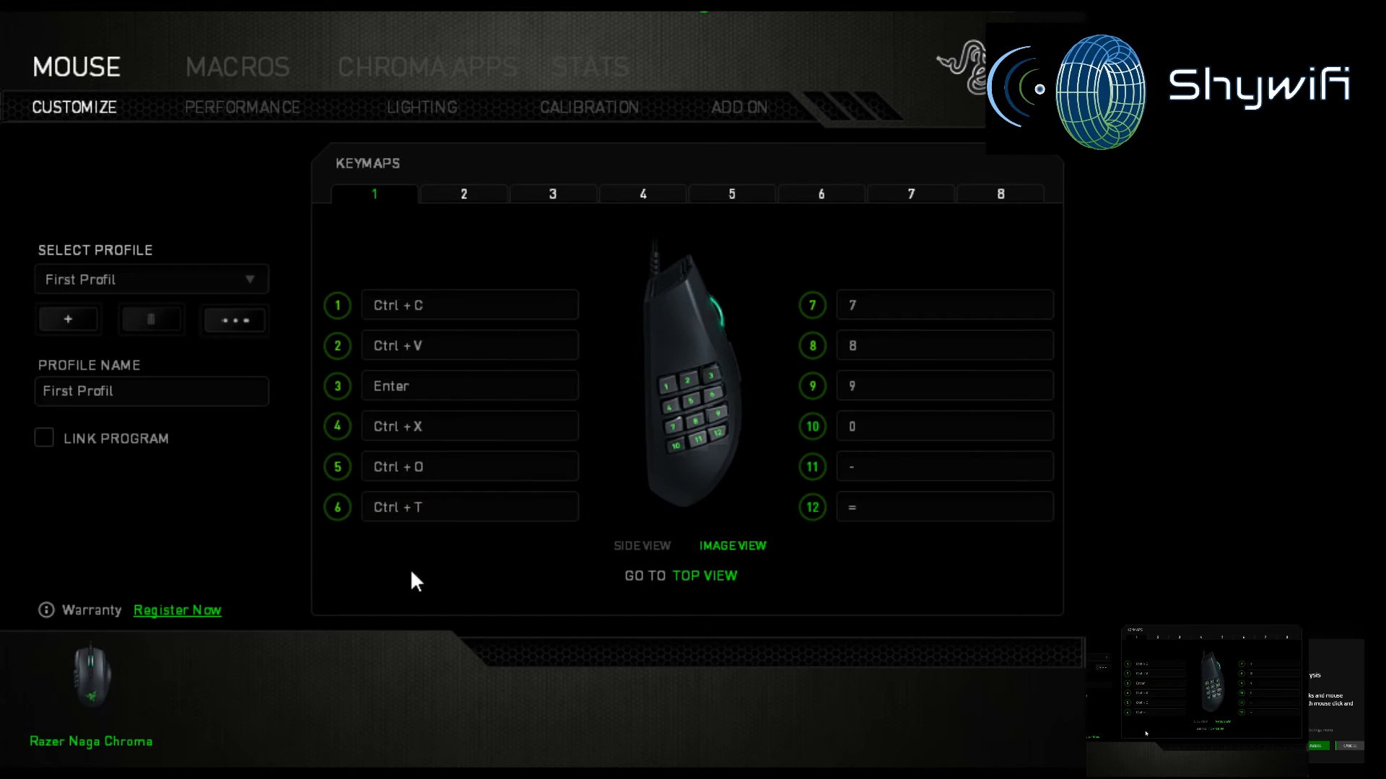
mouse_move(643, 391)
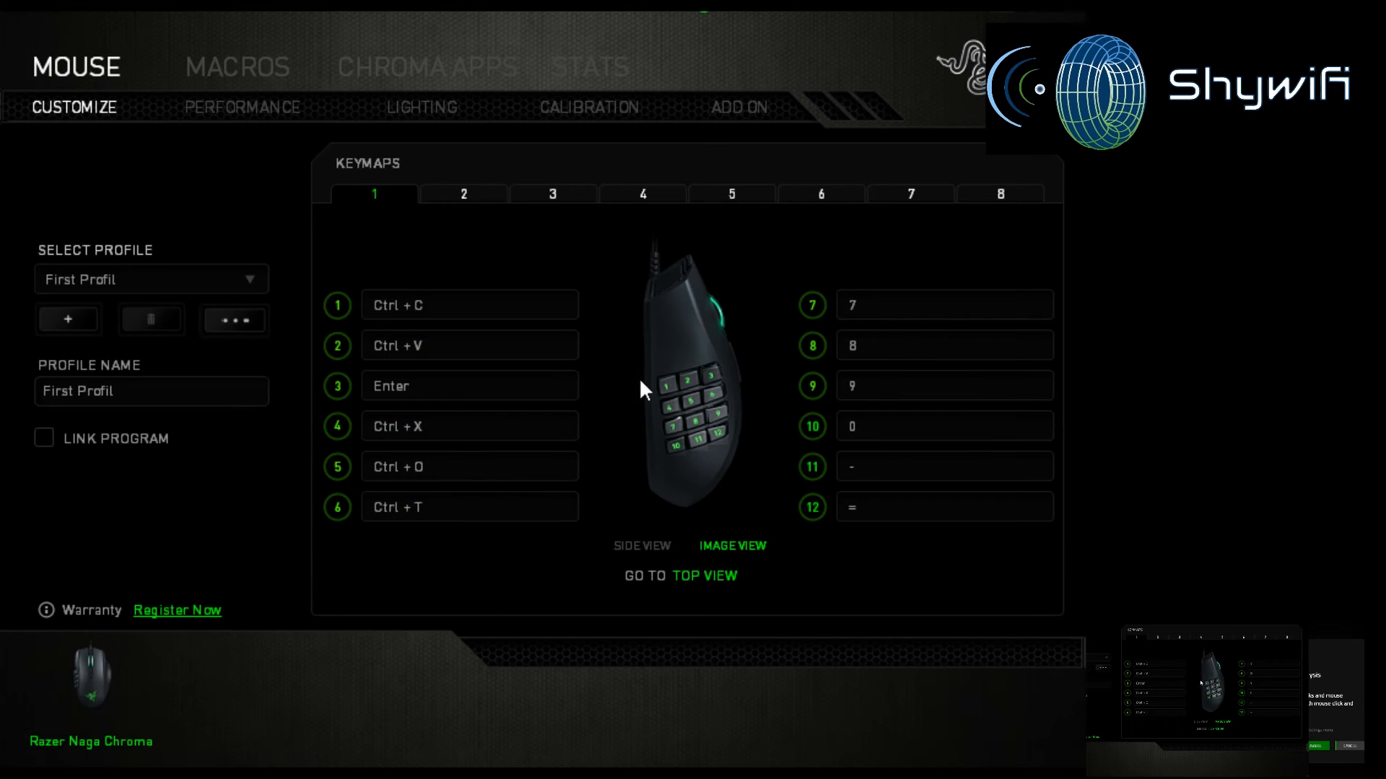
click(150, 391)
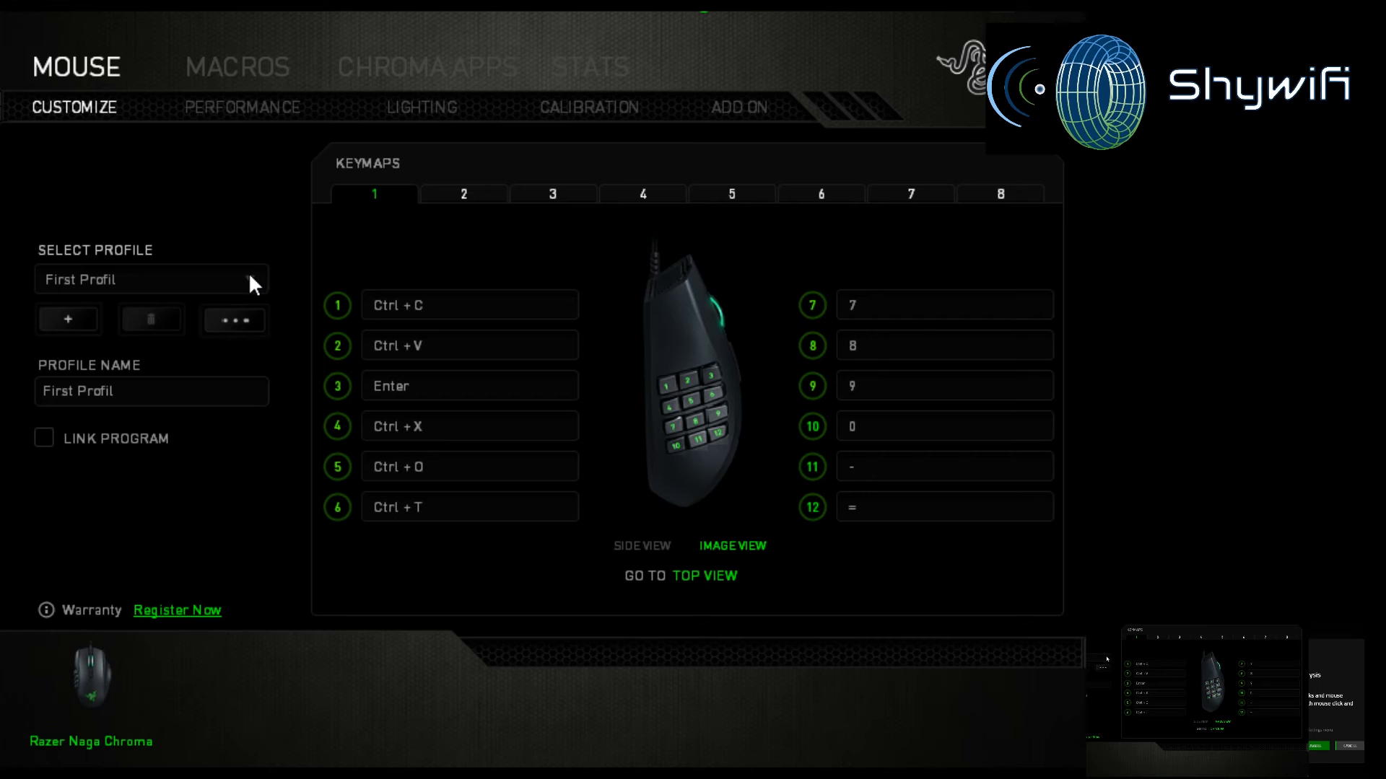
mouse_move(173, 469)
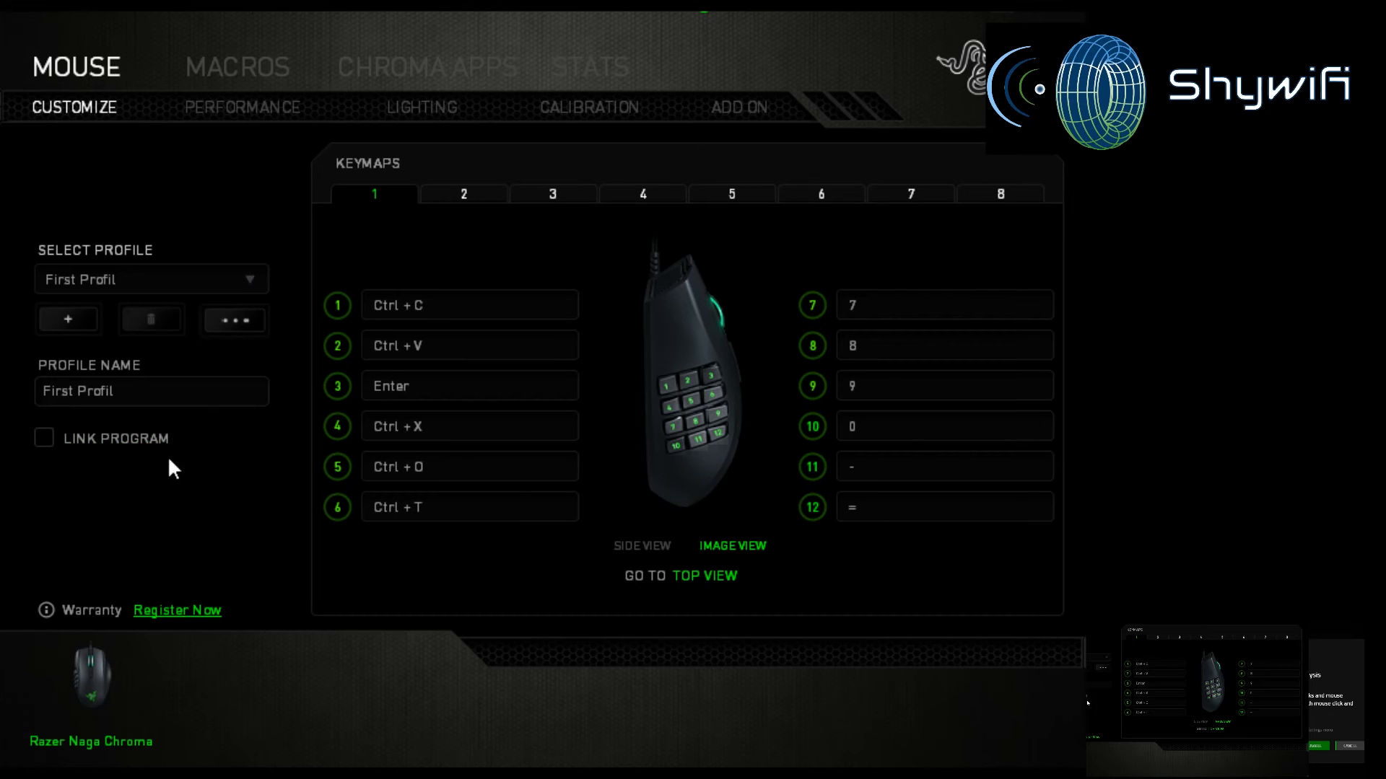
mouse_move(961, 586)
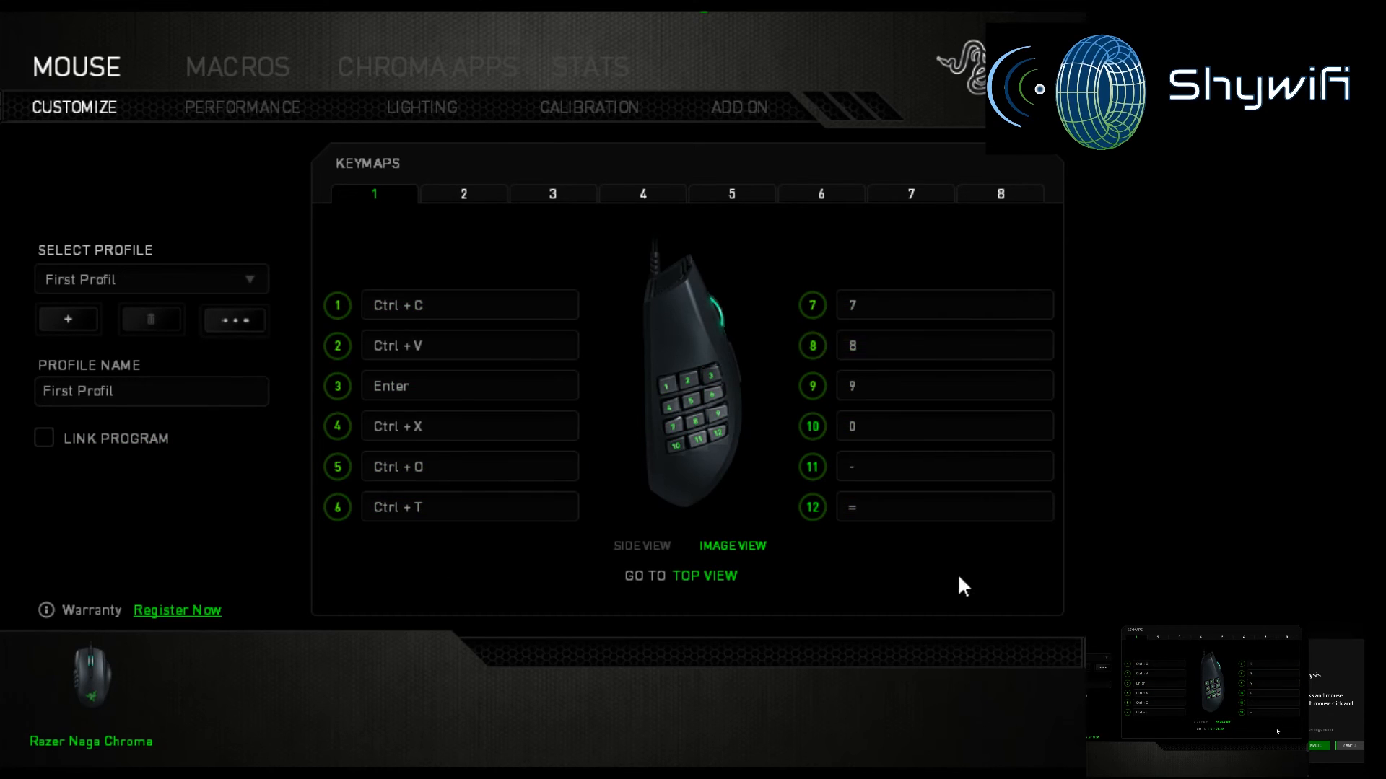
Step: Tick then untick Link Program, leaving the profile with no linked program
click(44, 438)
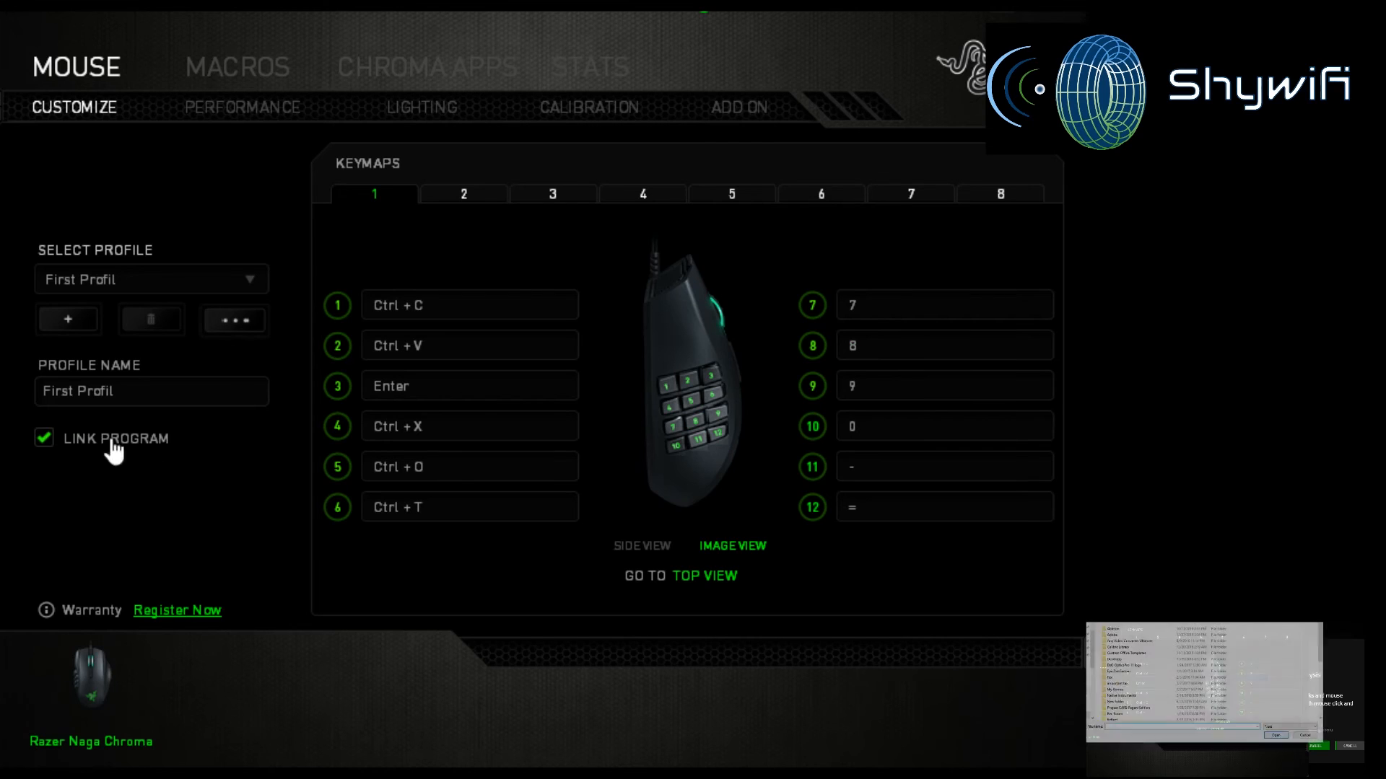
click(43, 440)
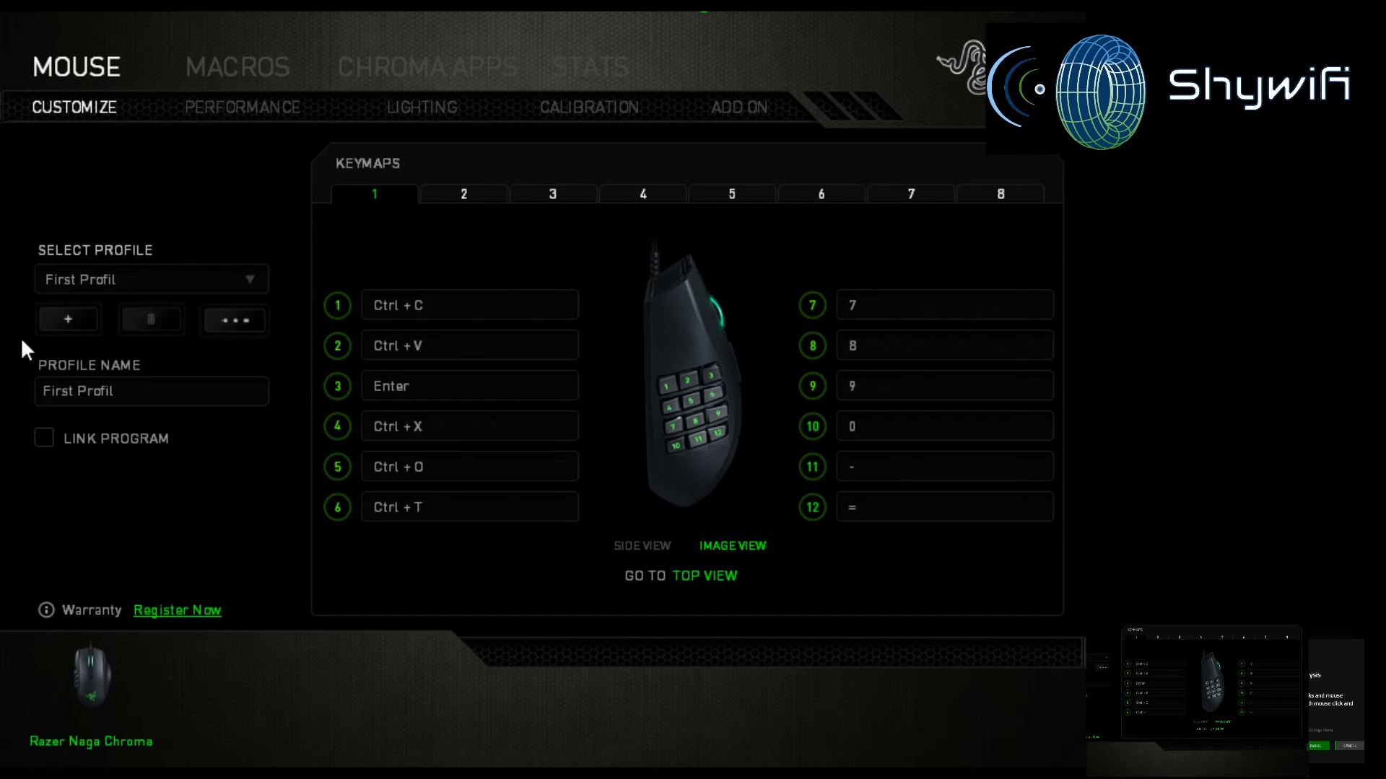
mouse_move(361, 97)
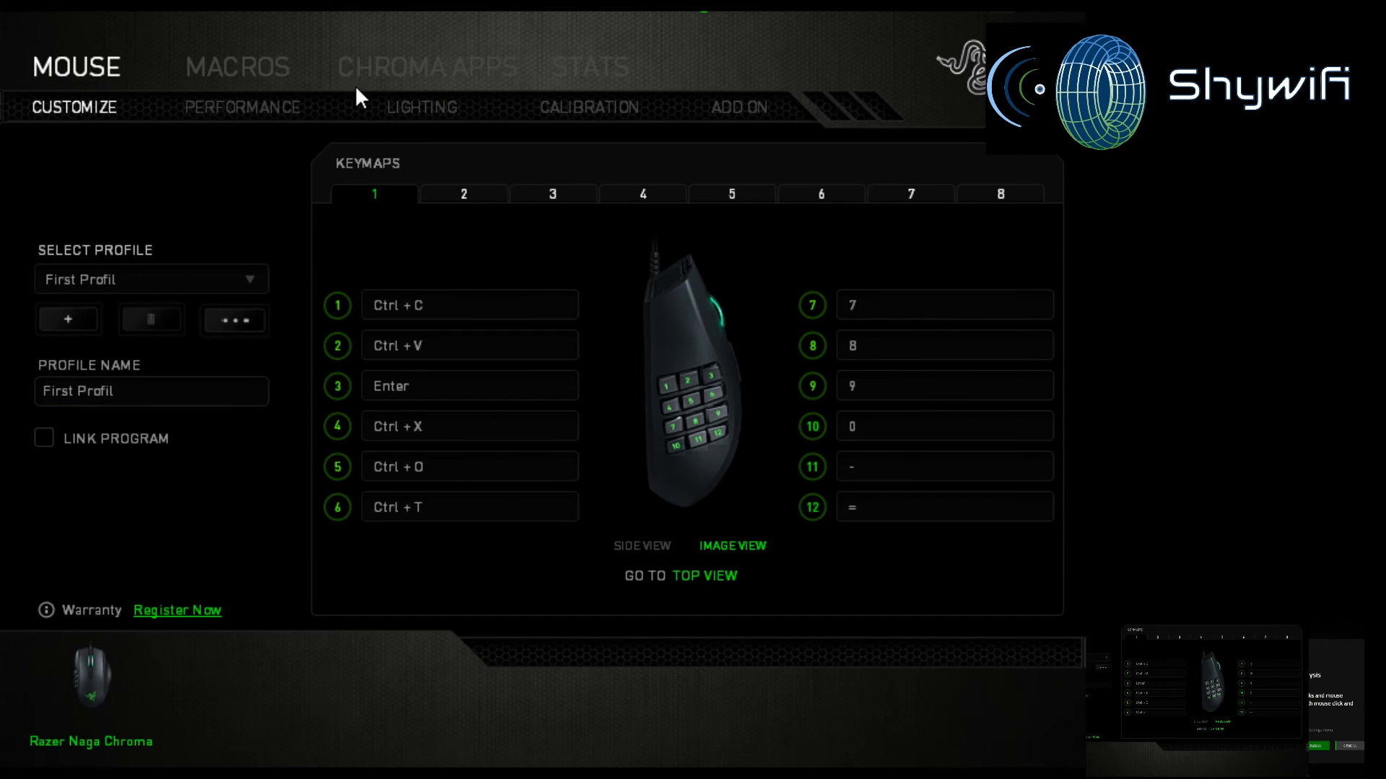
mouse_move(361, 97)
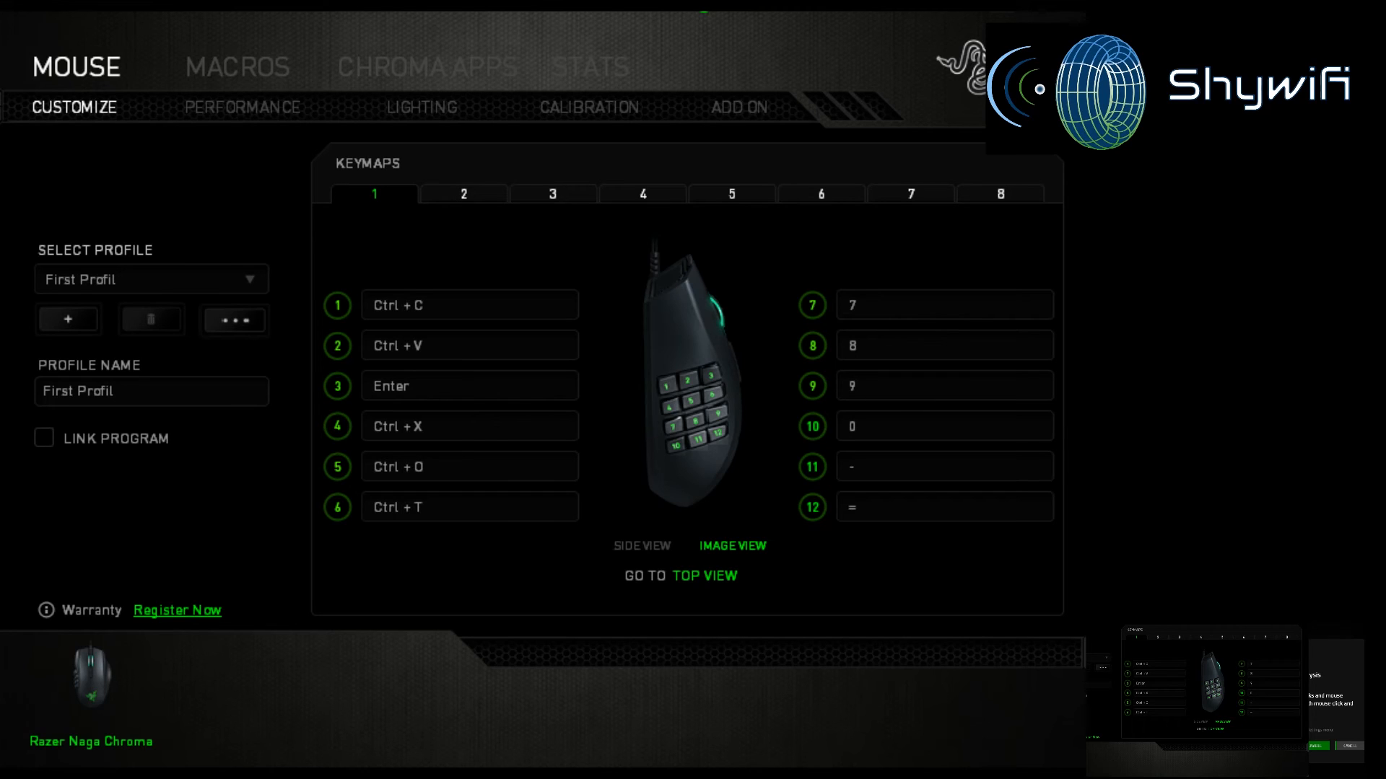
mouse_move(604, 480)
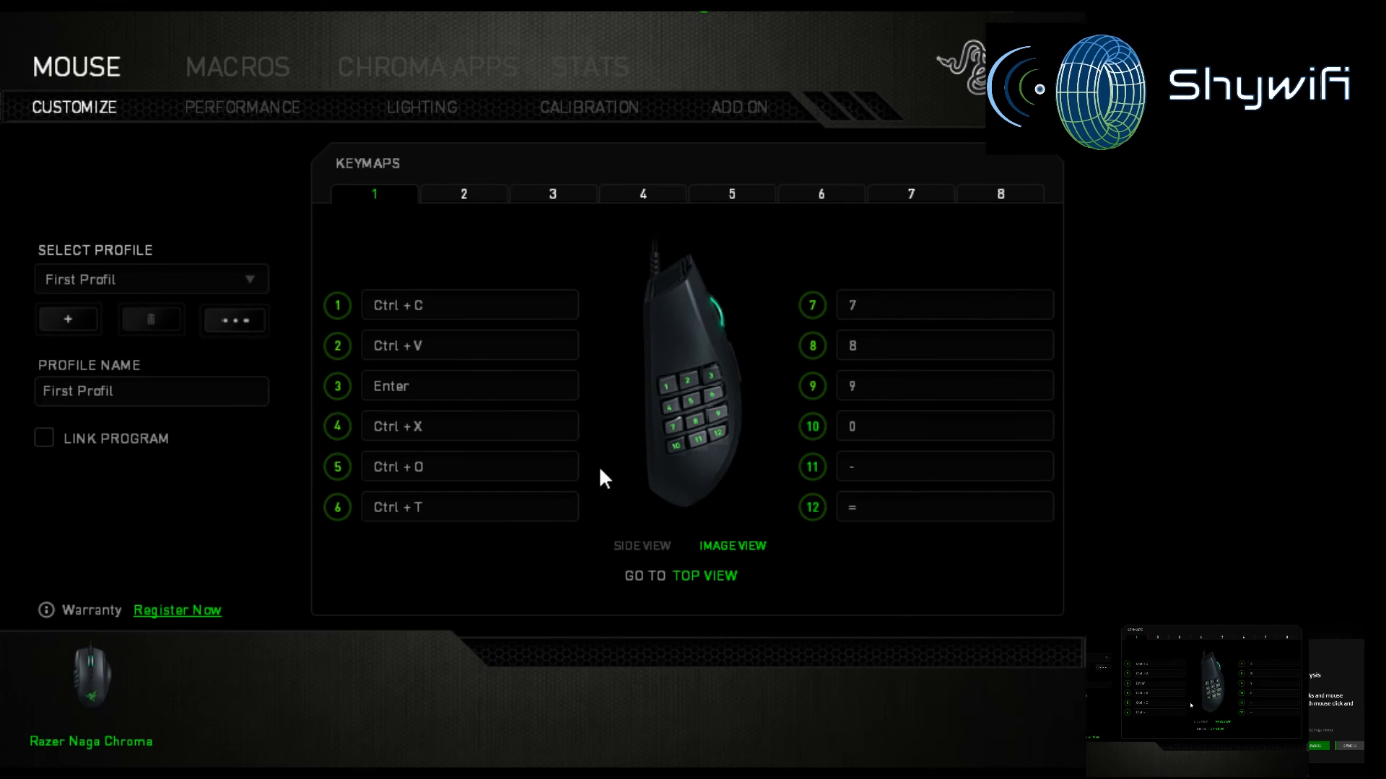
mouse_move(236, 66)
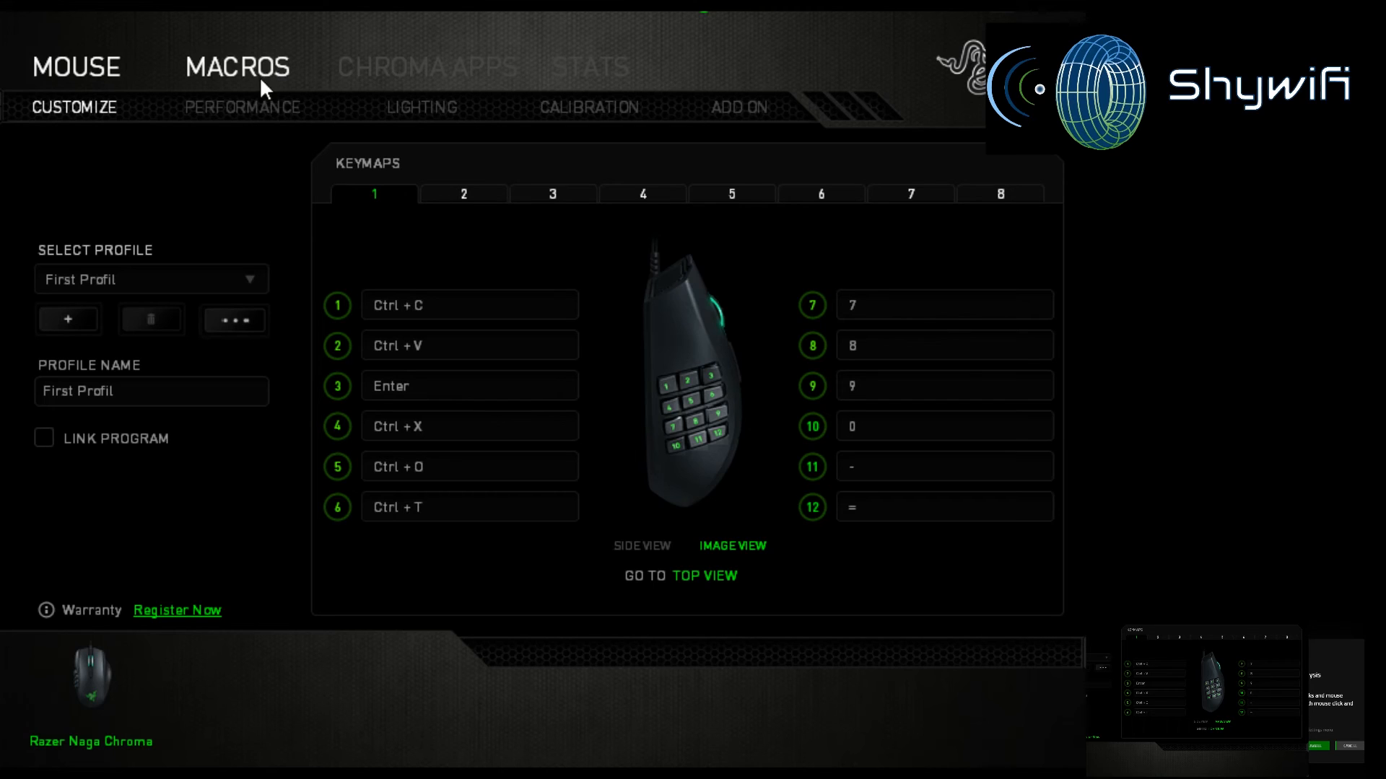
Step: View the Performance settings: 4100 DPI sensitivity, acceleration 0, 500 Hz polling
click(243, 107)
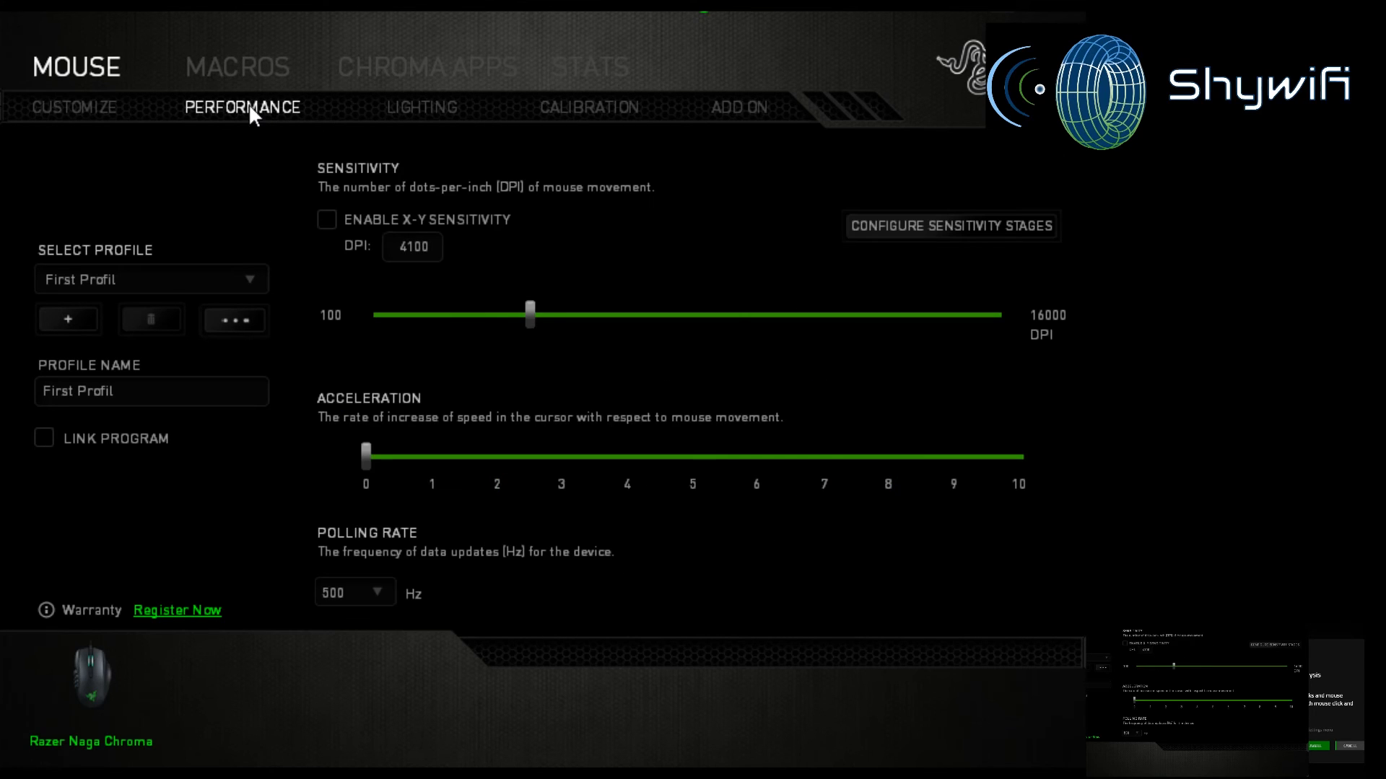
mouse_move(497, 339)
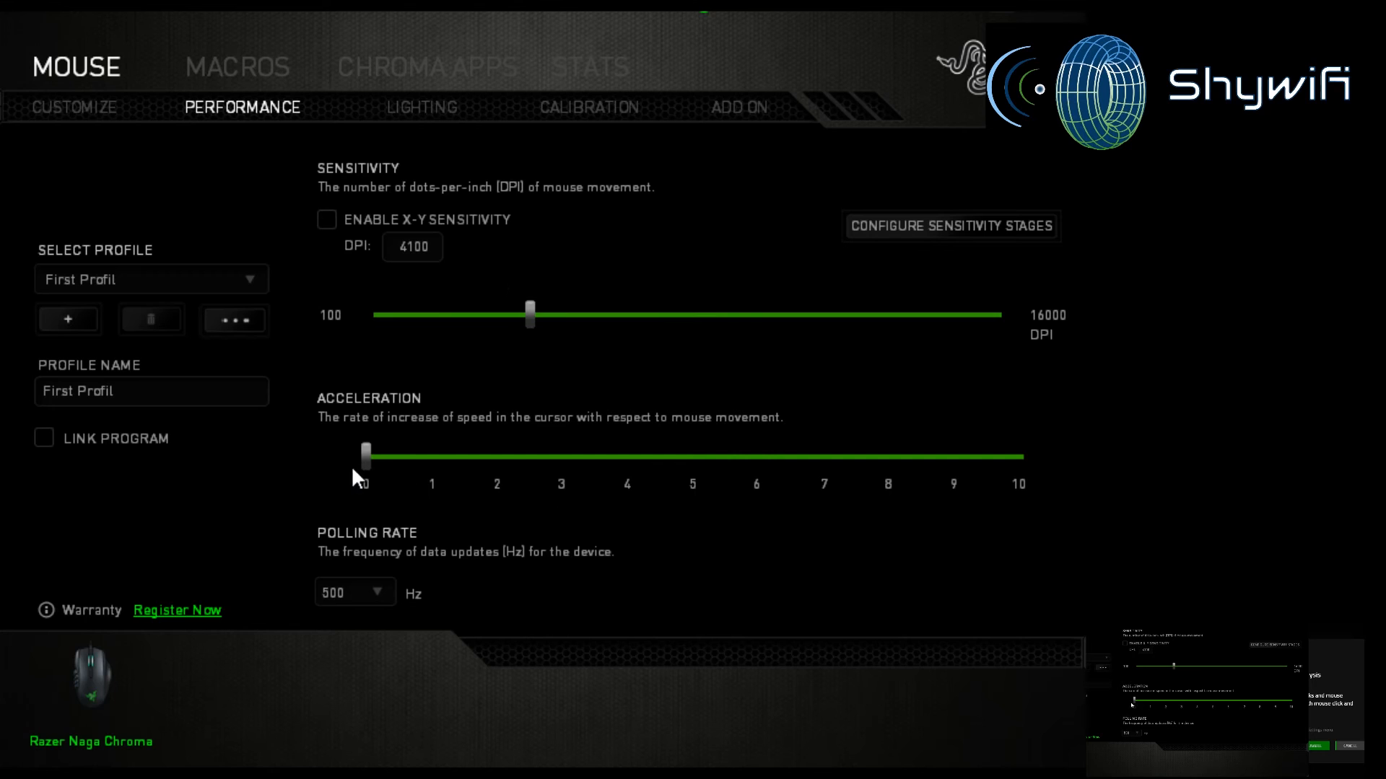
mouse_move(421, 107)
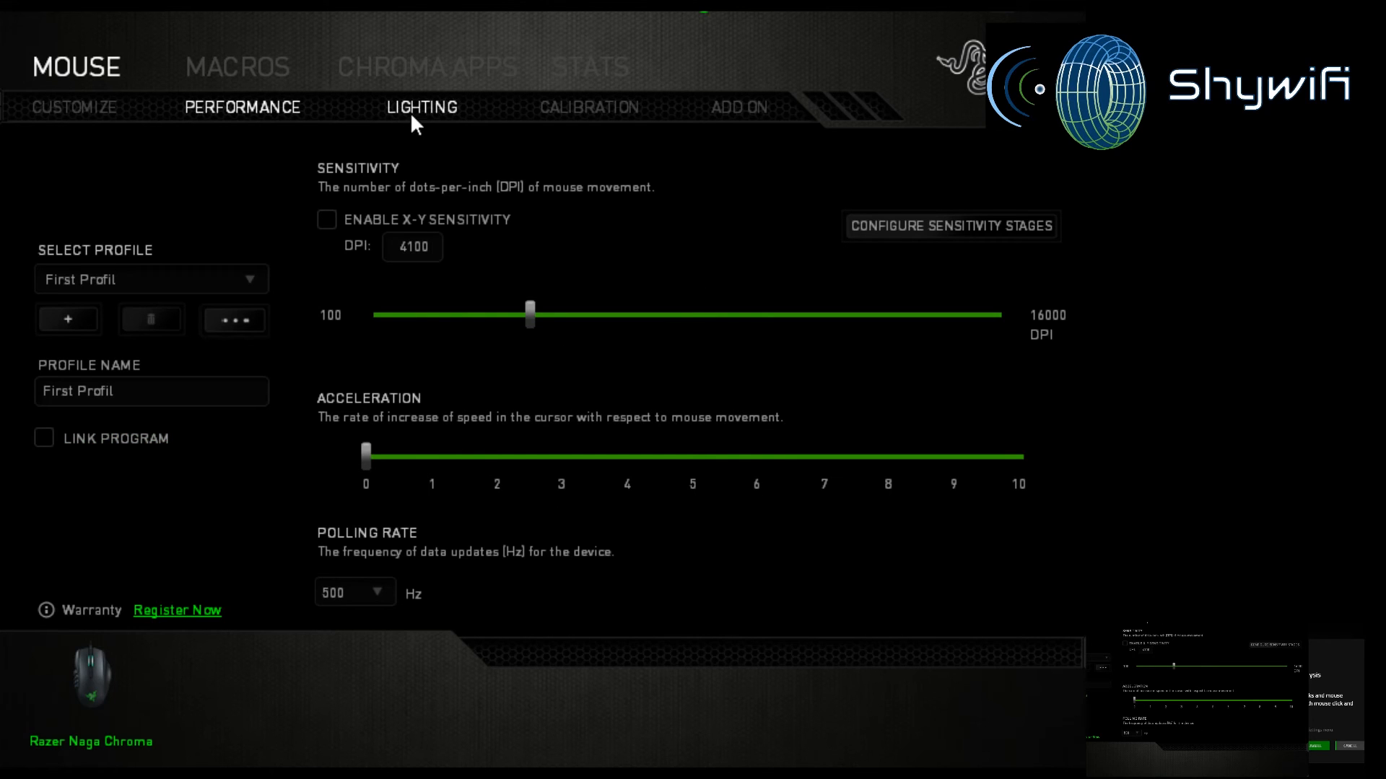
Step: Review the lighting effects of the scroll wheel, thumbgrid and logo zones in turn
click(421, 107)
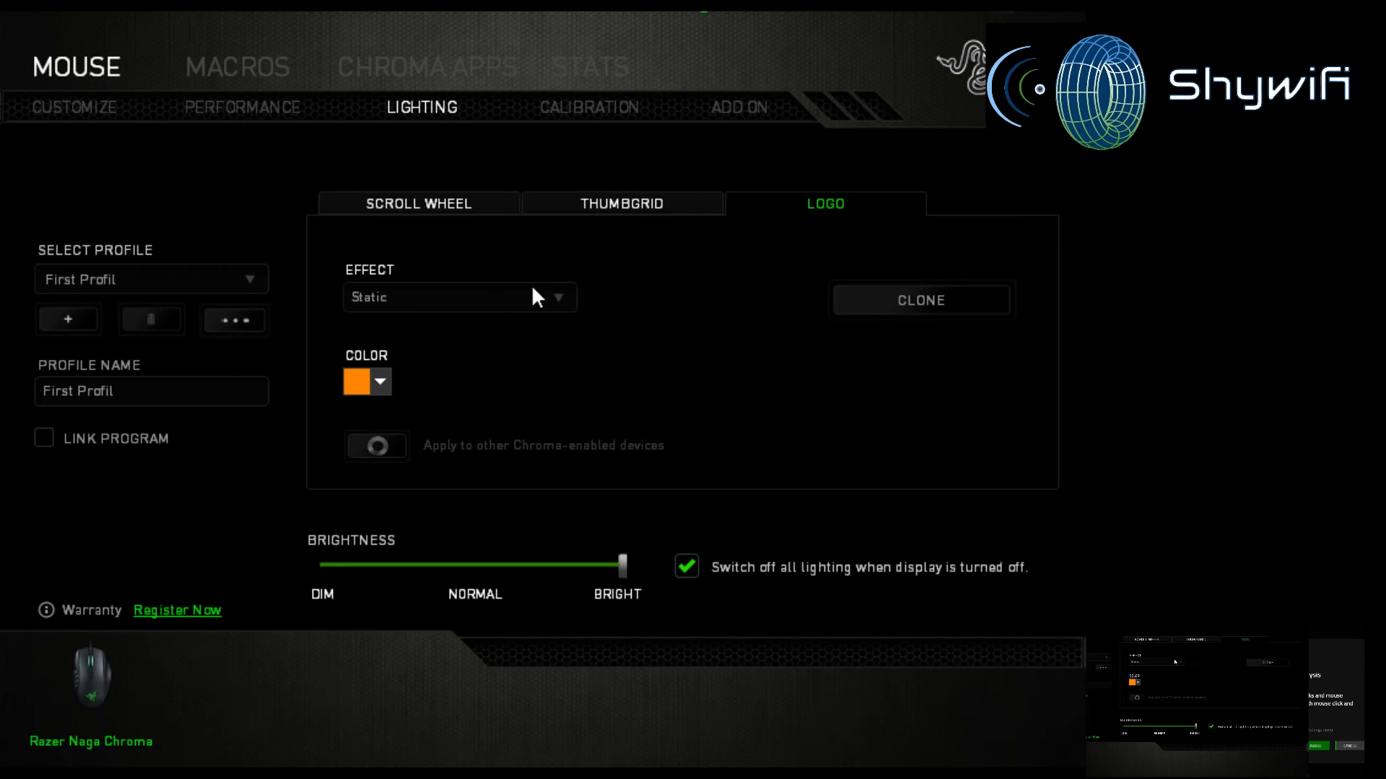
click(418, 204)
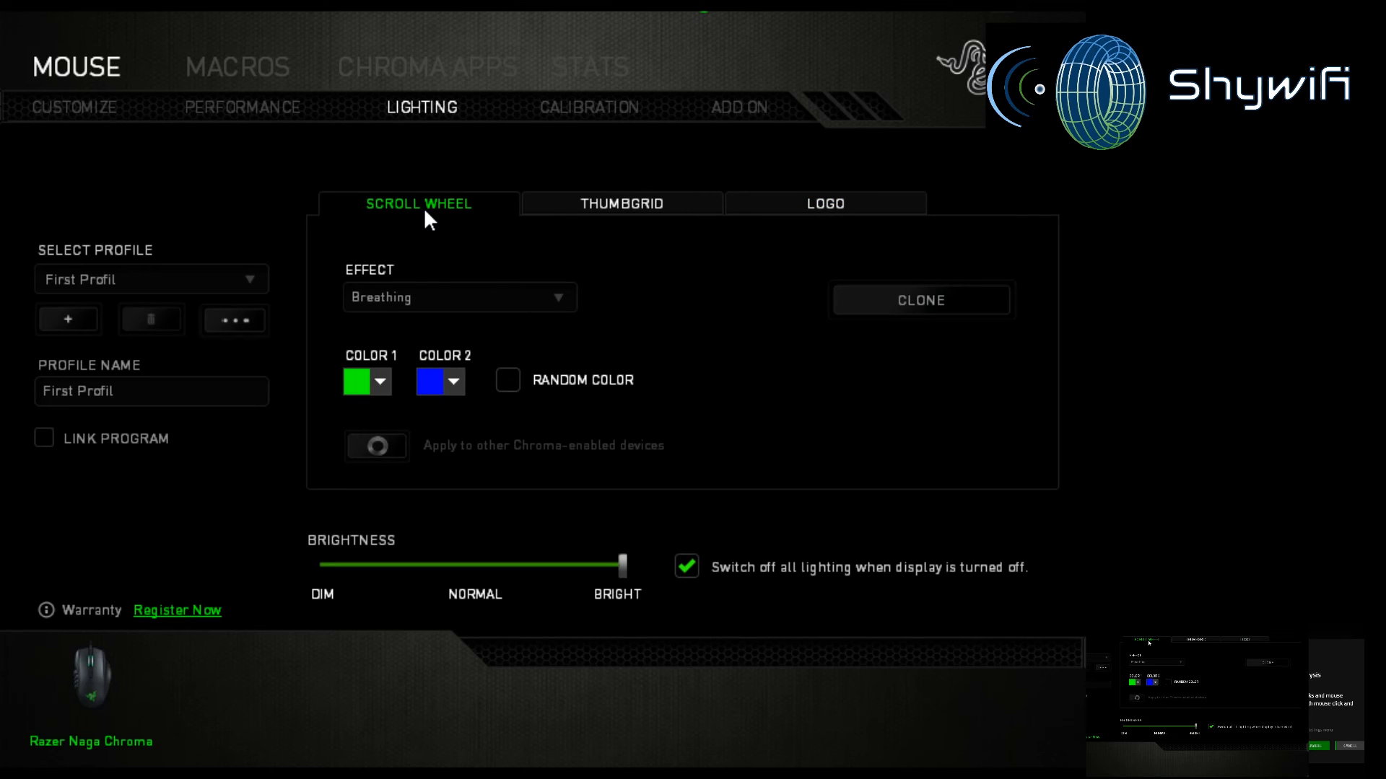
click(622, 203)
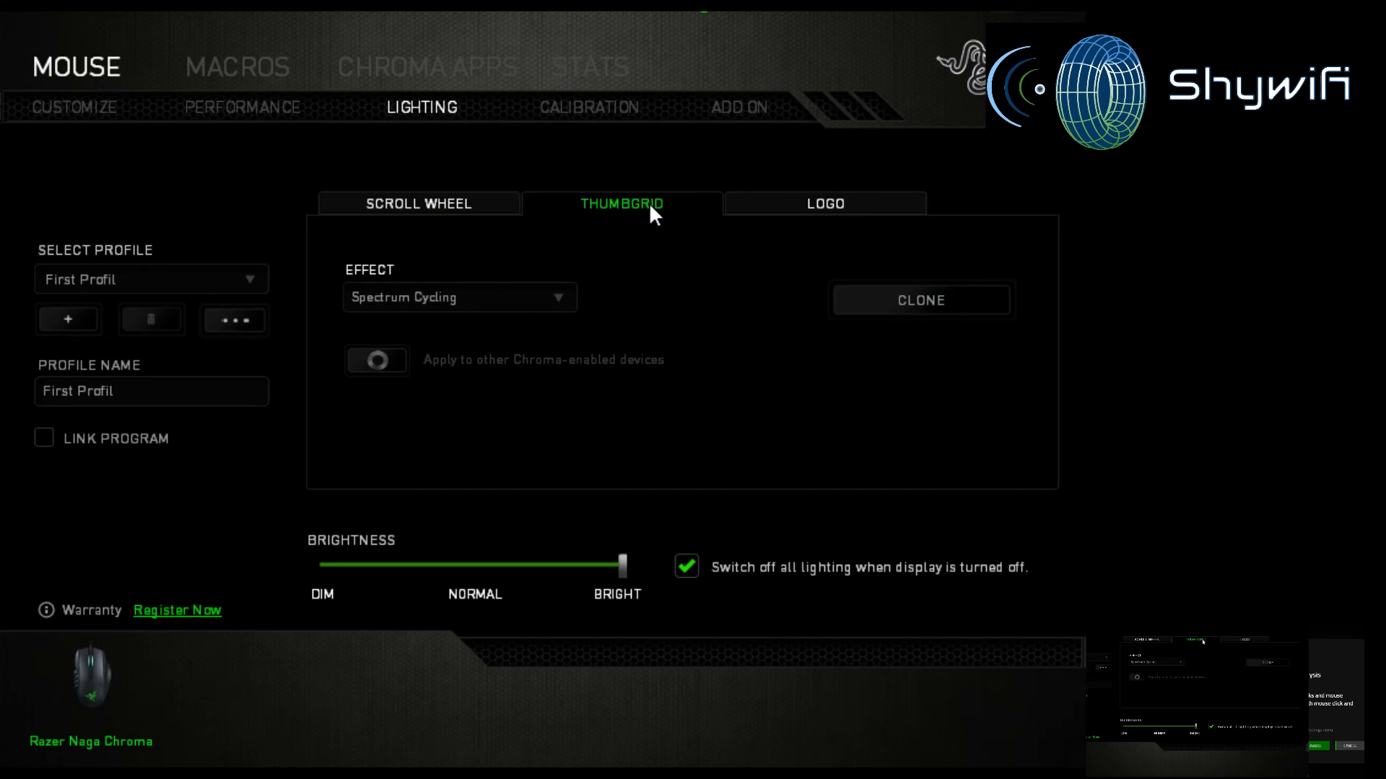
click(822, 203)
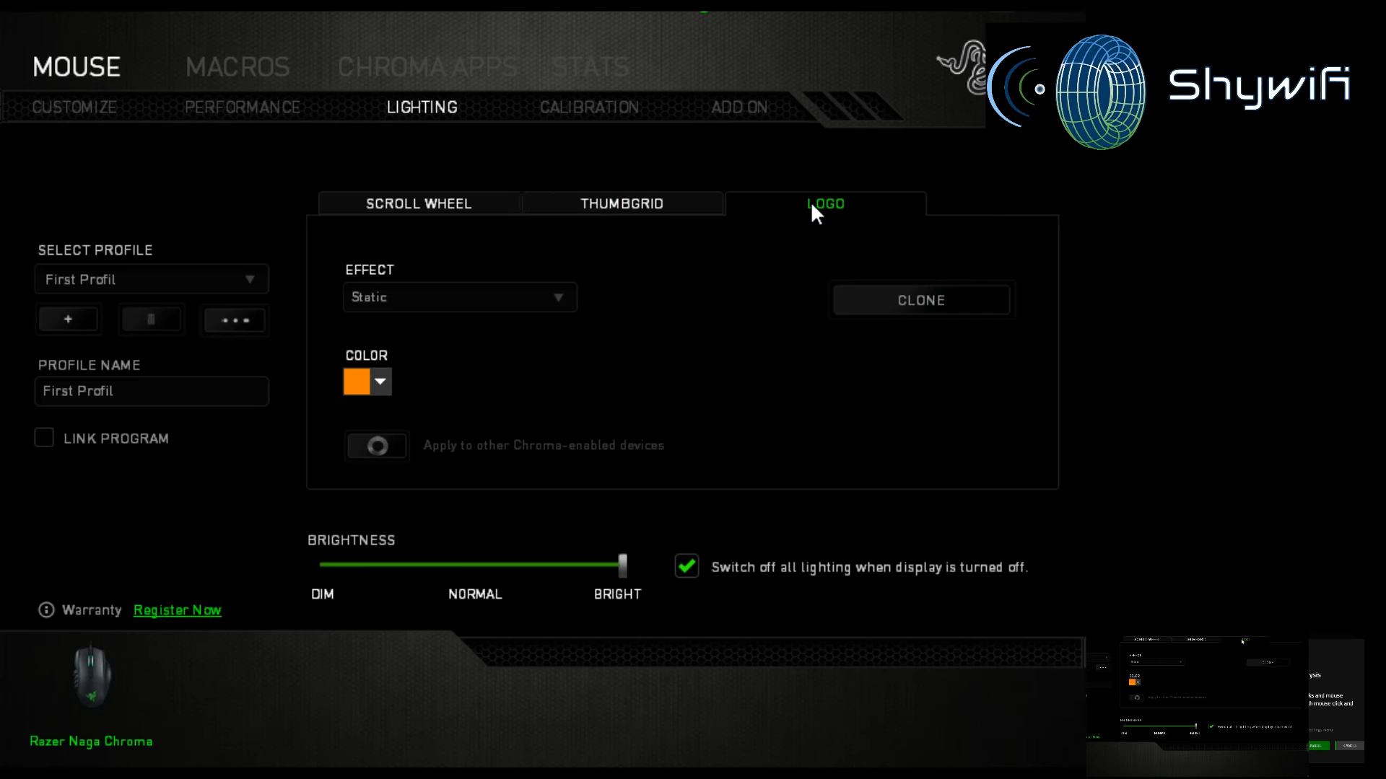
click(418, 204)
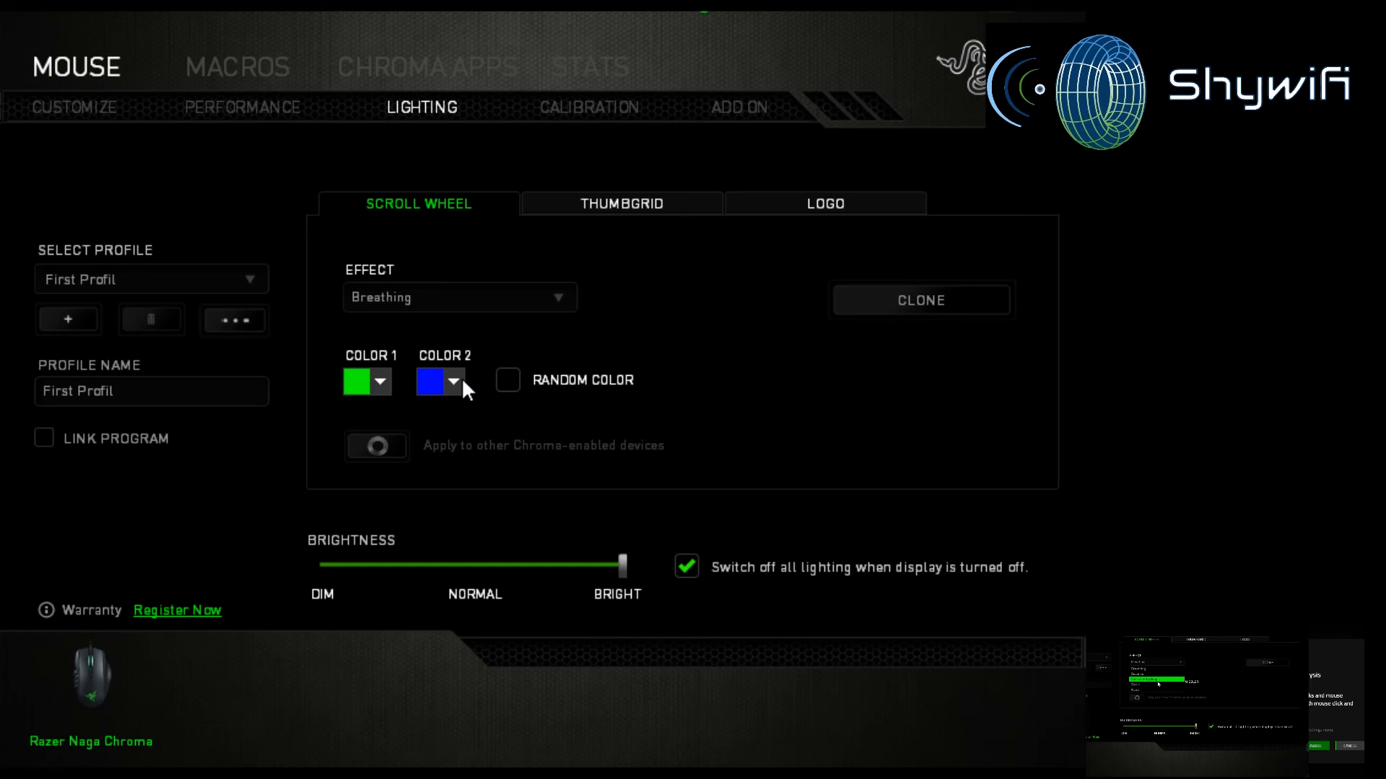
mouse_move(407, 329)
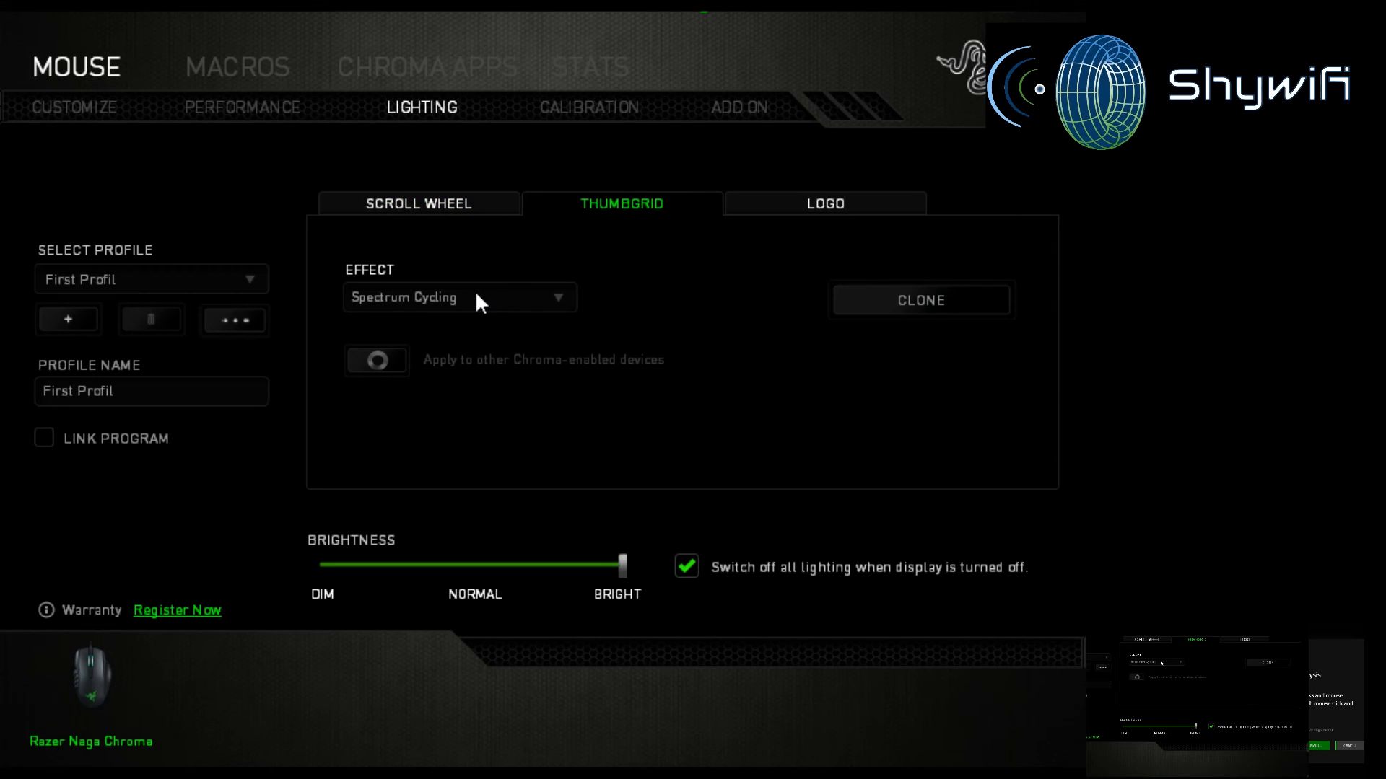
mouse_move(492, 294)
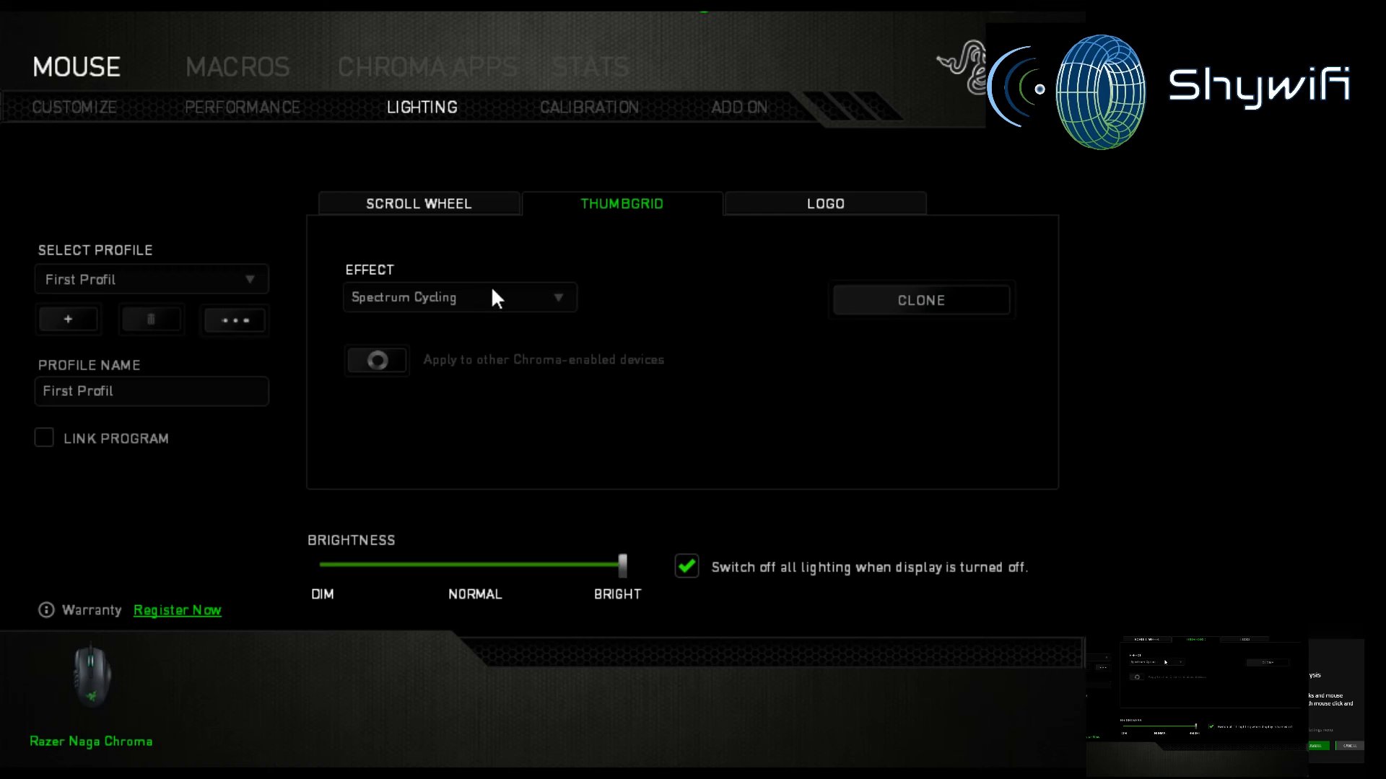
mouse_move(866, 215)
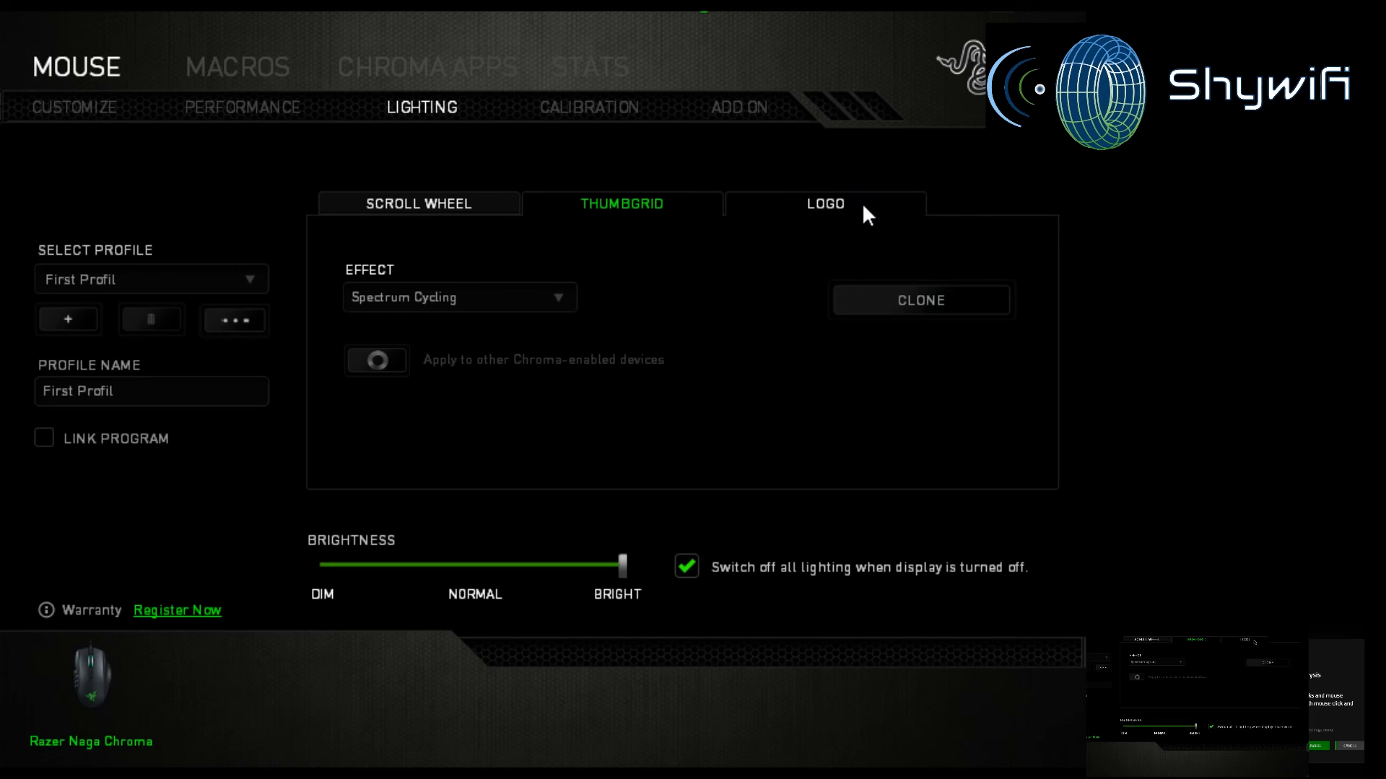
click(824, 203)
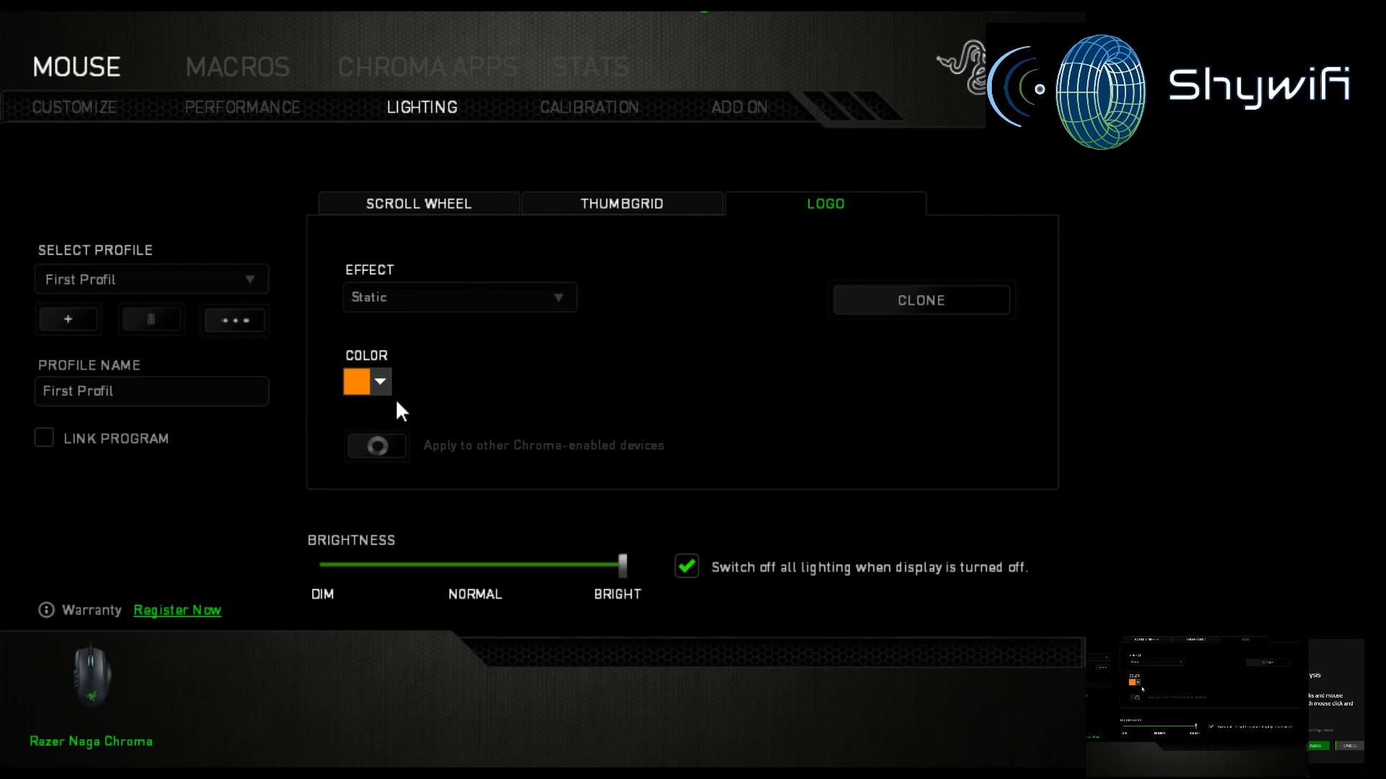
mouse_move(650, 229)
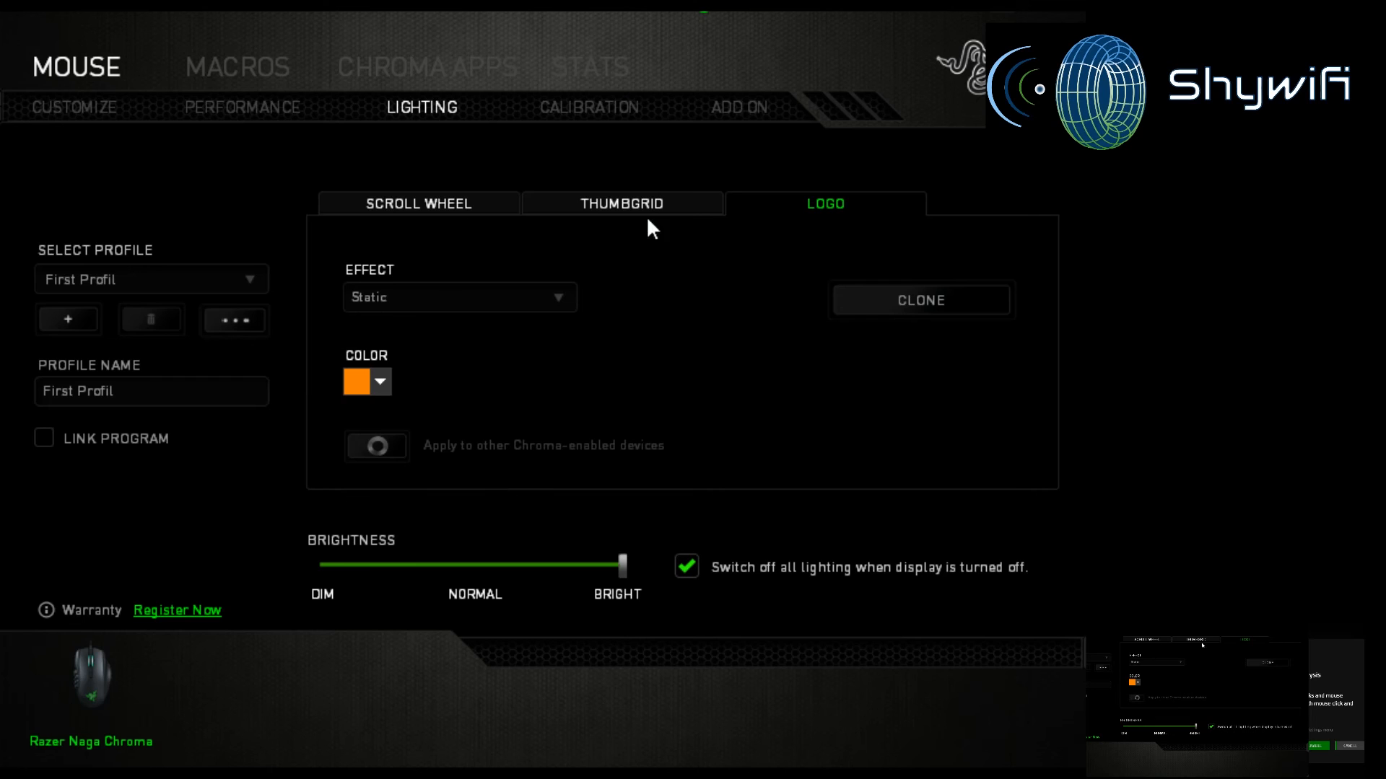
click(418, 204)
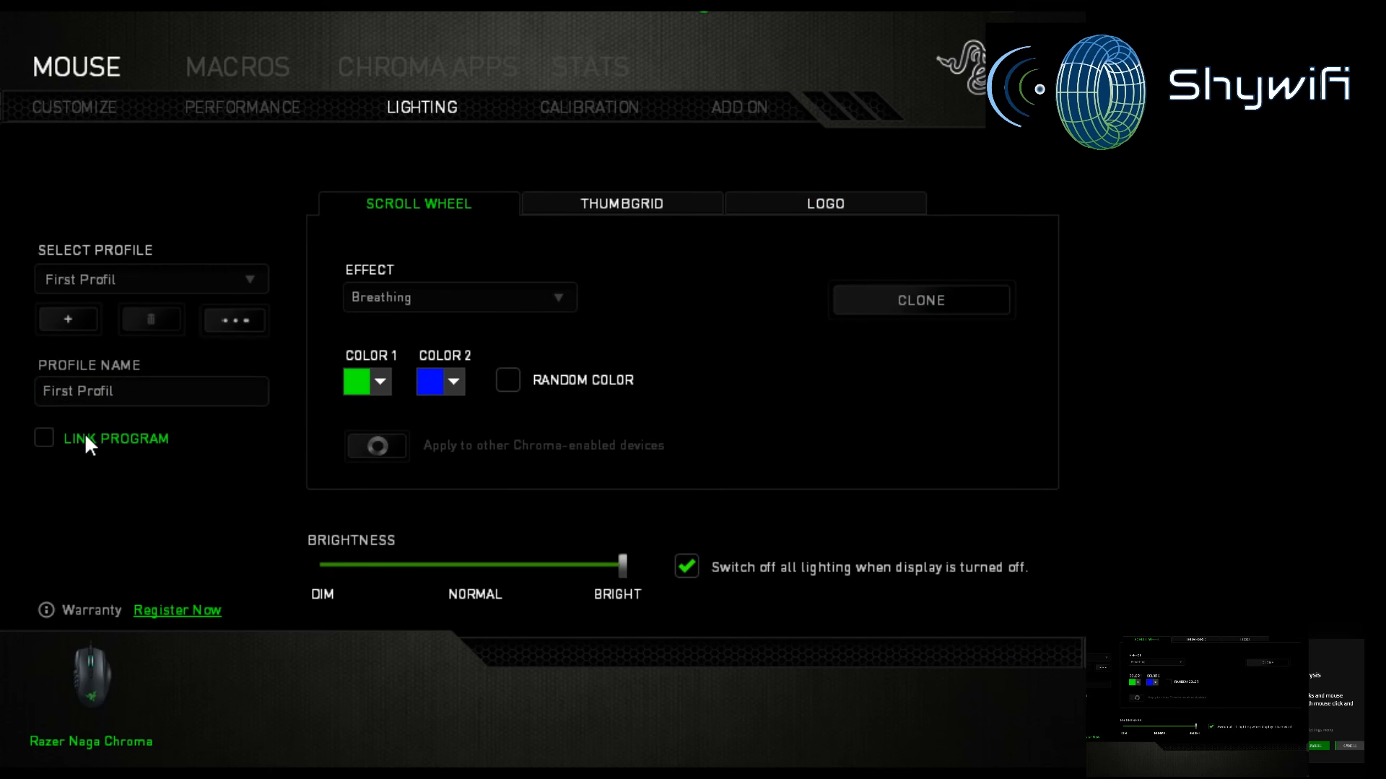
mouse_move(698, 588)
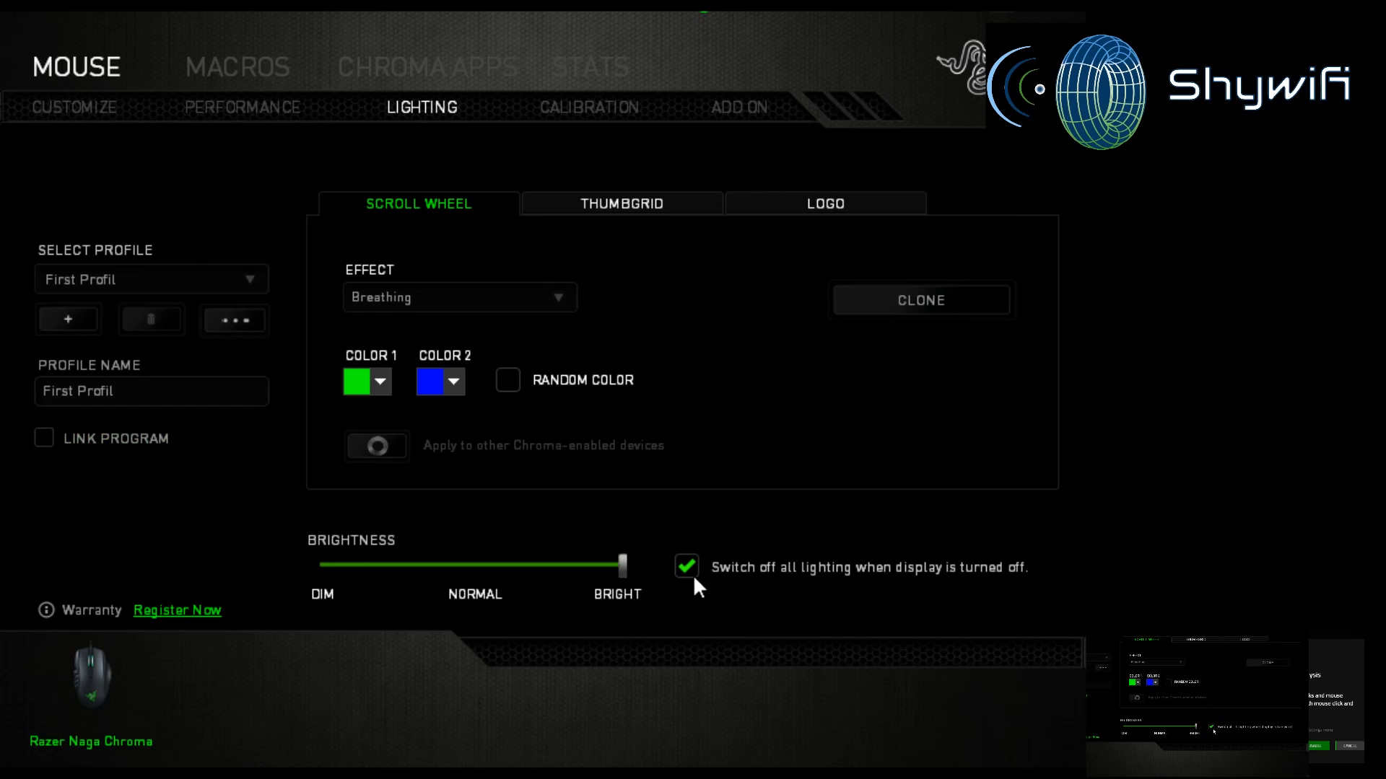
mouse_move(652, 307)
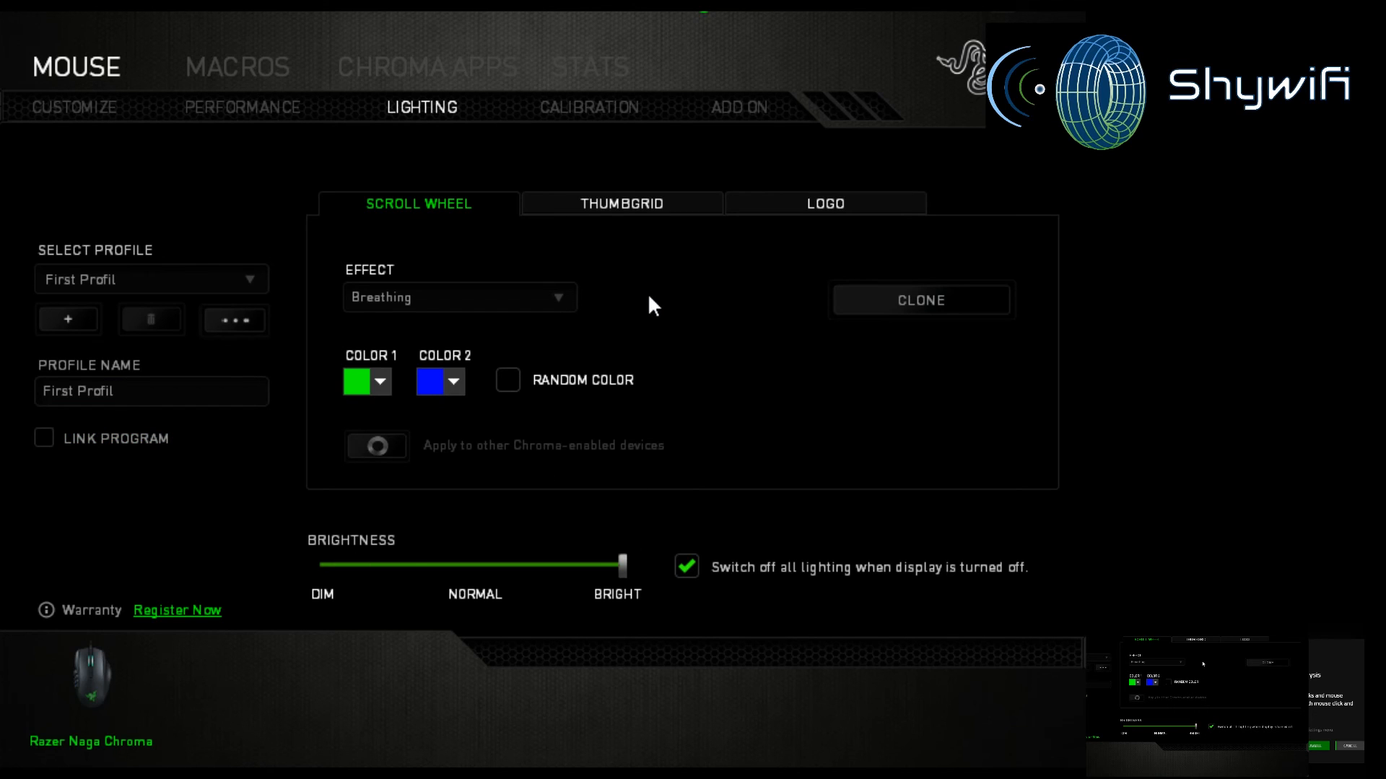
mouse_move(492, 327)
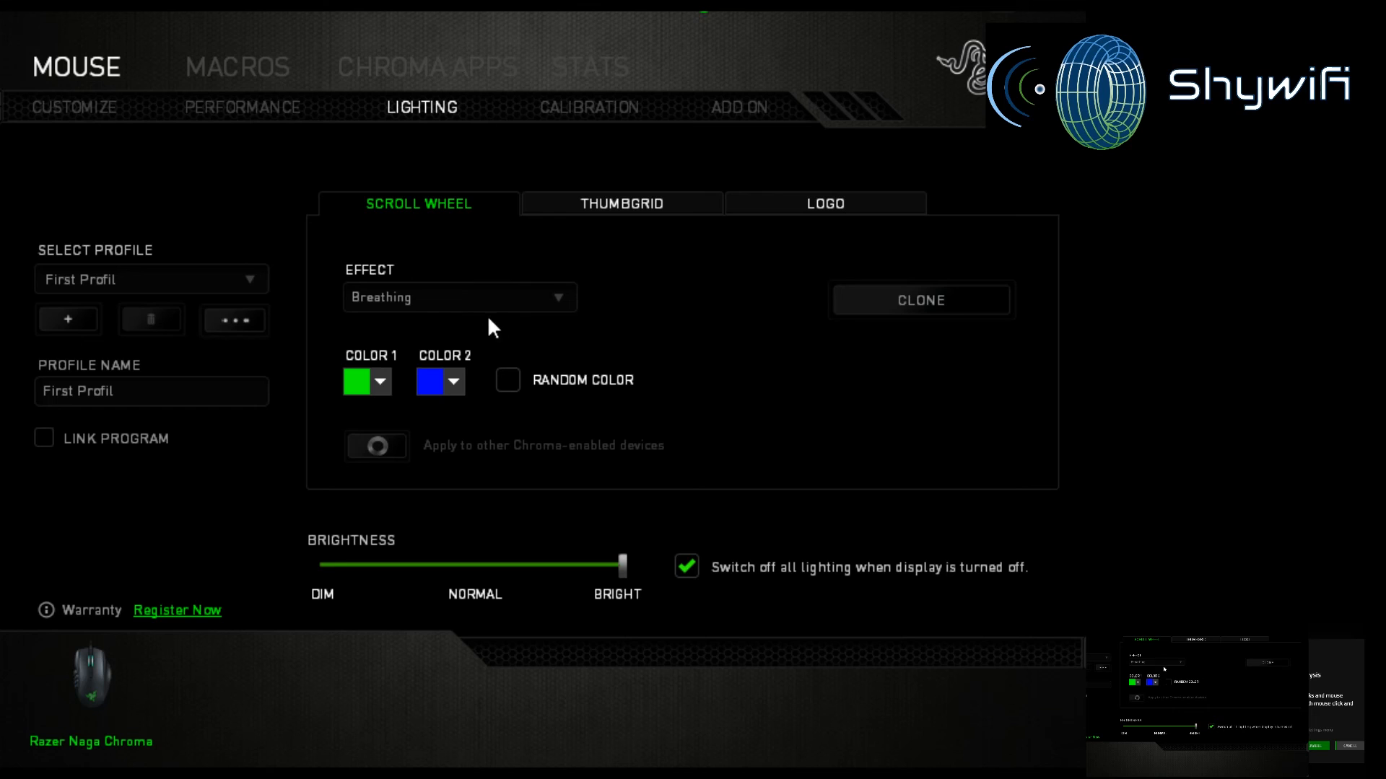
mouse_move(599, 281)
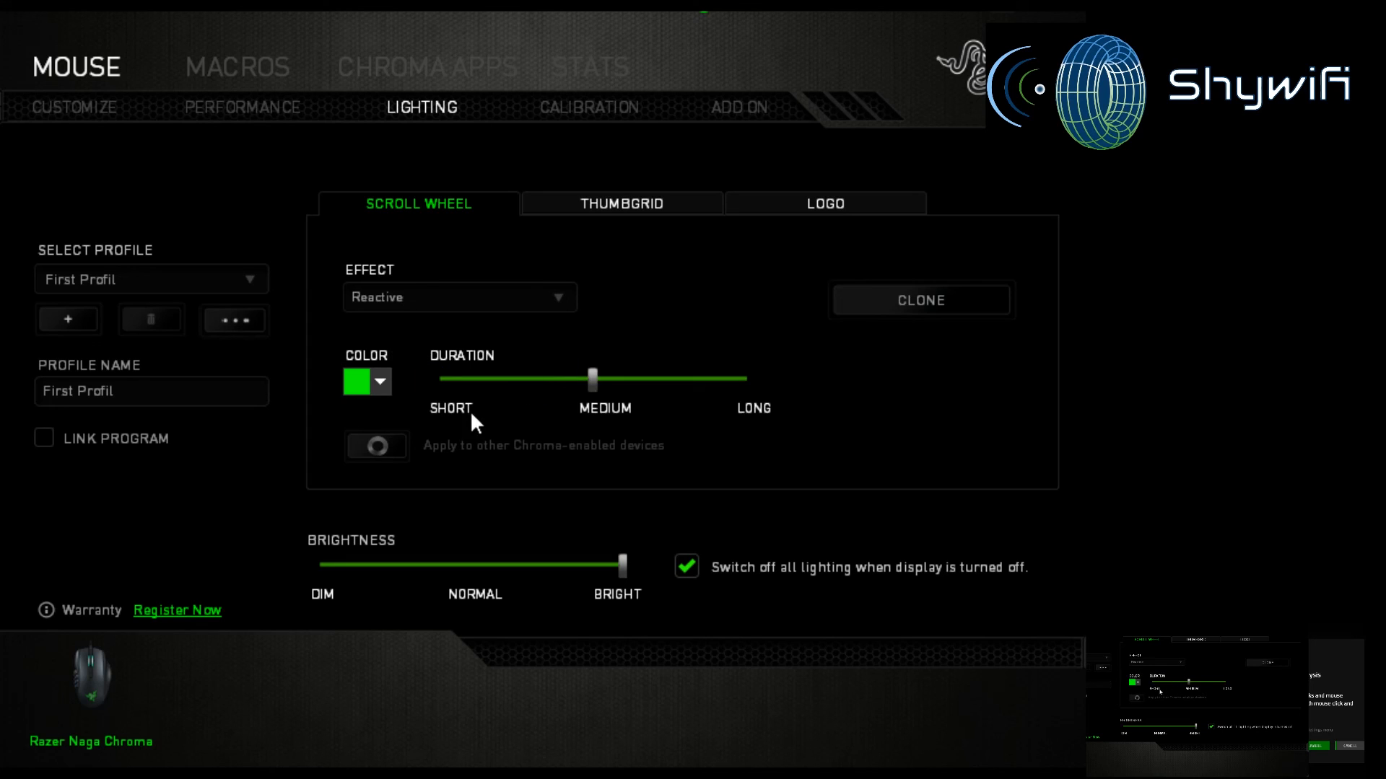
mouse_move(505, 448)
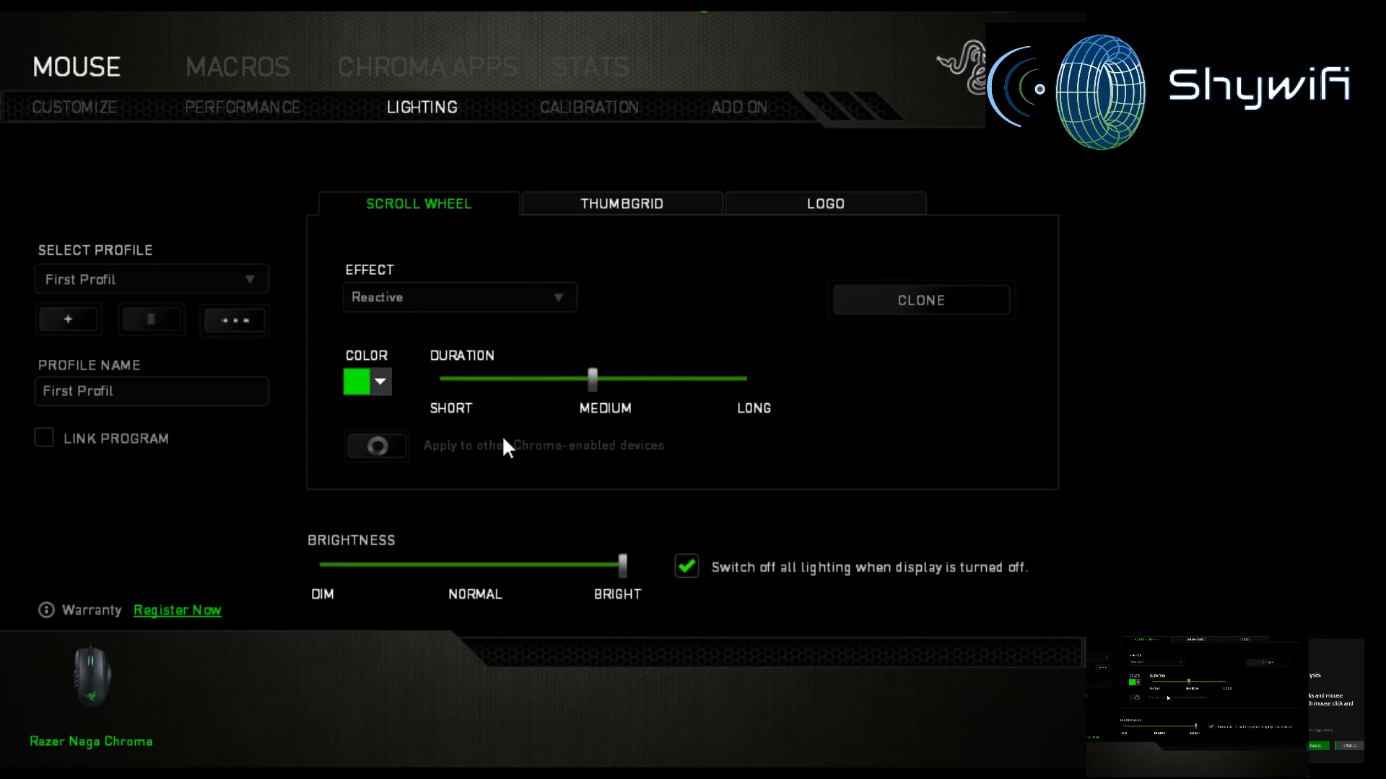
Step: Keep Breathing as the scroll wheel effect, then move to the Calibration settings
click(458, 296)
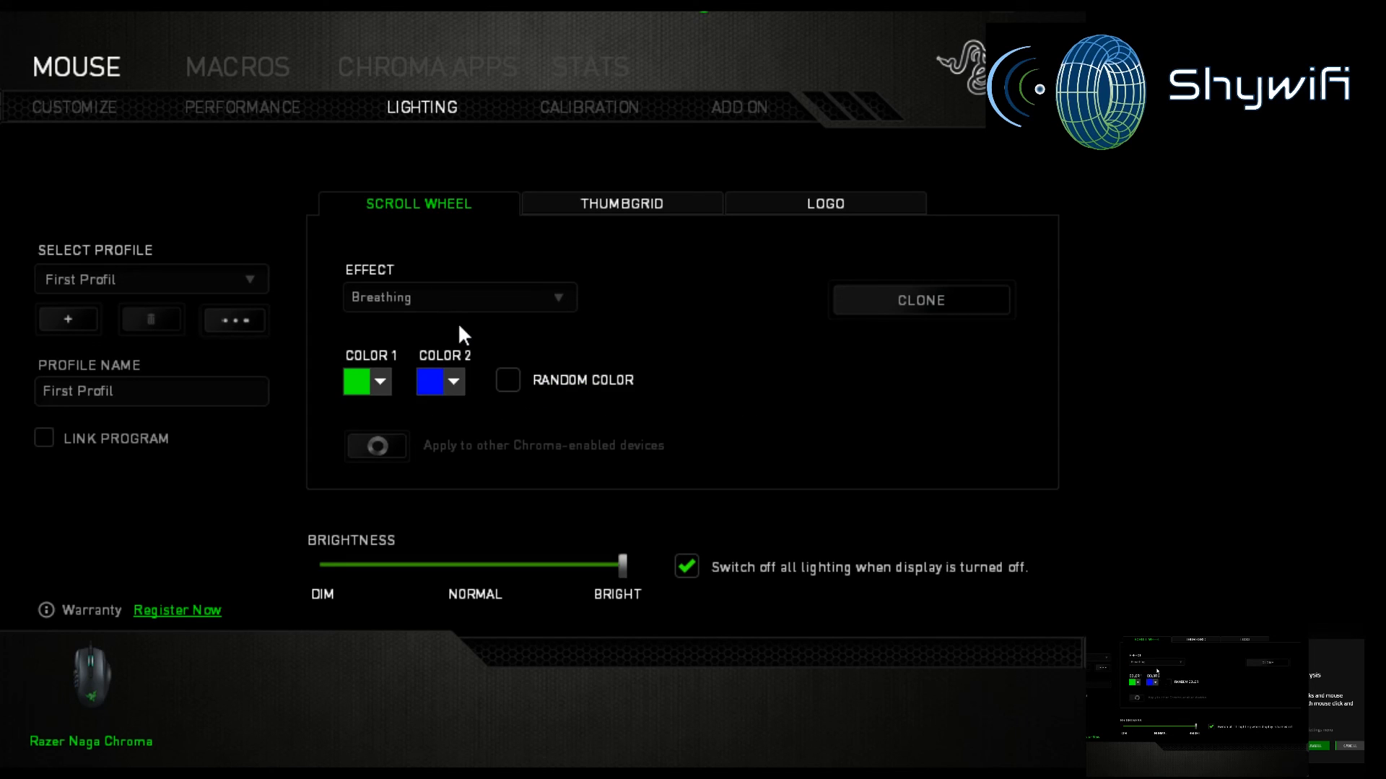
mouse_move(606, 123)
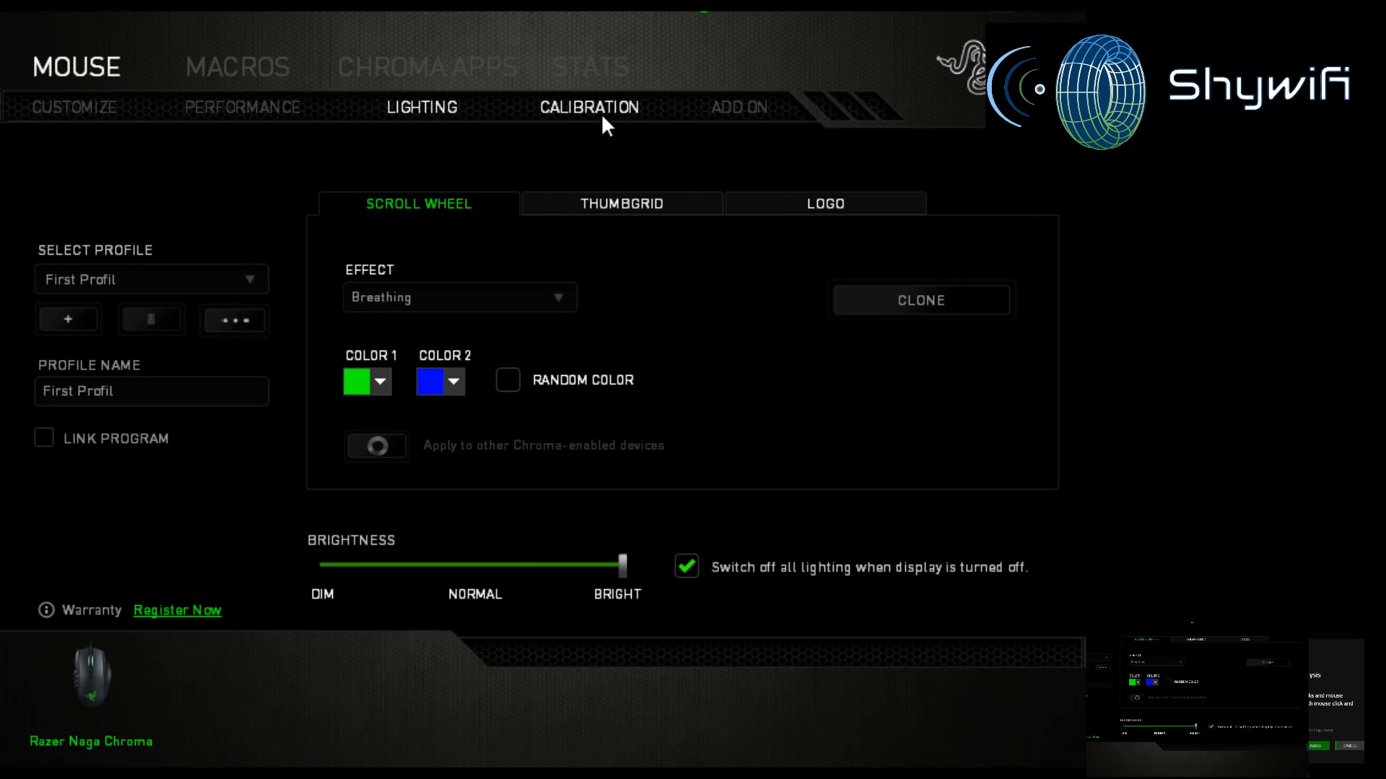
click(589, 106)
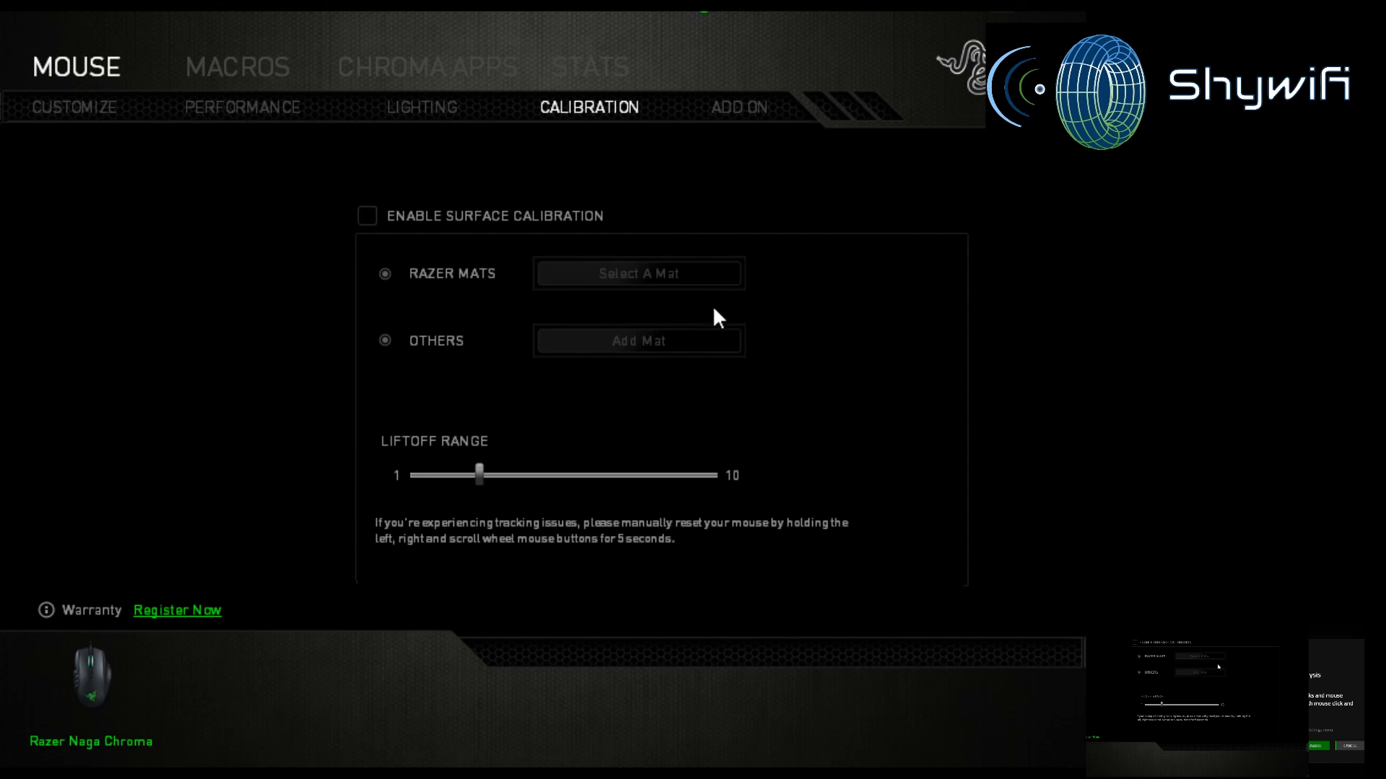
mouse_move(535, 363)
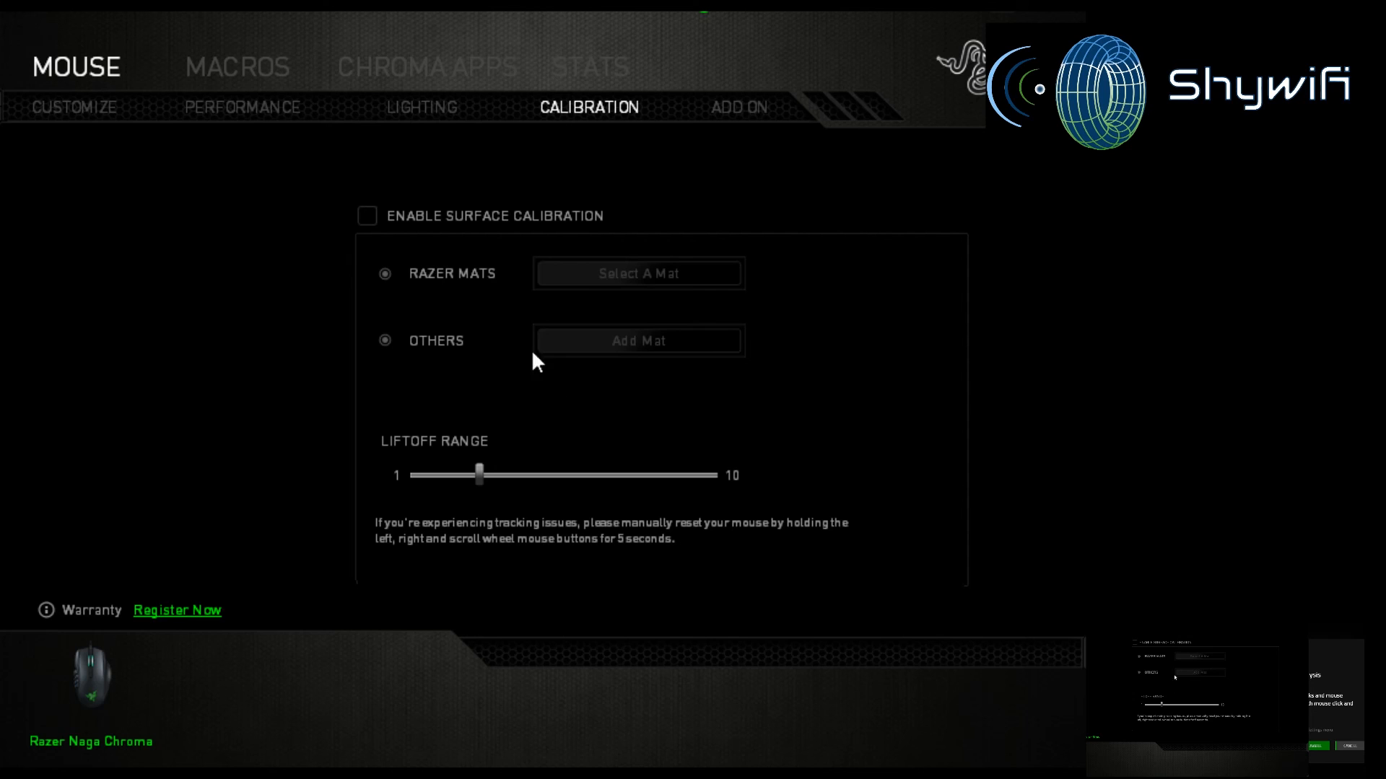
mouse_move(739, 113)
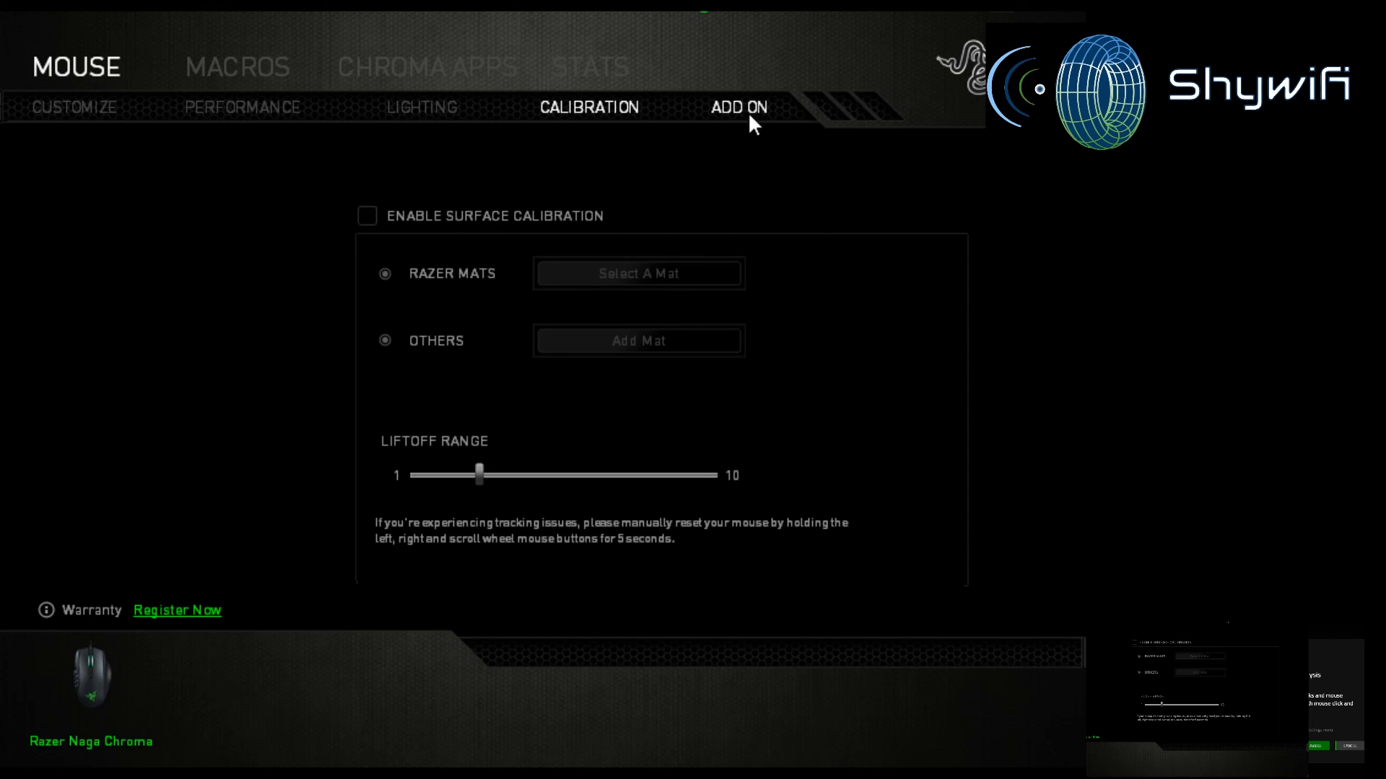
Step: Glance over the Add On options and return to the Customize keymap layout
click(739, 106)
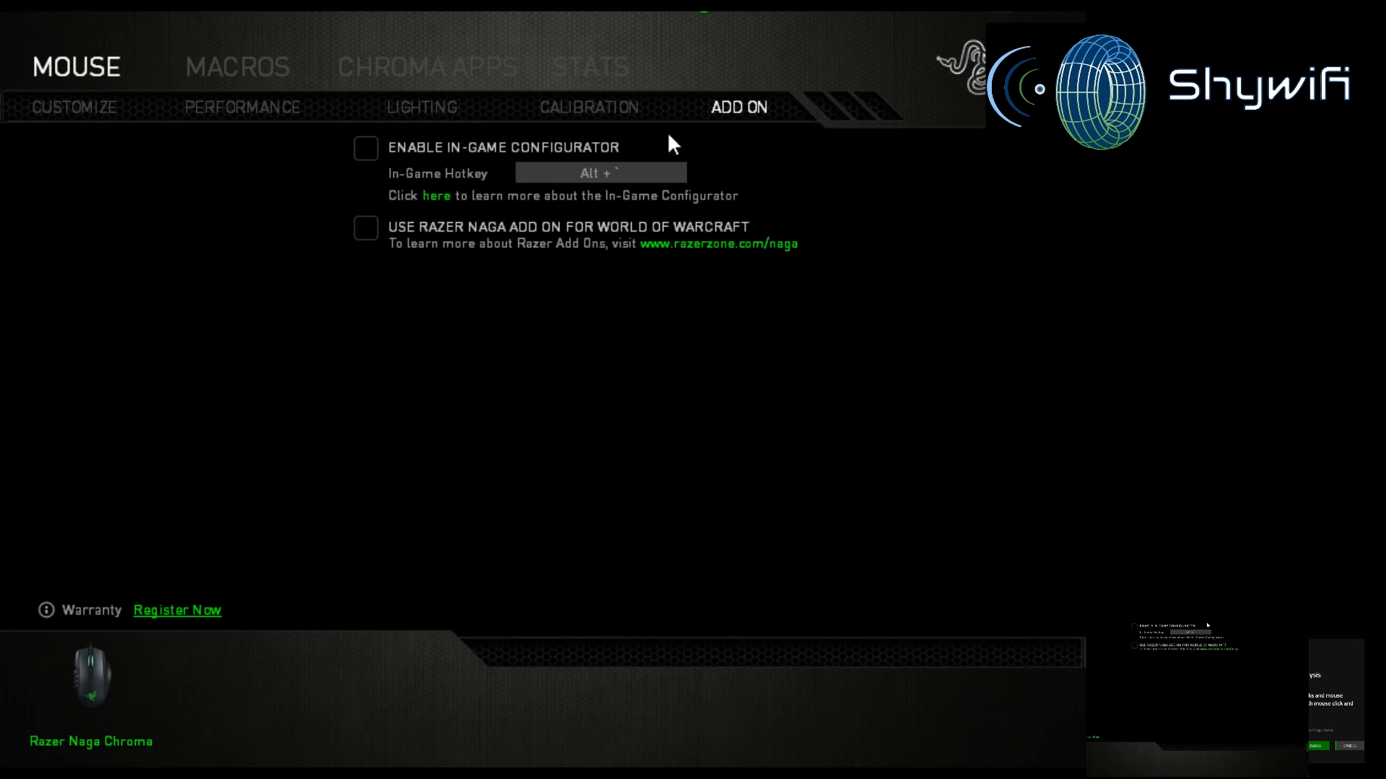
mouse_move(543, 417)
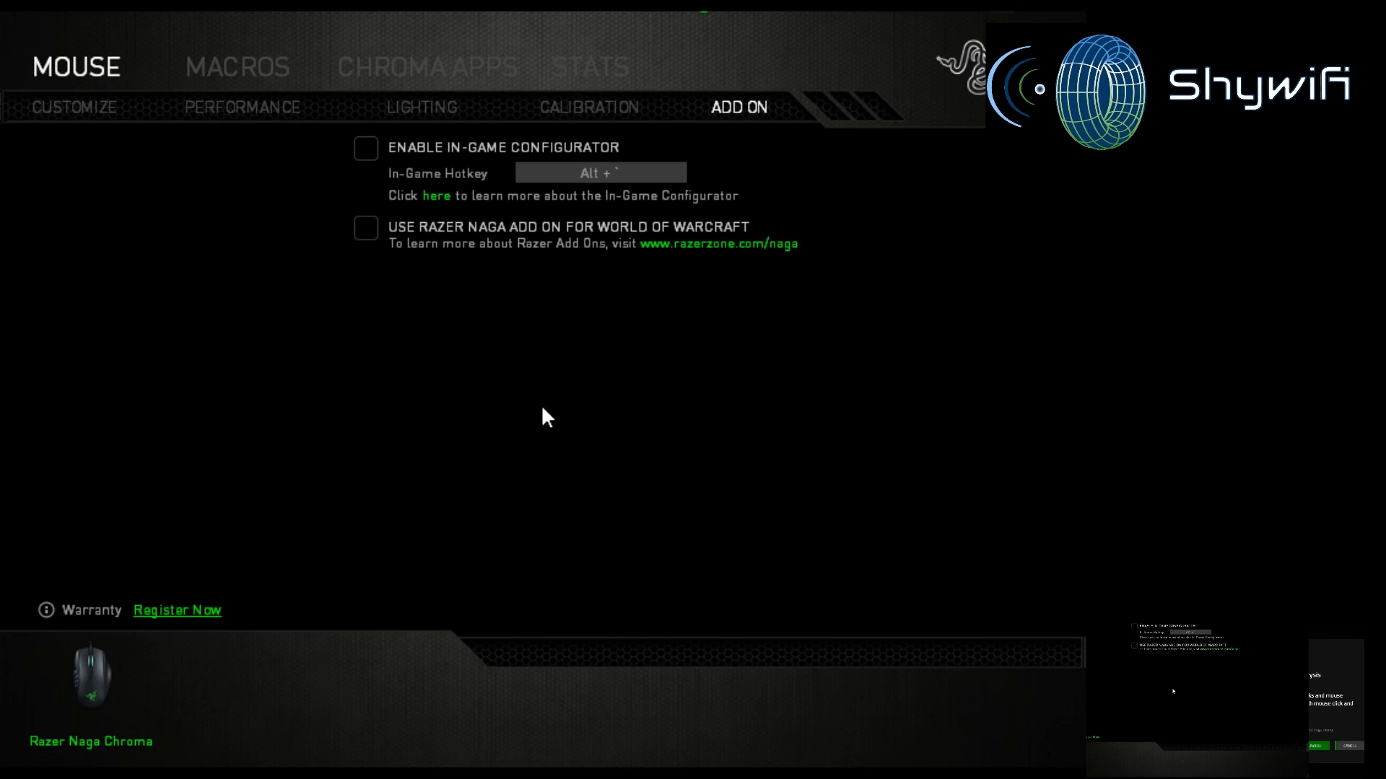
mouse_move(878, 97)
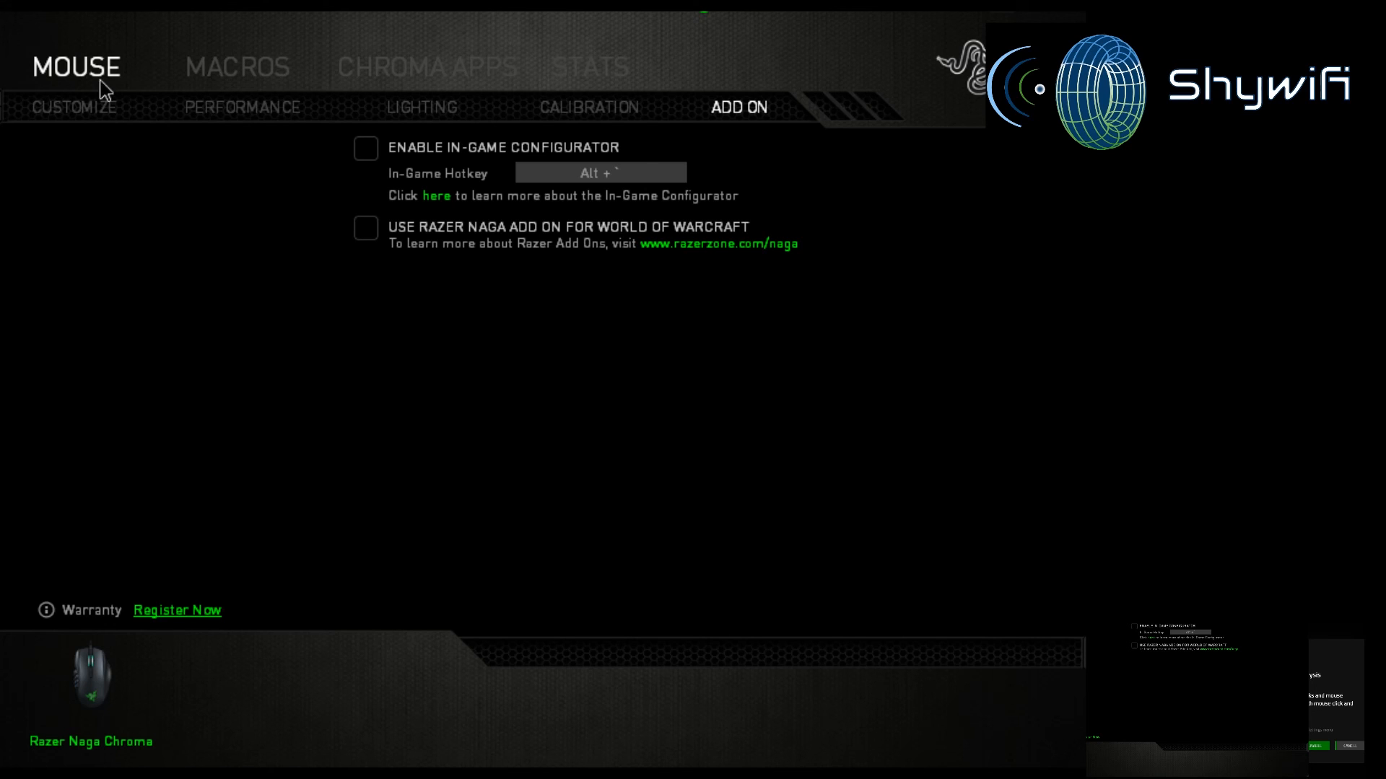
click(74, 106)
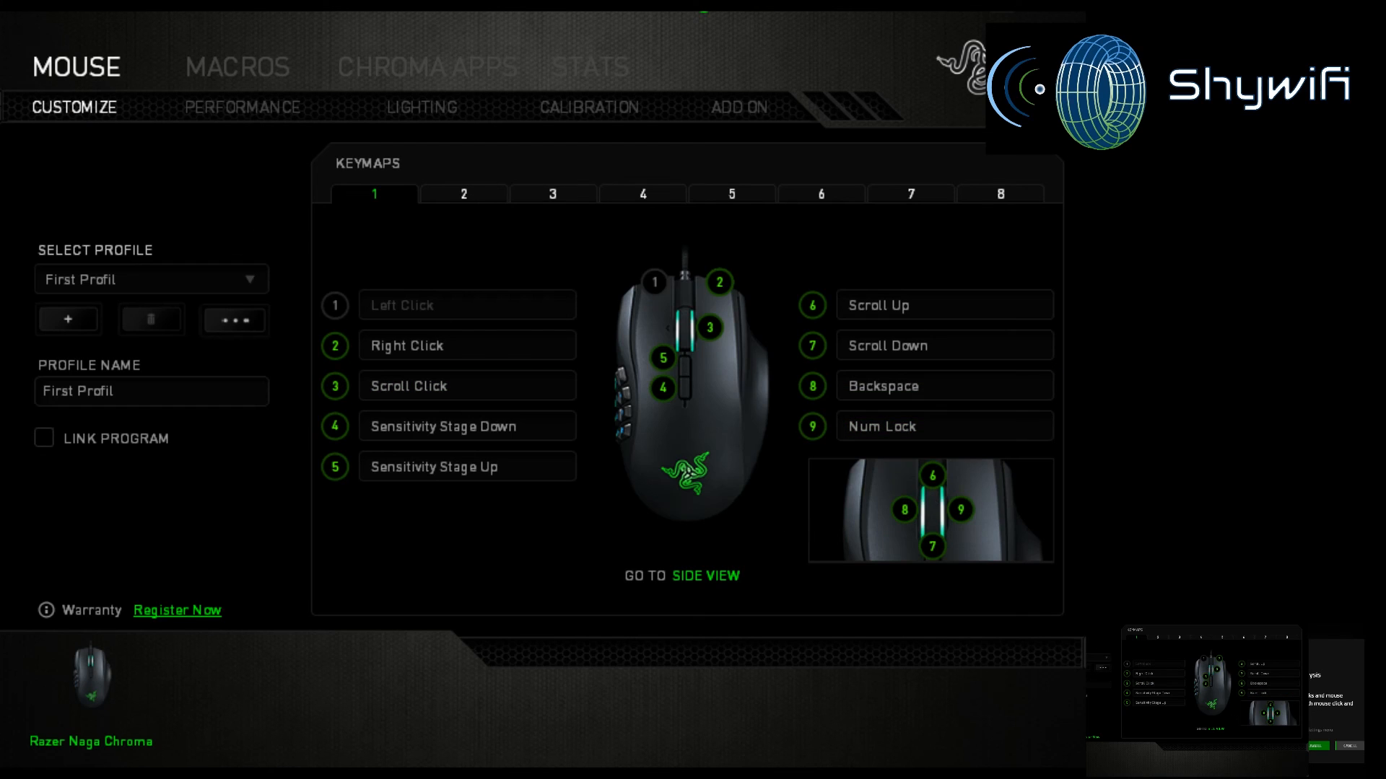